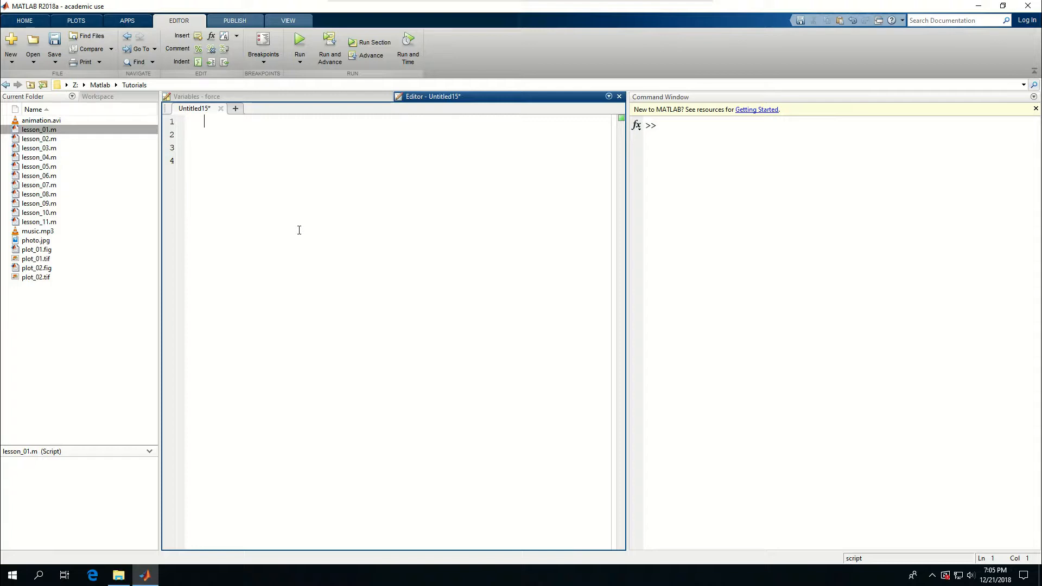
{"action": "mouse_move", "coordinate": [124, 103]}
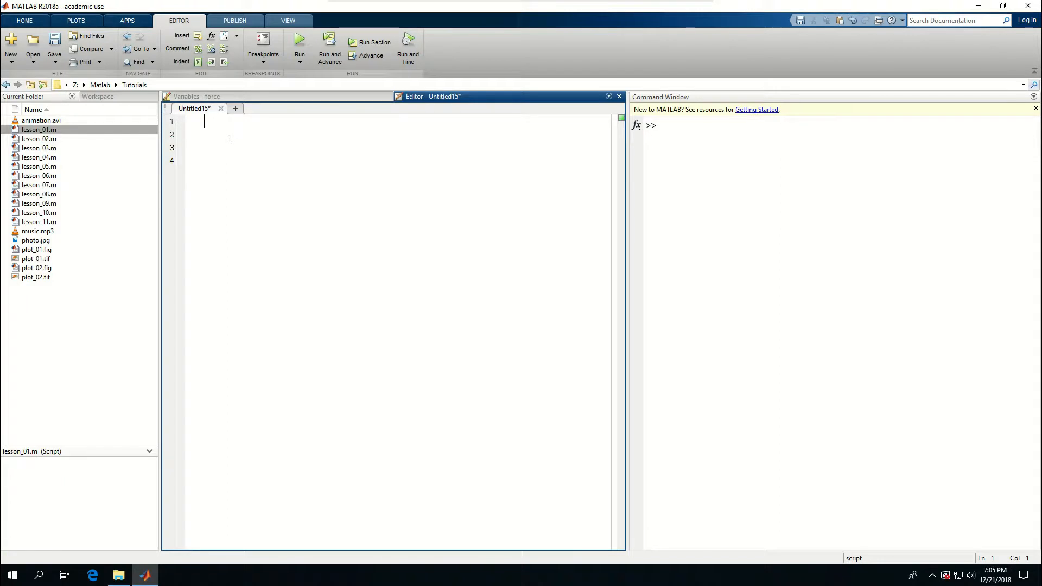
- Write the function header 'function result = func1(x,y)'
{"action": "type", "text": "fucntion res"}
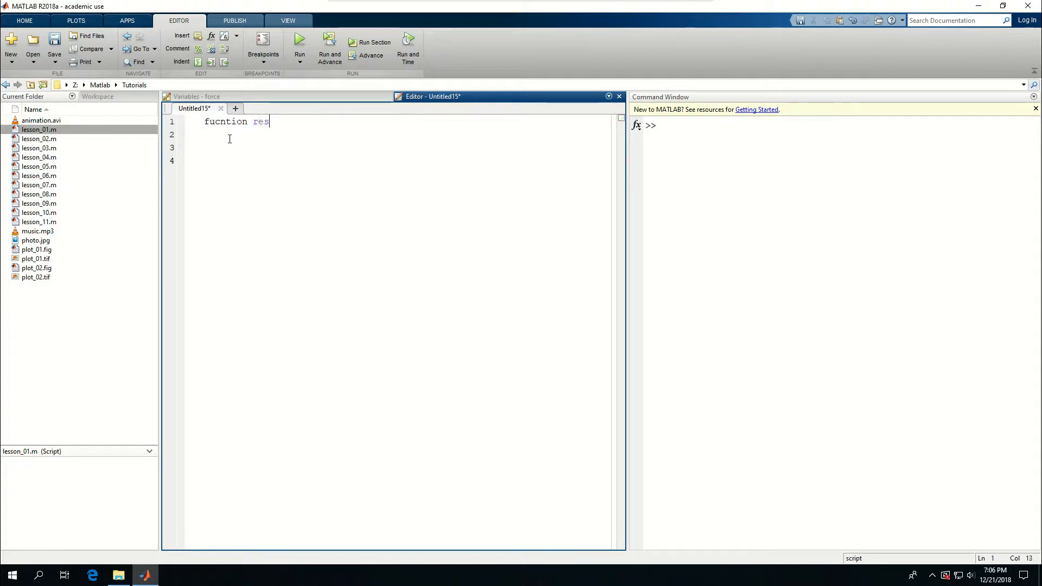
{"action": "type", "text": "ult ="}
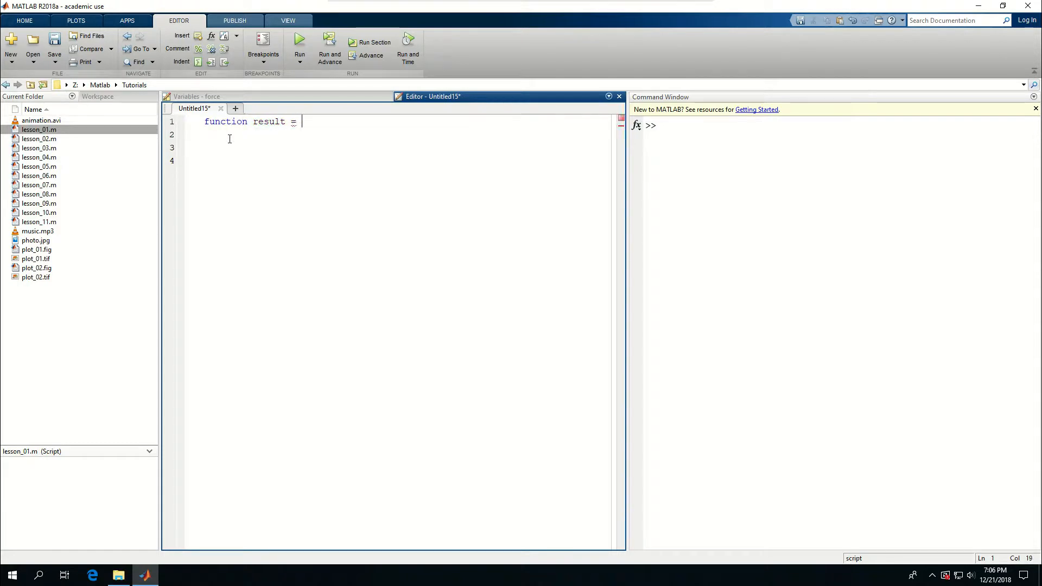
{"action": "type", "text": "func1("}
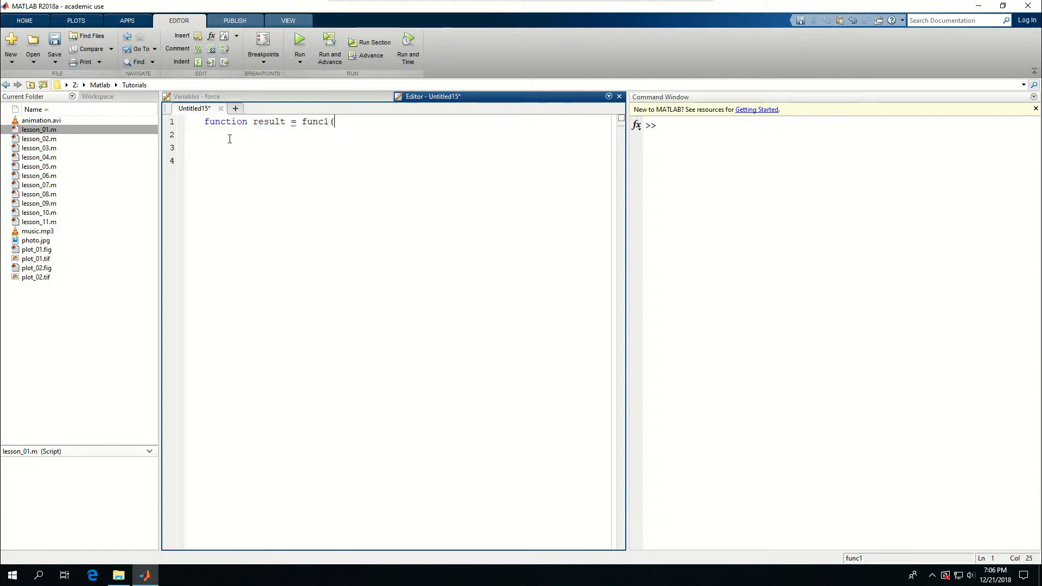
{"action": "type", "text": "x,"}
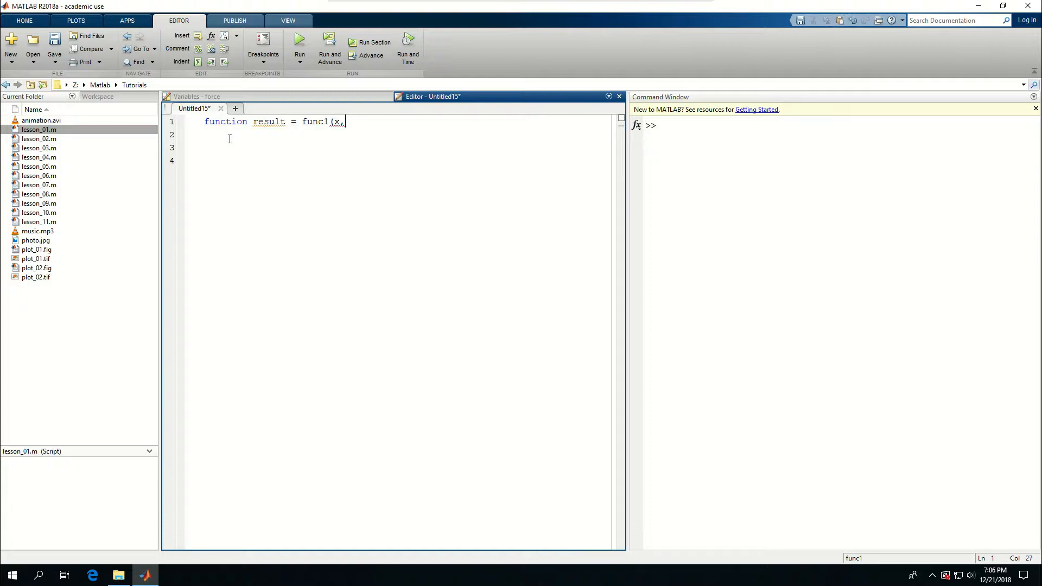
{"action": "type", "text": "y)"}
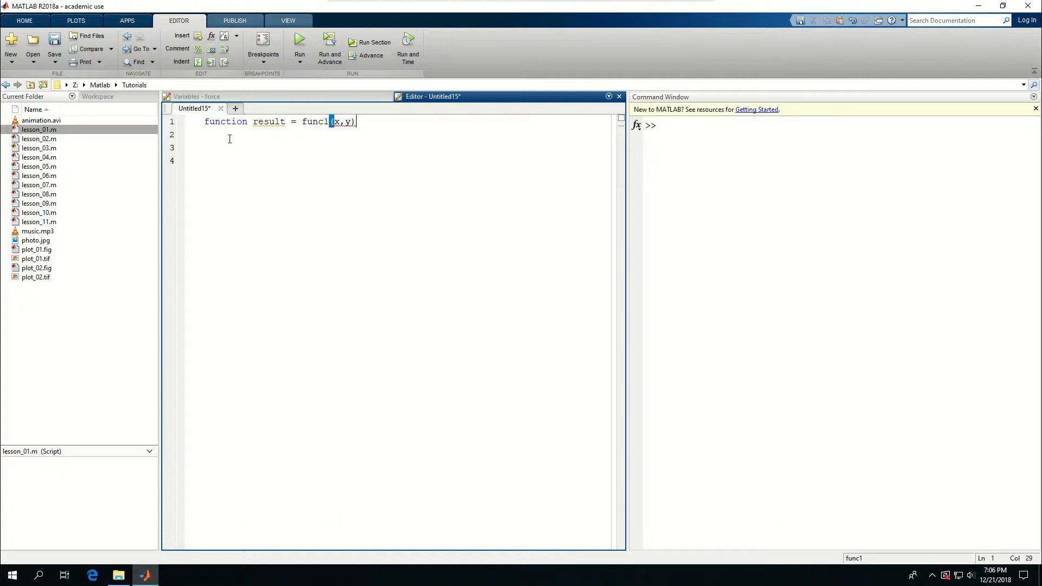
{"action": "key", "text": "Enter"}
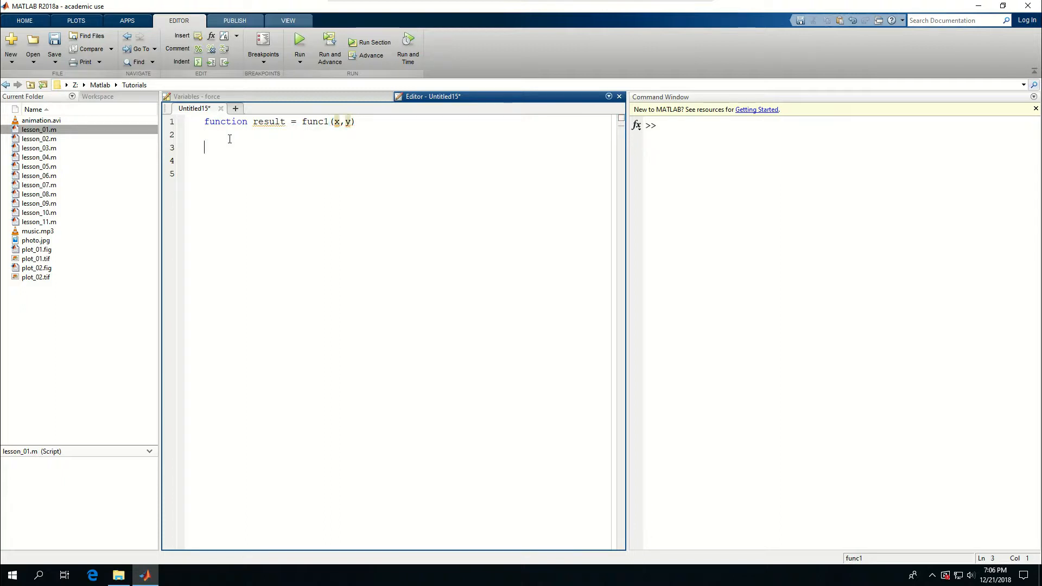
- Add the 'end' line and the body 'result = x + y;', then begin saving
{"action": "type", "text": "end"}
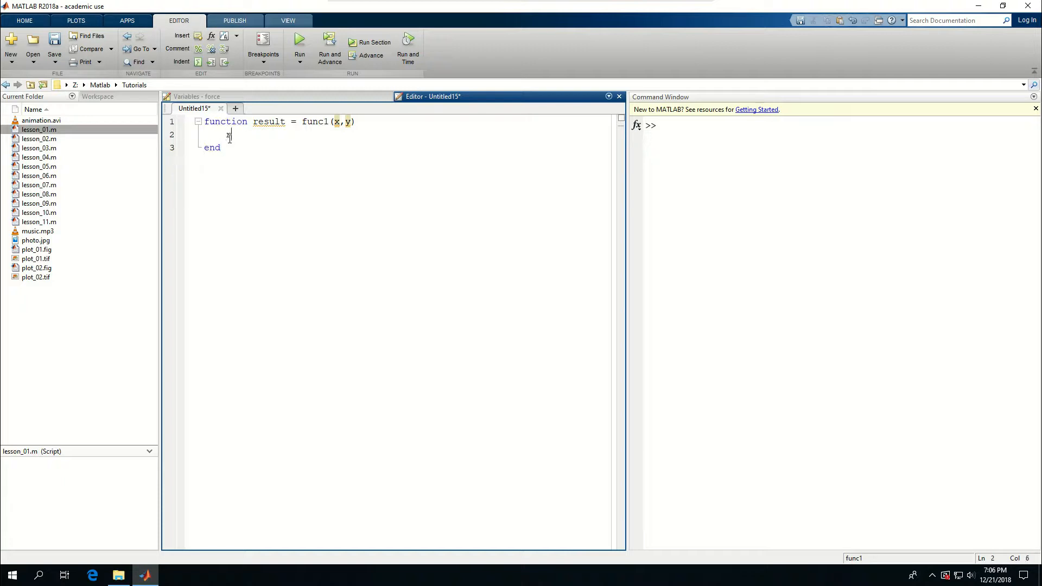
{"action": "type", "text": "result = x"}
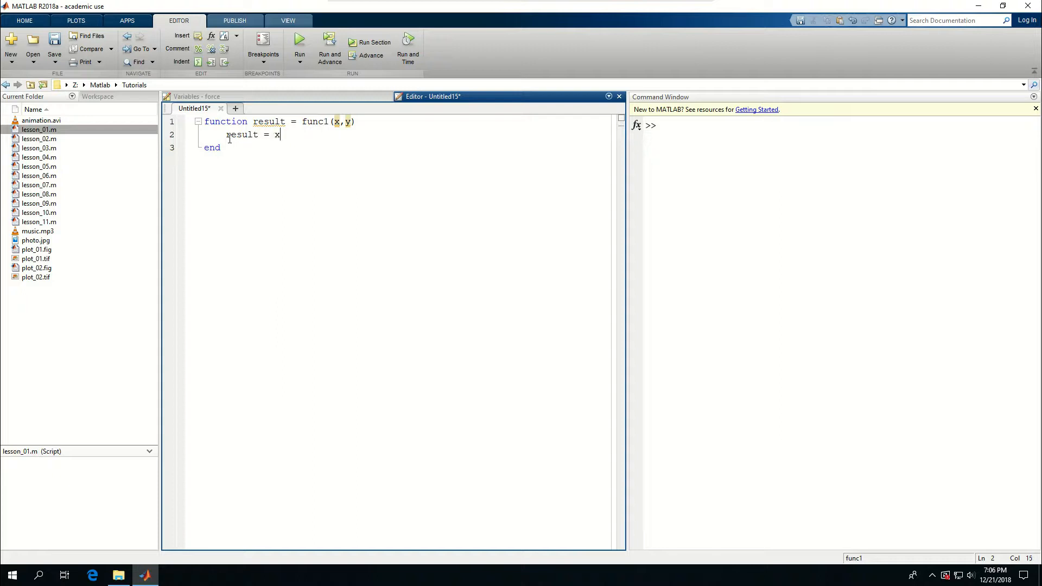
{"action": "type", "text": "+ y;"}
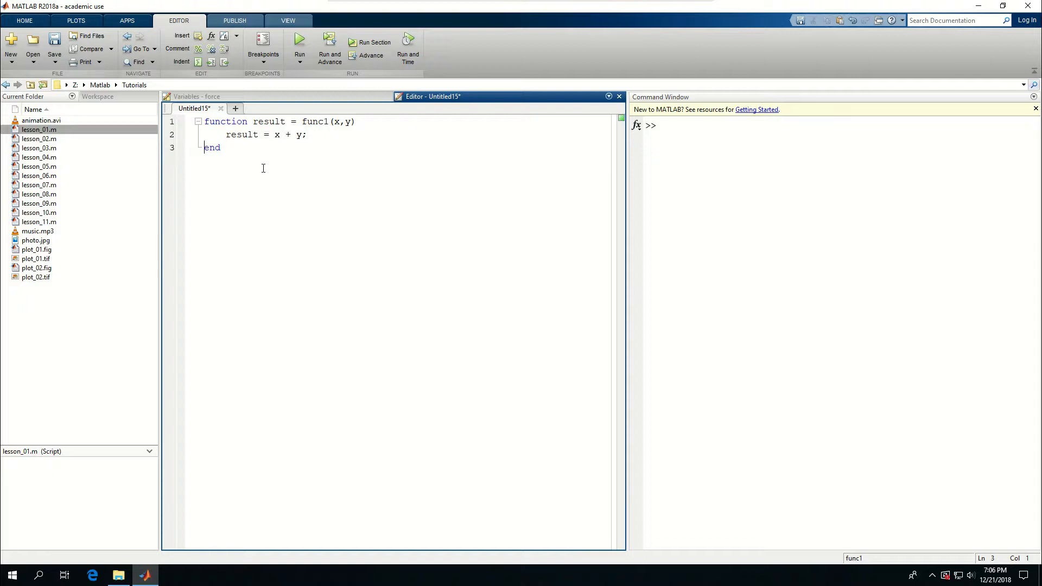
{"action": "left_click", "coordinate": [52, 44]}
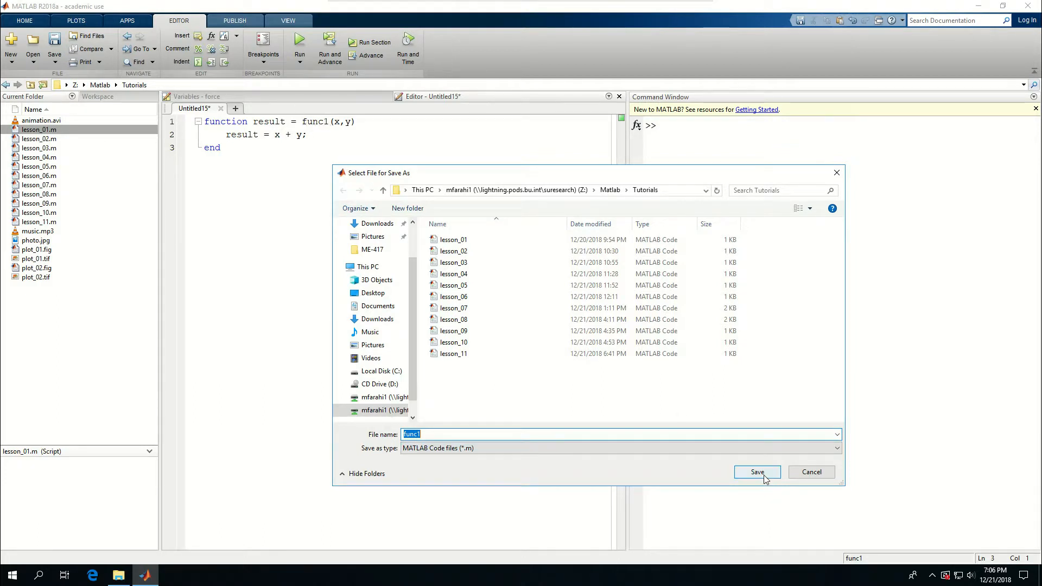
- Save func1 and start a new script with 'clear; close all;'
{"action": "left_click", "coordinate": [757, 472]}
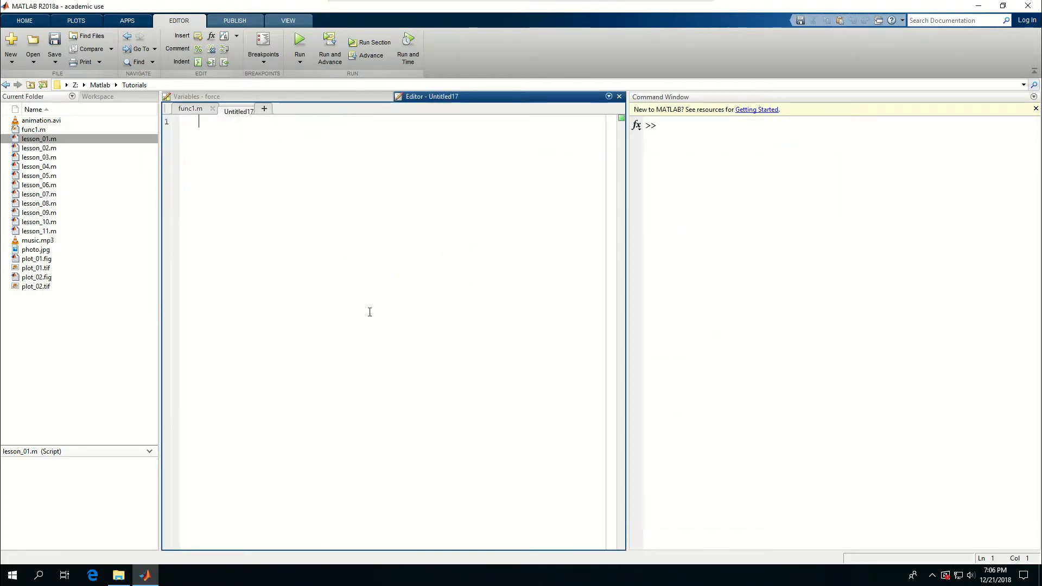
{"action": "type", "text": "clear; c"}
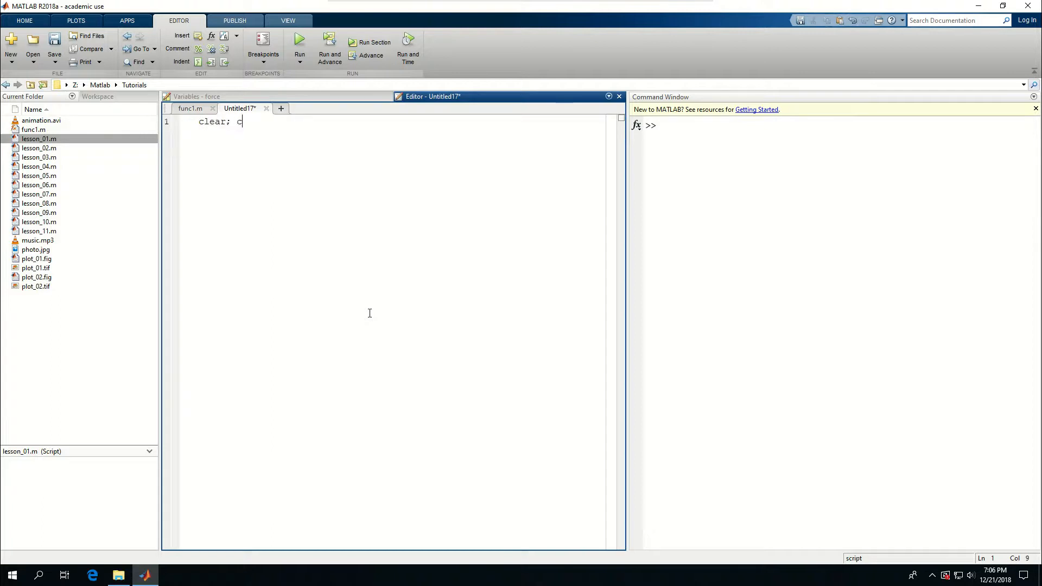
{"action": "type", "text": "lose a"}
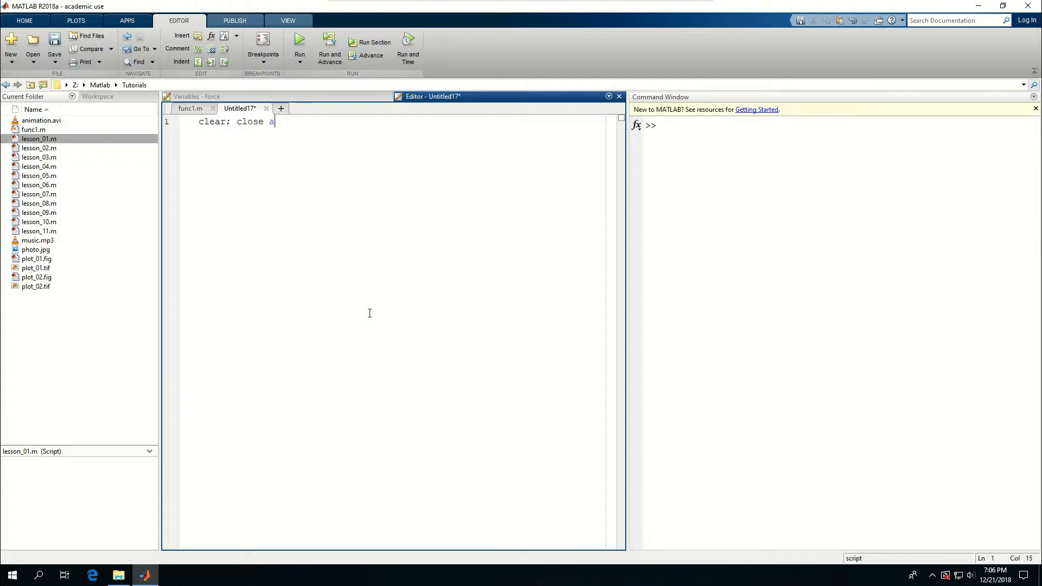
{"action": "type", "text": "ll; clc;"}
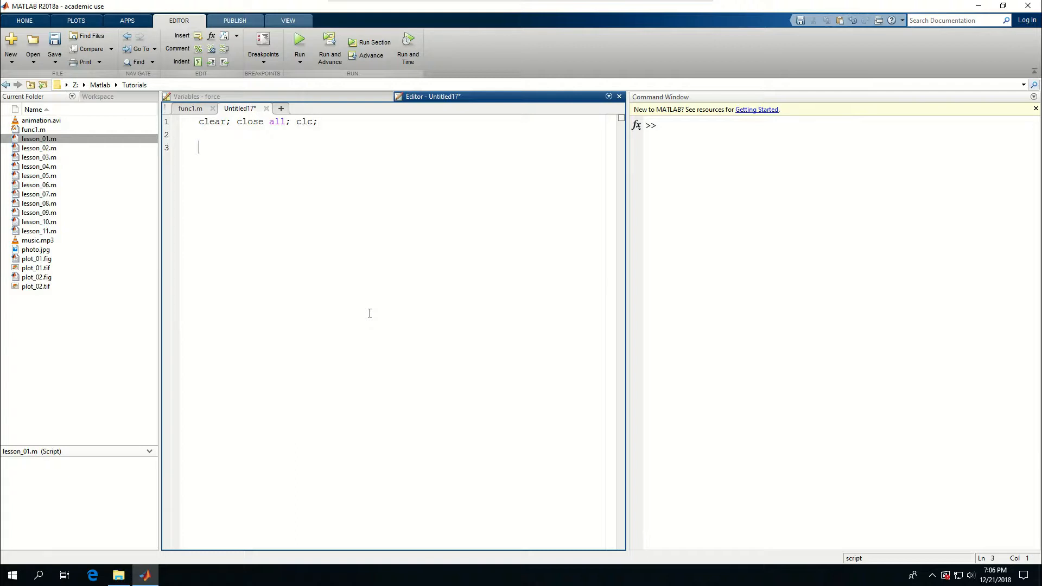
- Add the test call res = func1(2,3) to the script
{"action": "type", "text": "res ="}
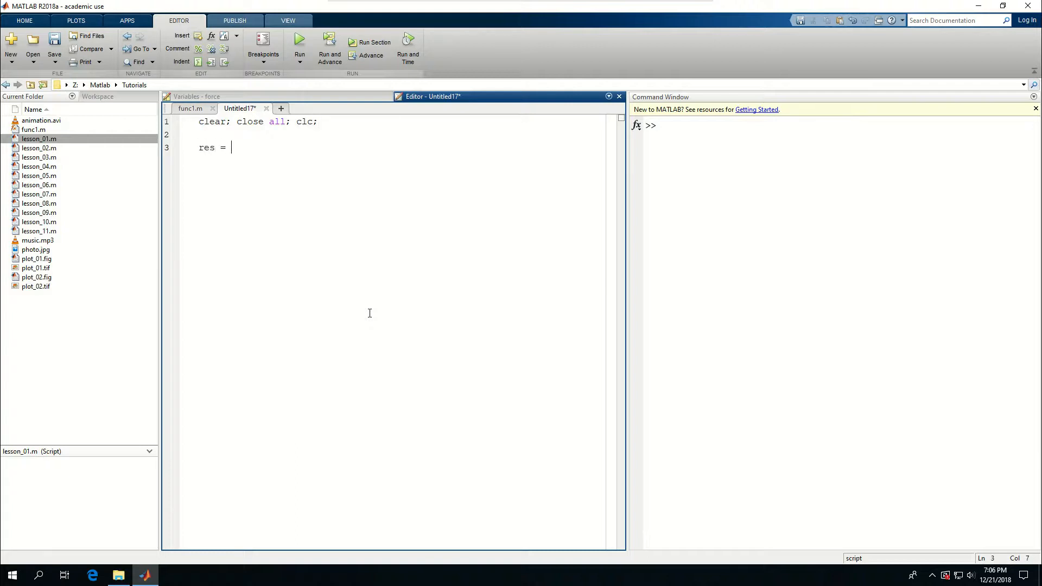
{"action": "type", "text": "func1"}
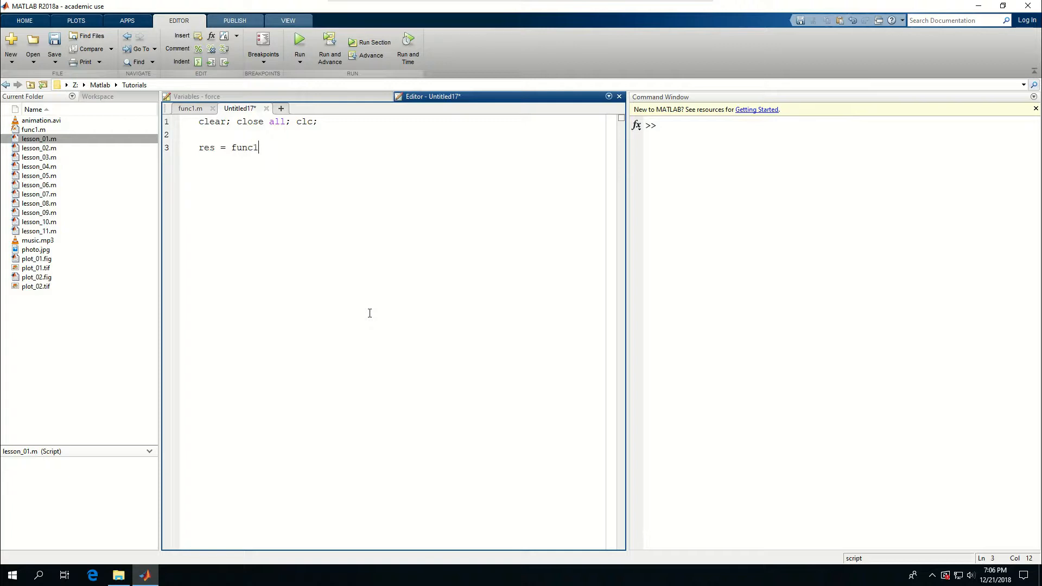
{"action": "type", "text": "("}
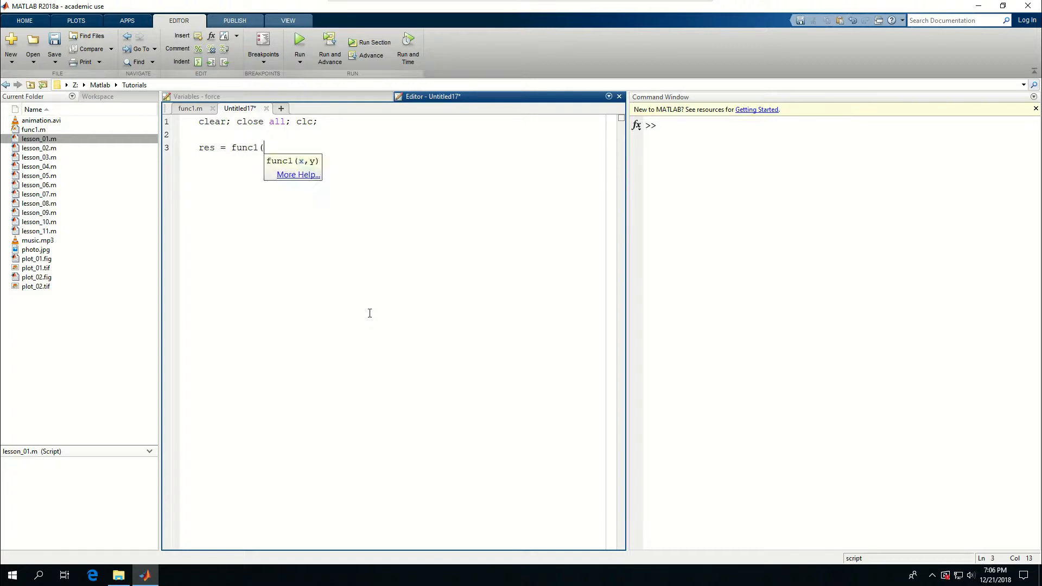
{"action": "type", "text": "2,3"}
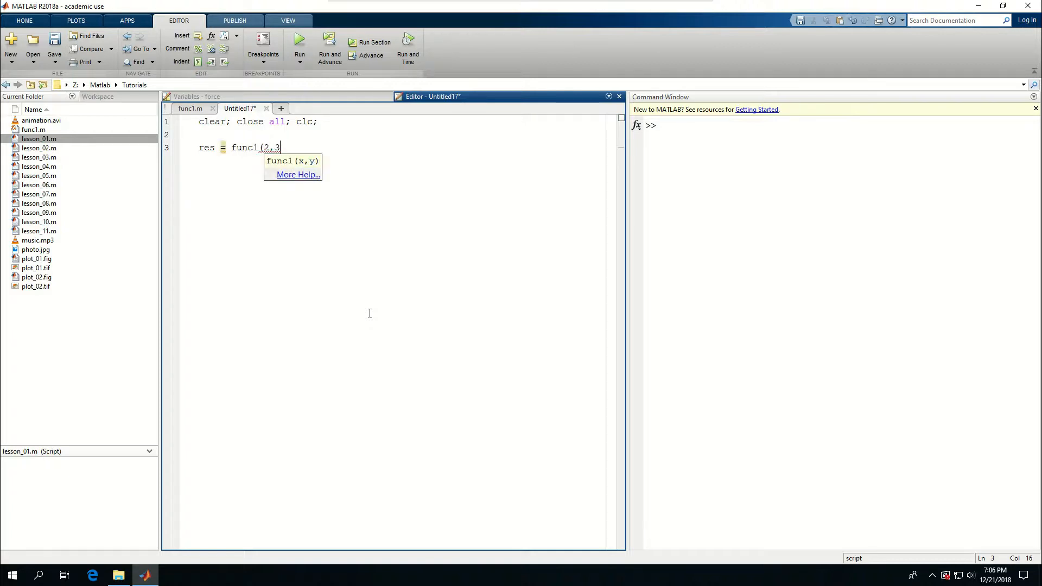
{"action": "type", "text": ")"}
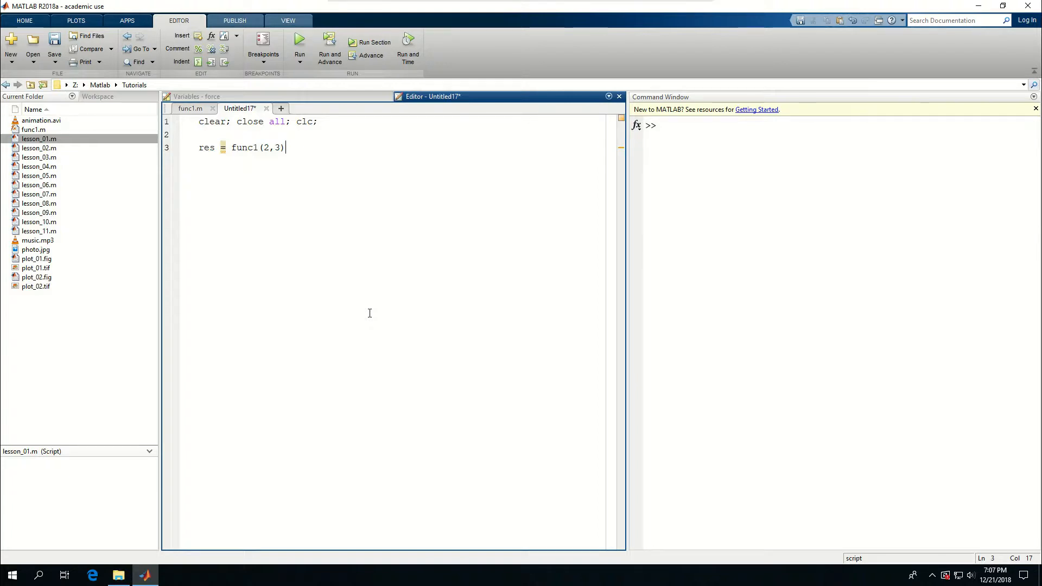
- Run the script for res = 5, rerun with func1(2,7) for res = 9, and open a new script
{"action": "left_click", "coordinate": [299, 42]}
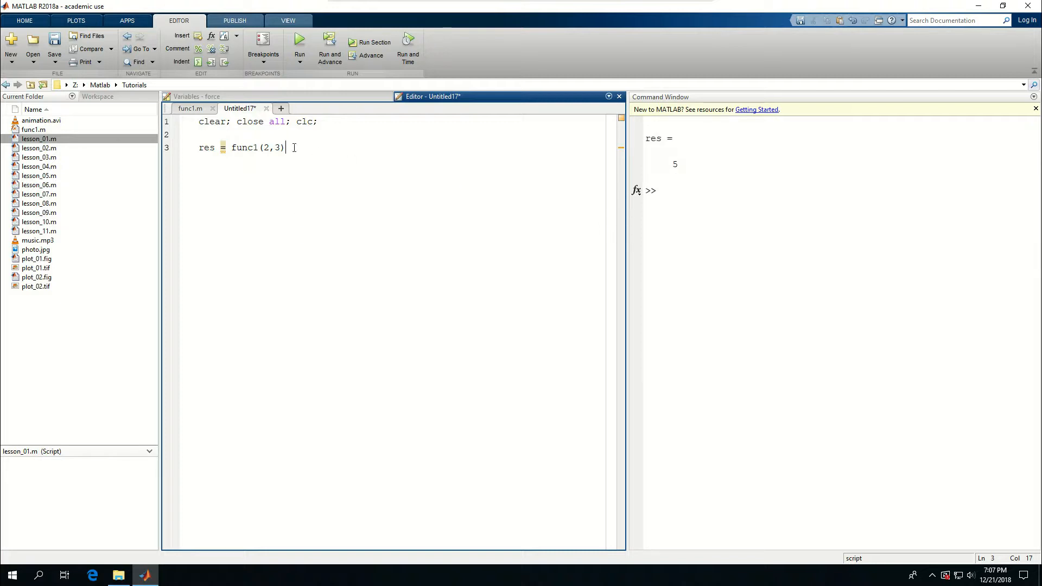
{"action": "type", "text": "7"}
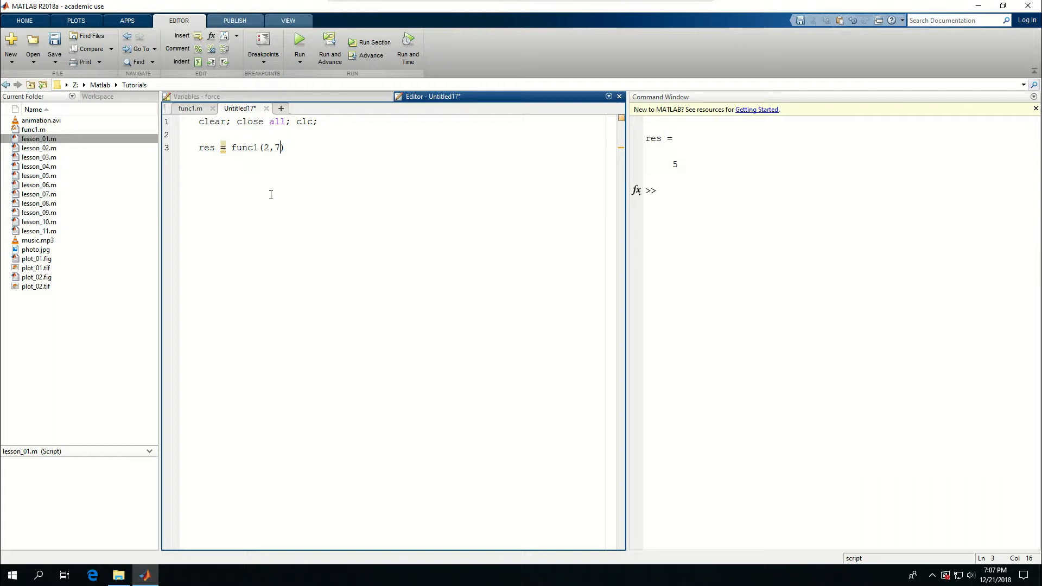
{"action": "left_click", "coordinate": [300, 42]}
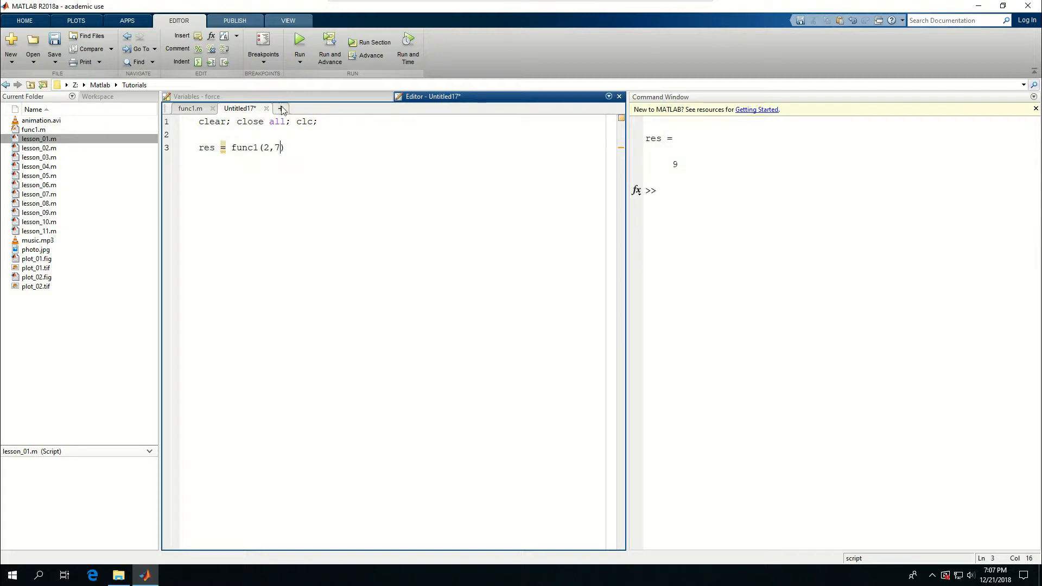
{"action": "left_click", "coordinate": [280, 109]}
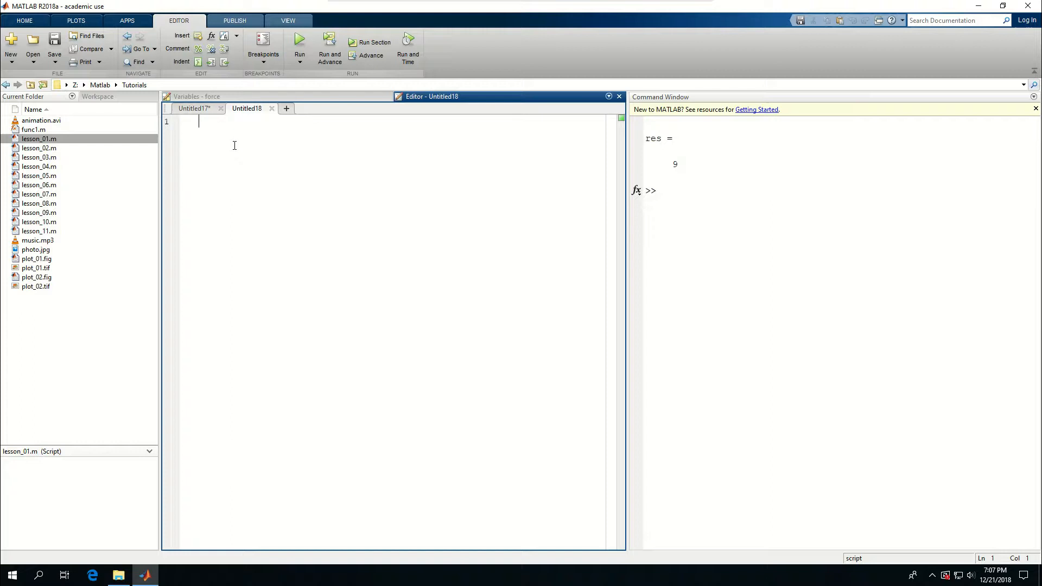
- Write the header 'function result = visc_force(a,omega,rho,mu,U)' and start the body
{"action": "type", "text": "fun"}
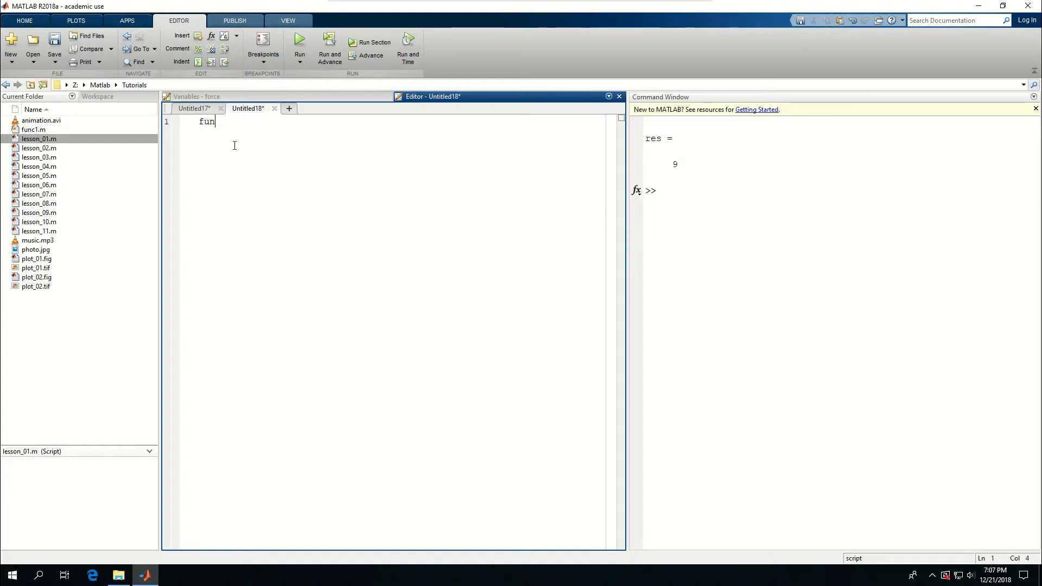
{"action": "type", "text": "ction result ="}
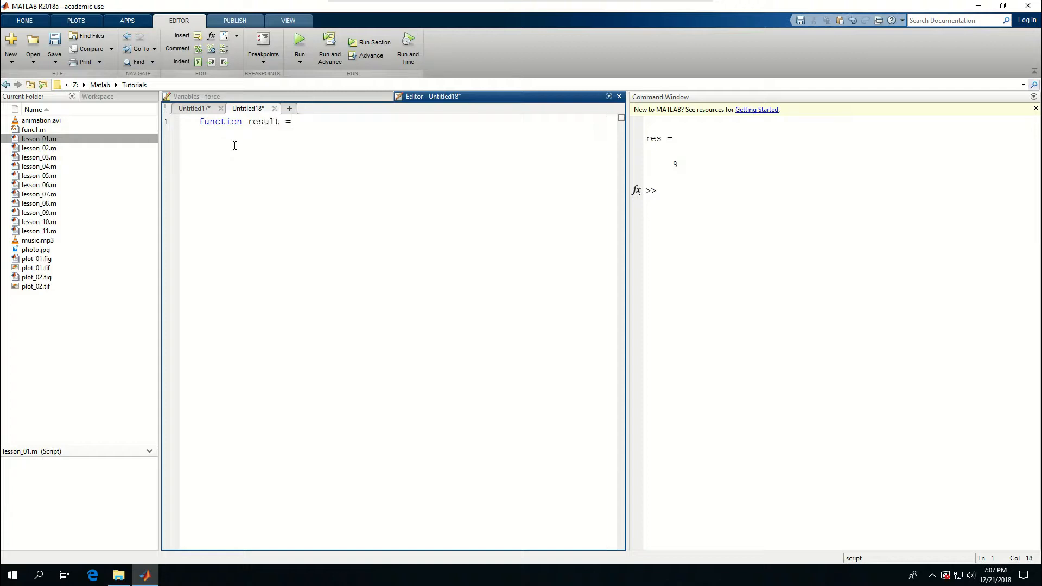
{"action": "type", "text": "vis"}
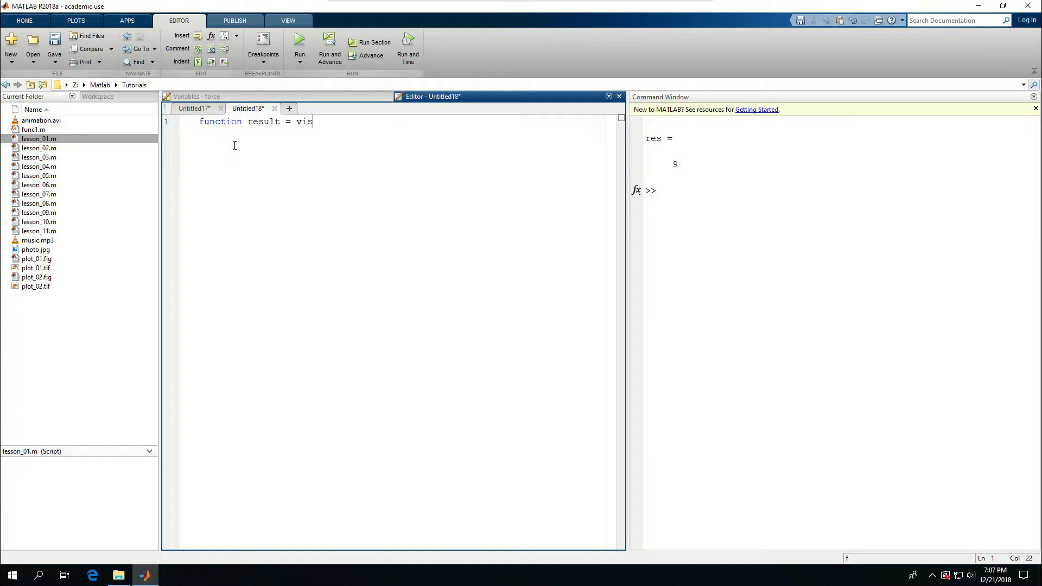
{"action": "type", "text": "c_force("}
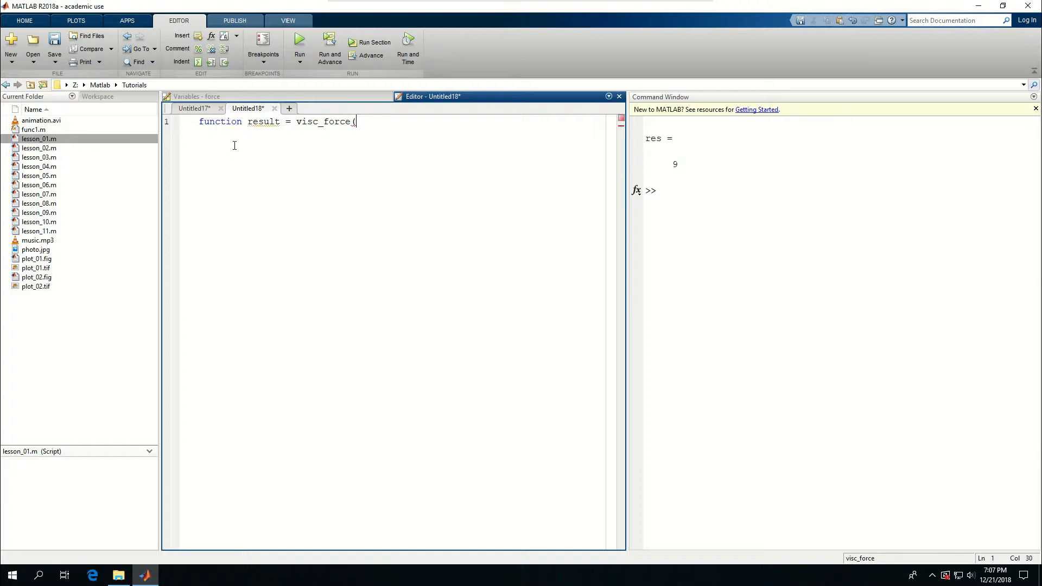
{"action": "type", "text": "a"}
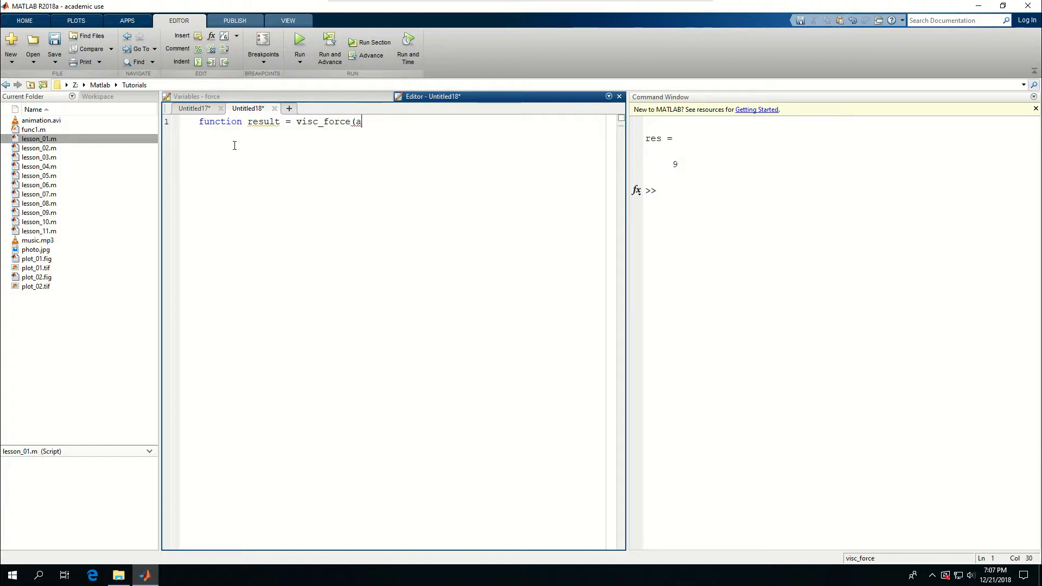
{"action": "type", "text": ","}
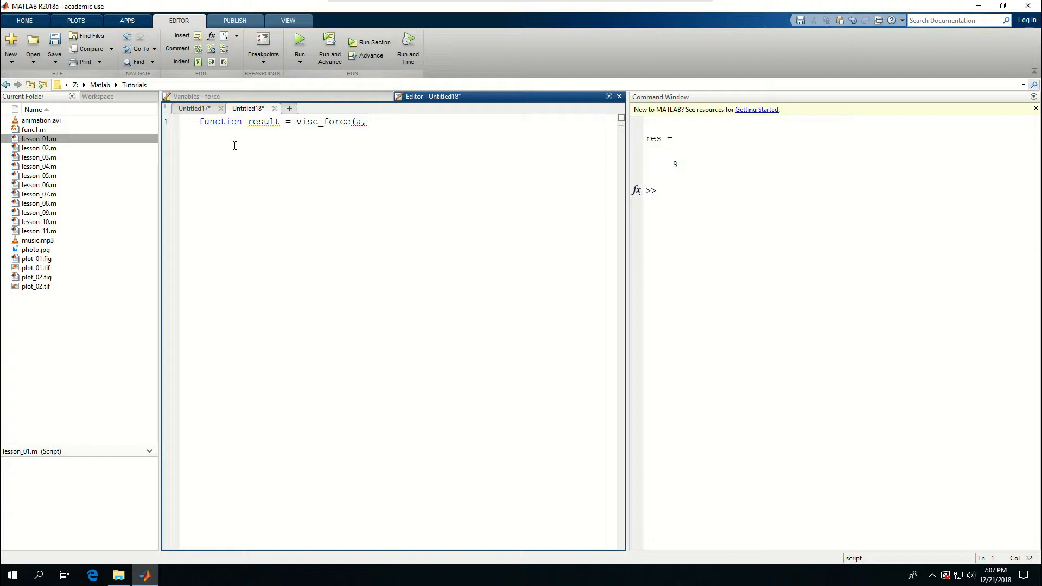
{"action": "type", "text": "om"}
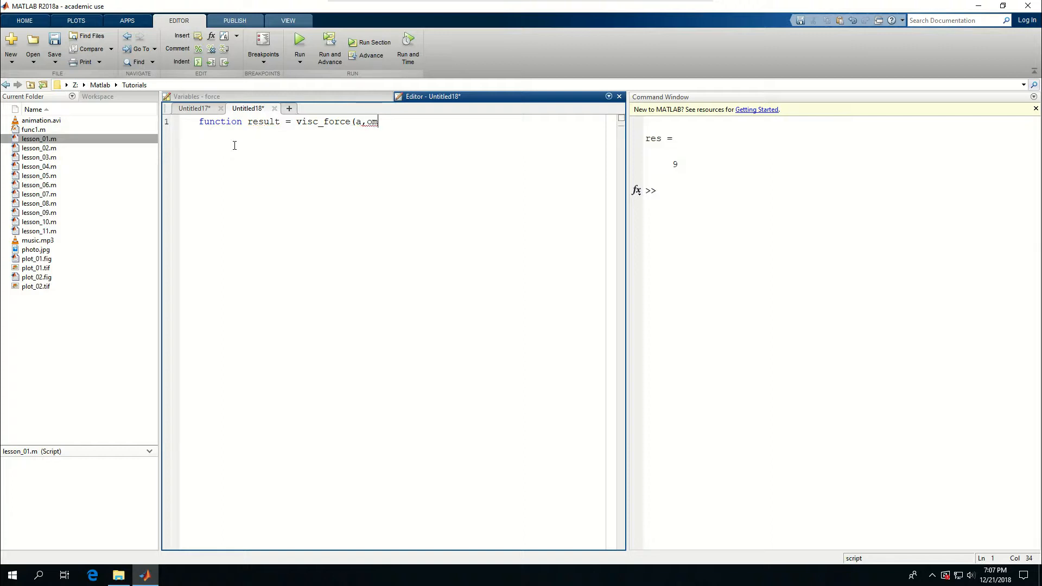
{"action": "type", "text": "ega,"}
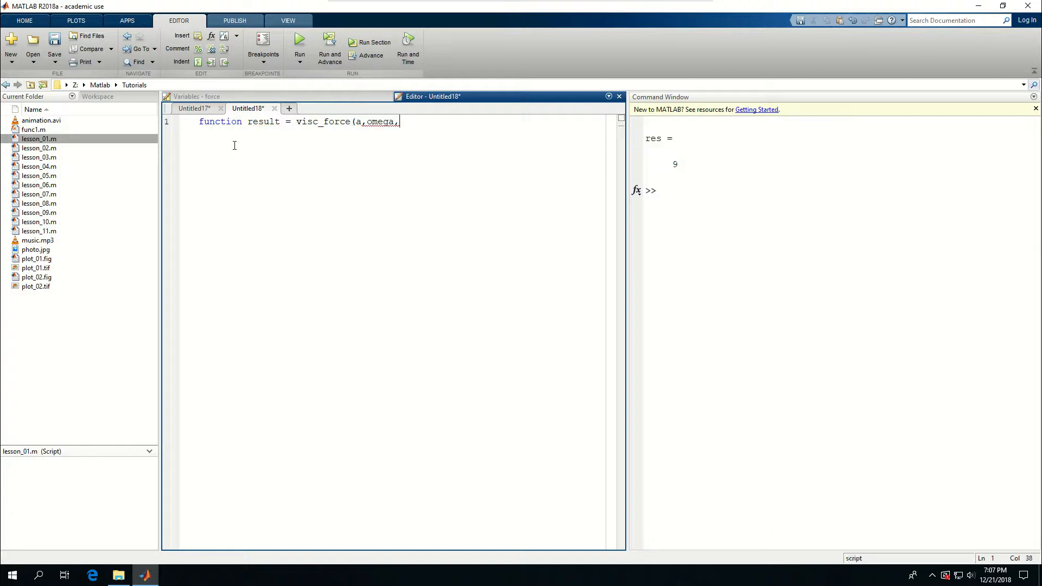
{"action": "type", "text": "rho,"}
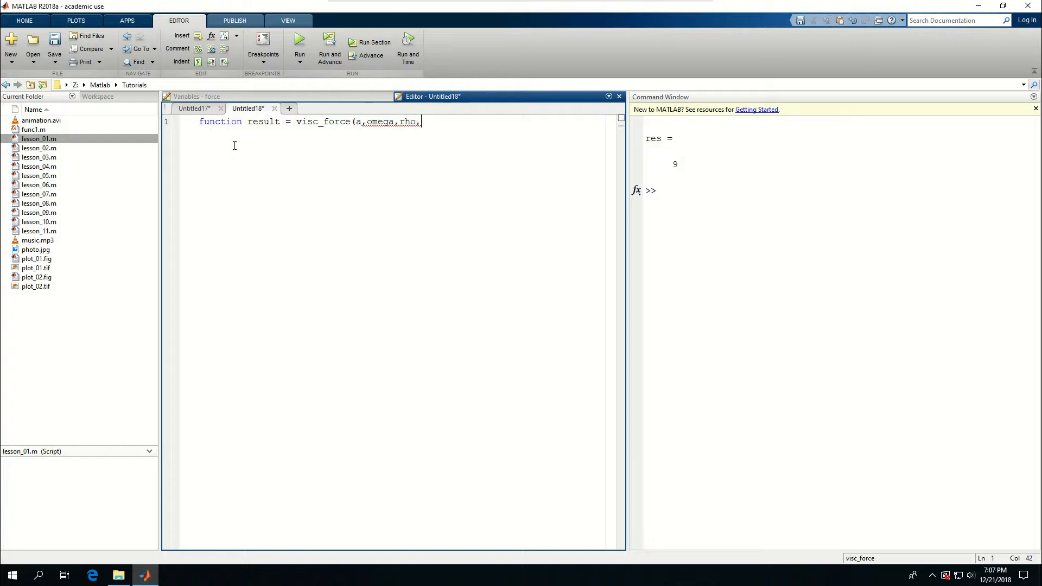
{"action": "type", "text": "mu"}
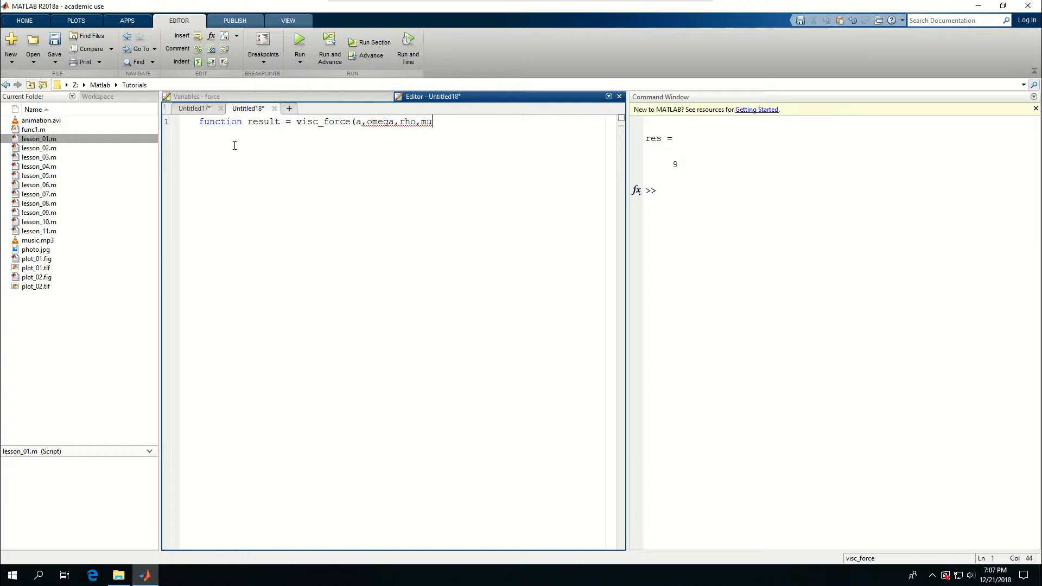
{"action": "type", "text": ",U"}
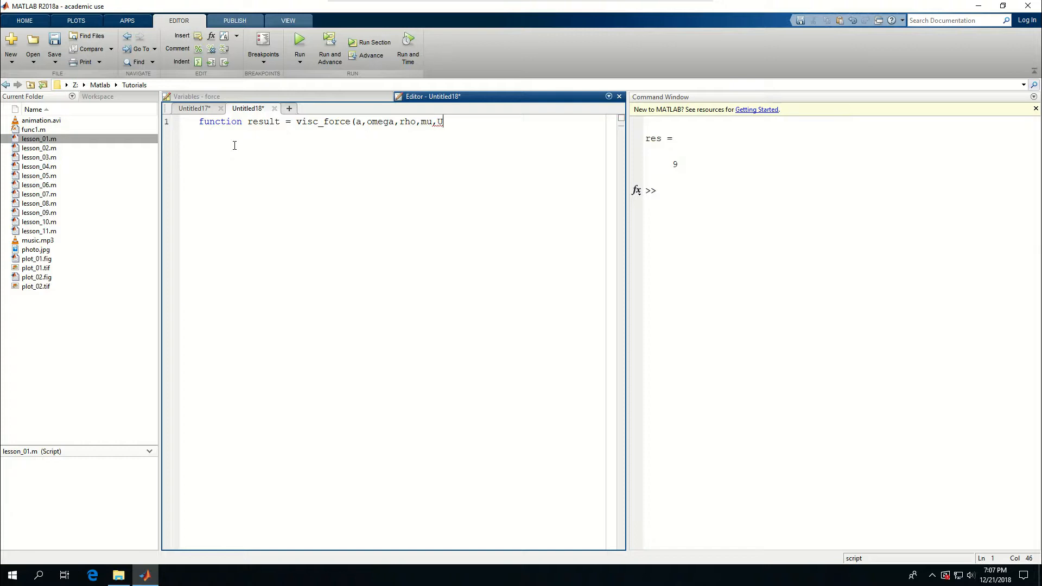
{"action": "key", "text": "Enter"}
{"action": "type", "text": "m ="}
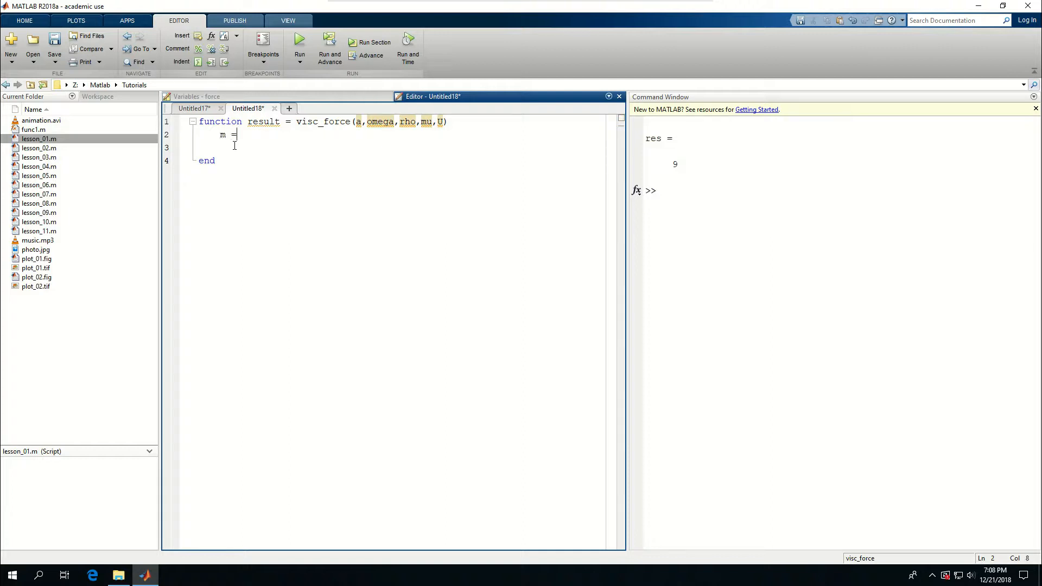
- Compute m = sqrt(1i*omega*rho/mu); in visc_force
{"action": "type", "text": "sqrt("}
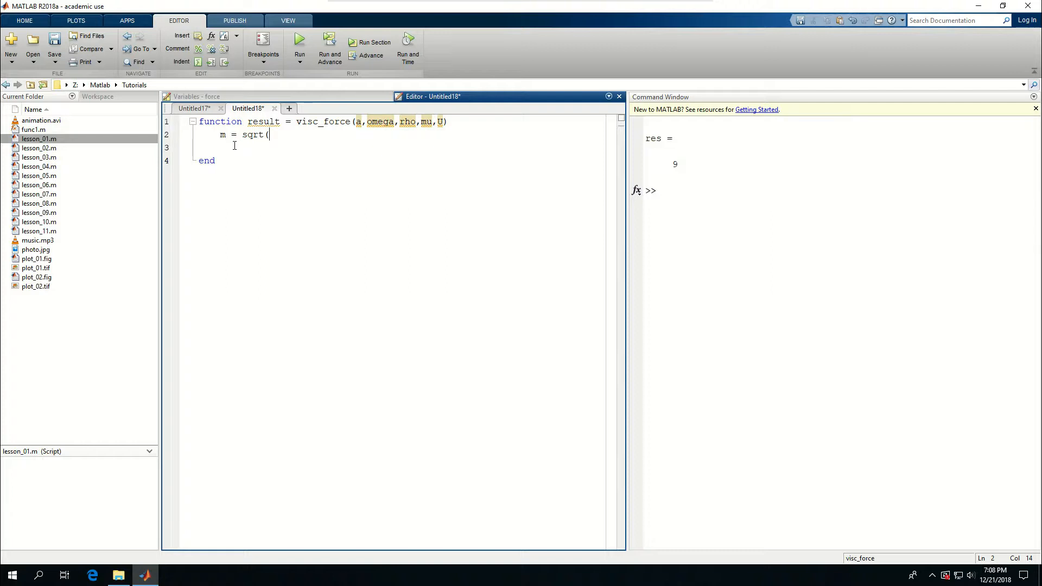
{"action": "type", "text": "li"}
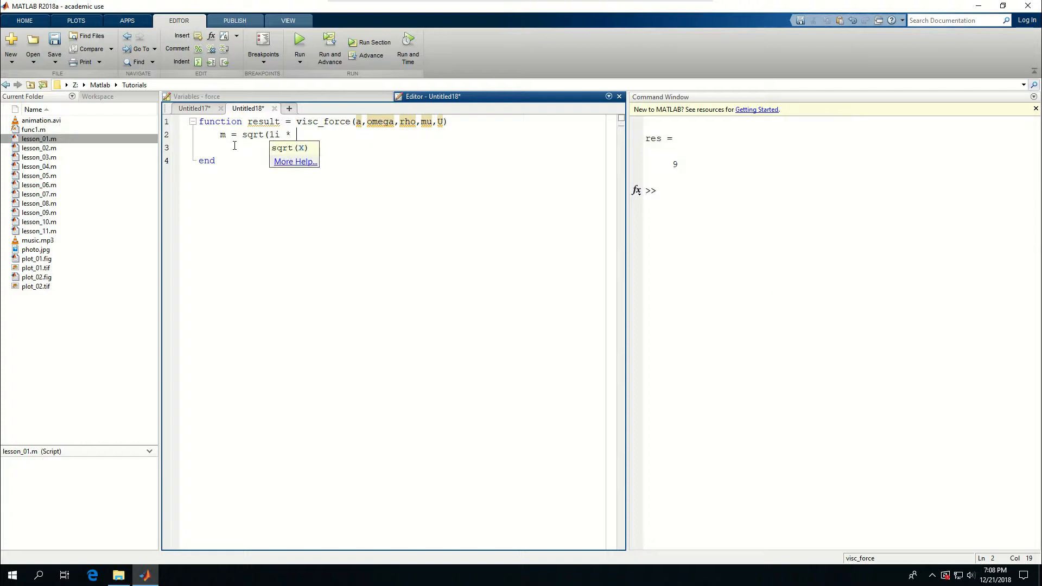
{"action": "type", "text": "omega *"}
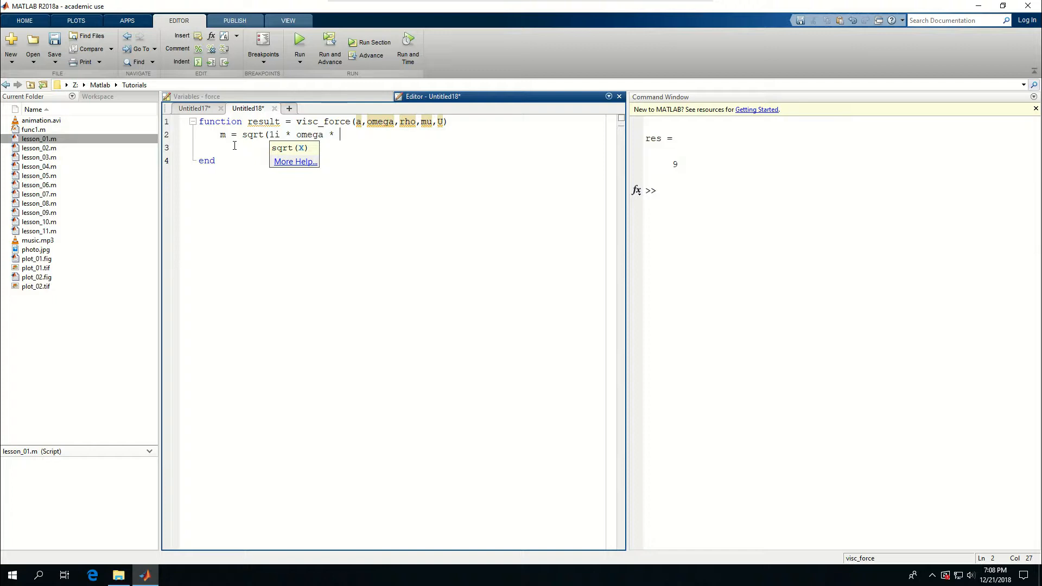
{"action": "type", "text": "rho"}
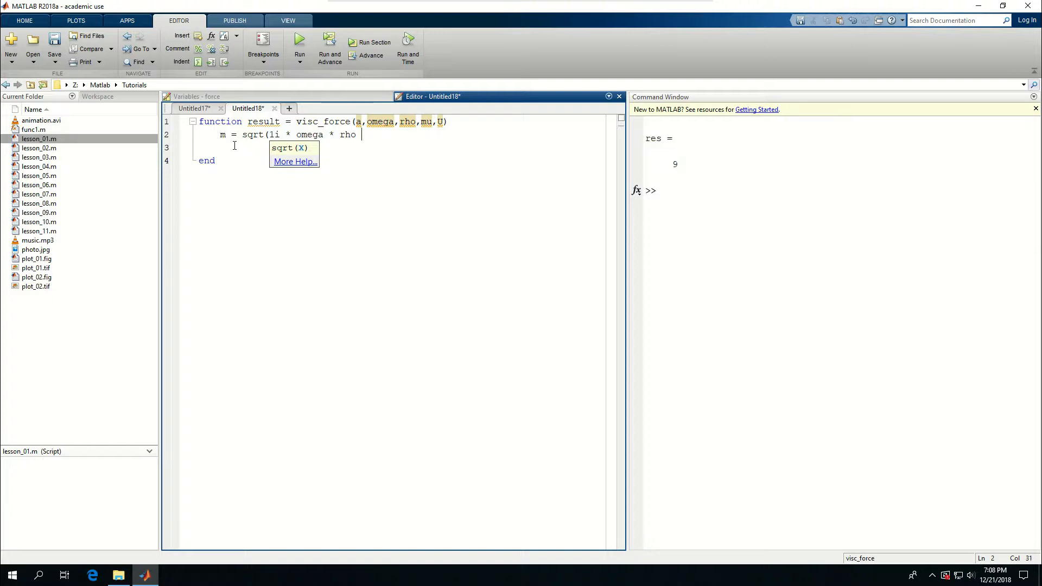
{"action": "type", "text": "/ mu"}
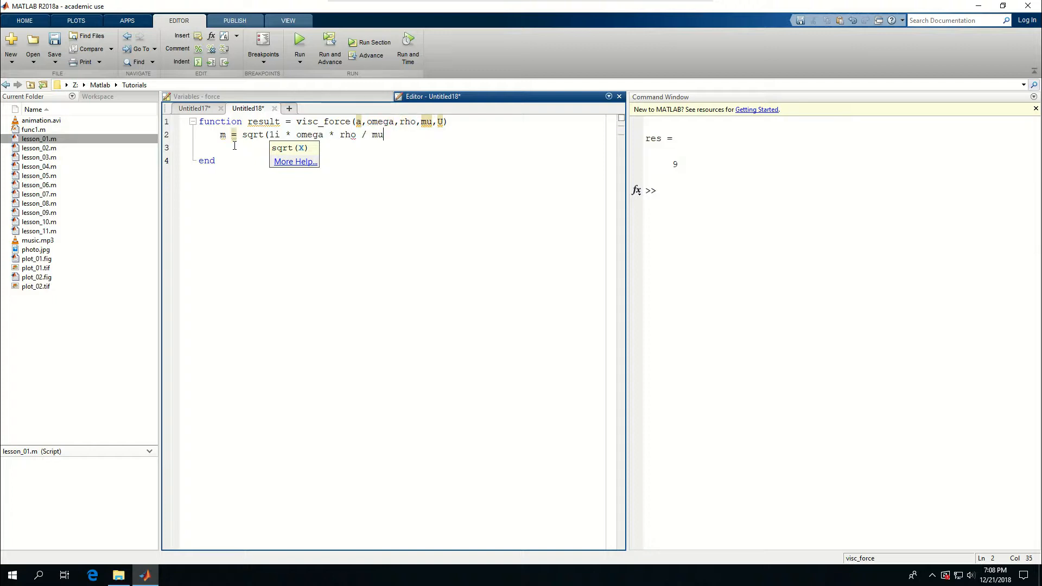
{"action": "type", "text": ");"}
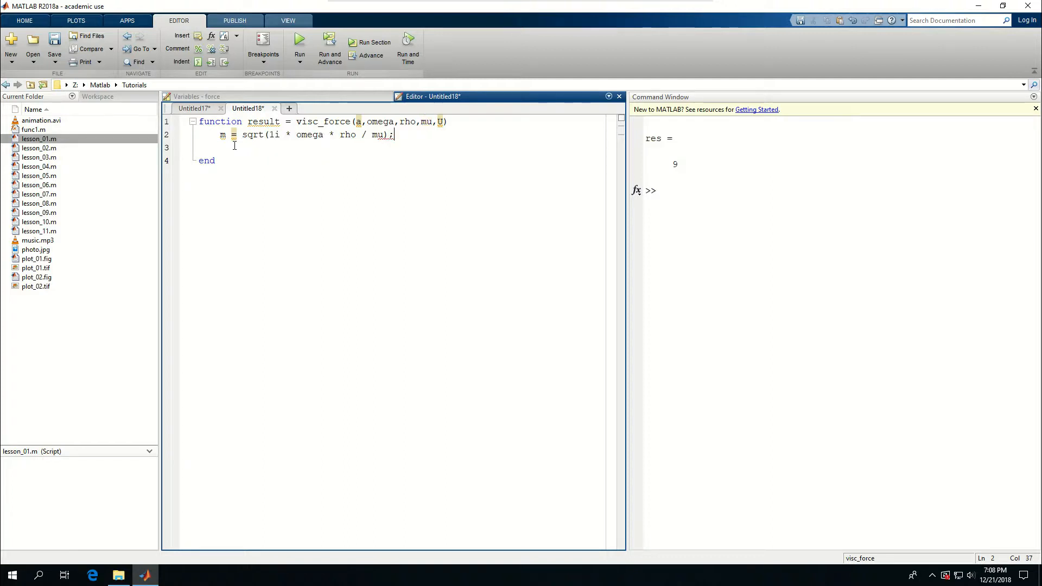
- Begin result = U*rho*a*1i*omega*pi/m, continuing with (4*besselk
{"action": "type", "text": "result"}
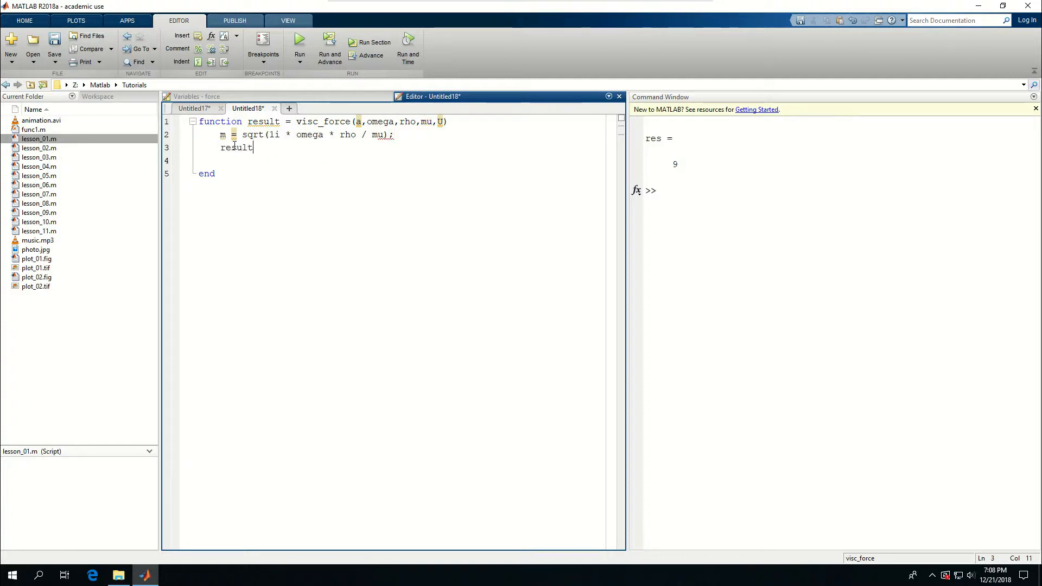
{"action": "type", "text": "="}
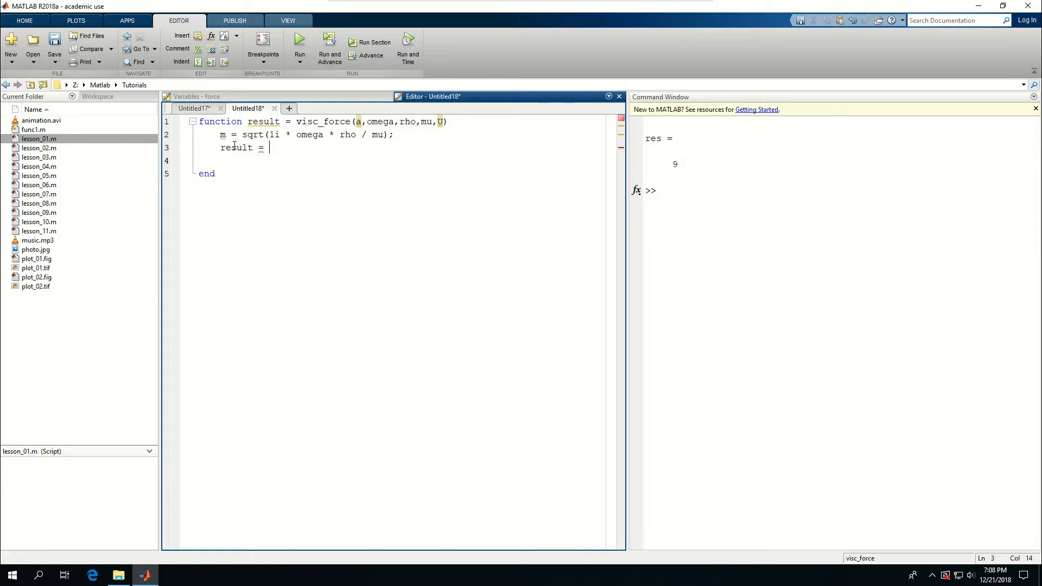
{"action": "type", "text": "U *"}
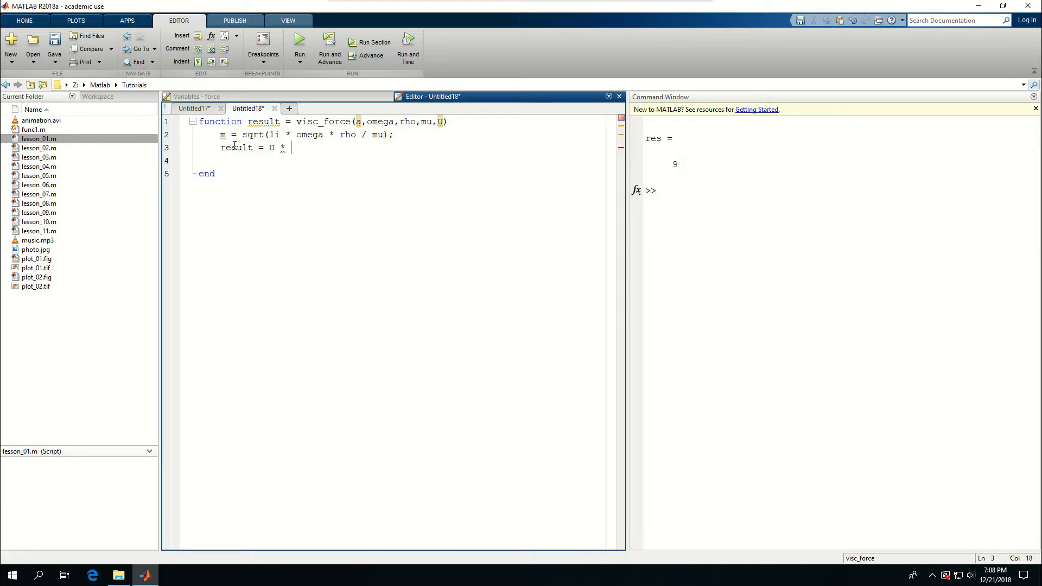
{"action": "type", "text": "rho"}
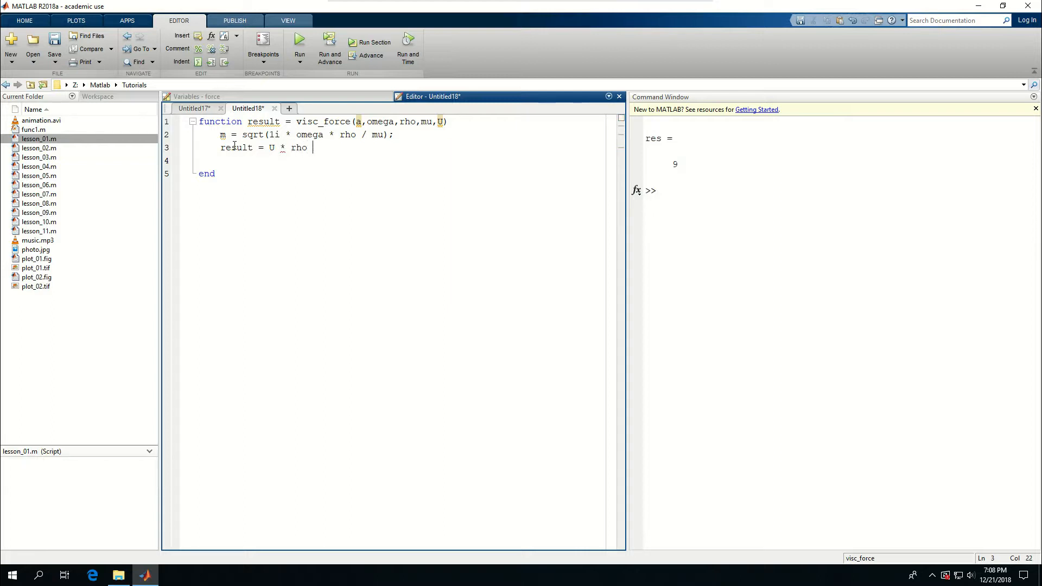
{"action": "type", "text": "* a *"}
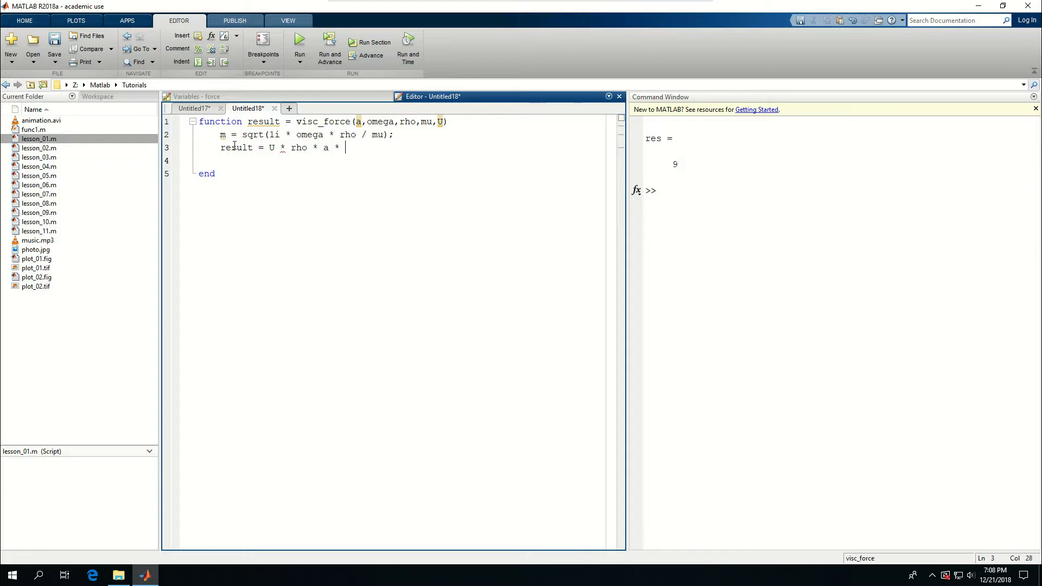
{"action": "type", "text": "li *"}
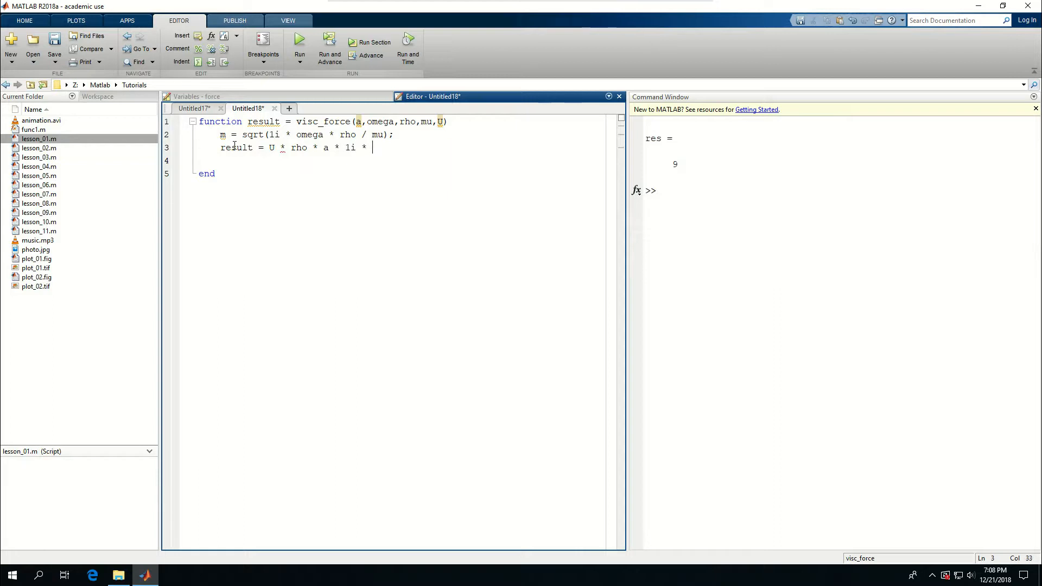
{"action": "type", "text": "omega"}
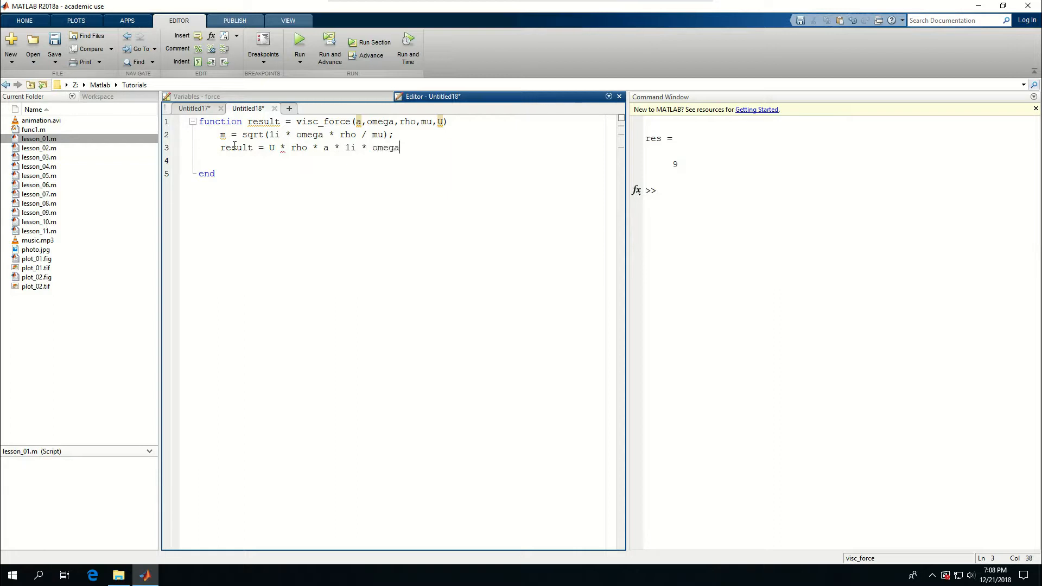
{"action": "type", "text": "*"}
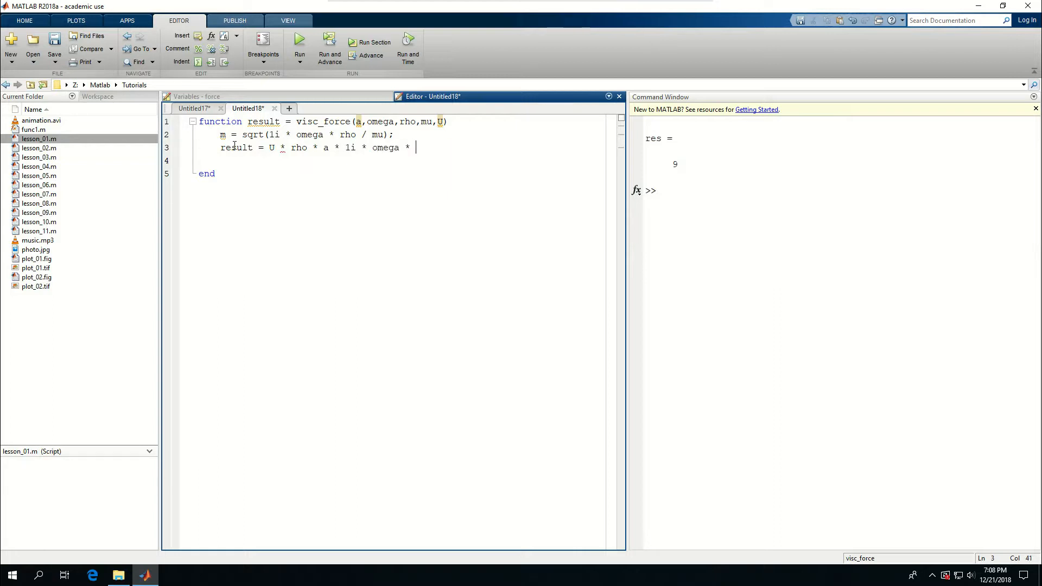
{"action": "type", "text": "pi / m * ..."}
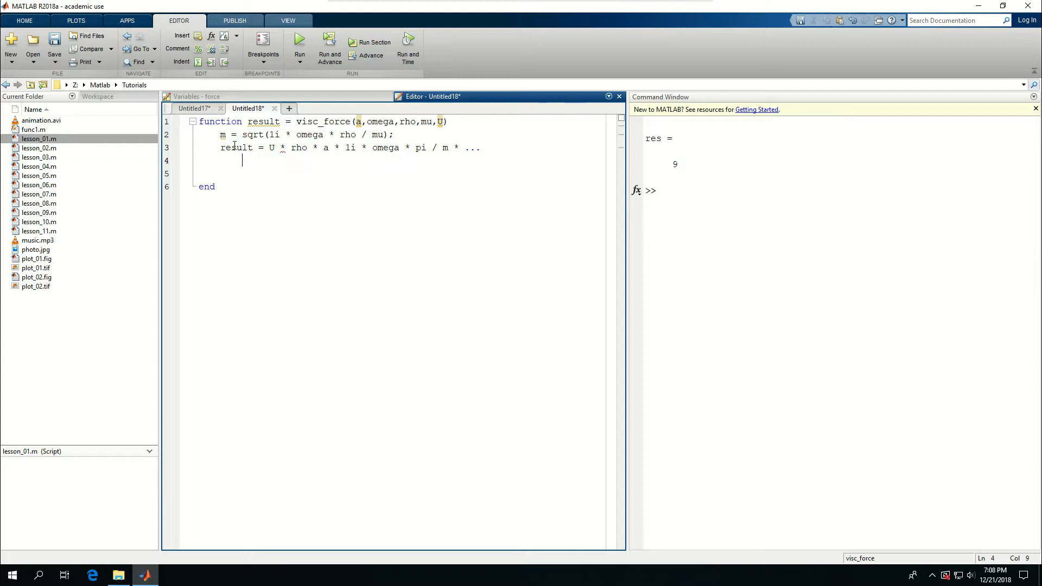
{"action": "type", "text": "("}
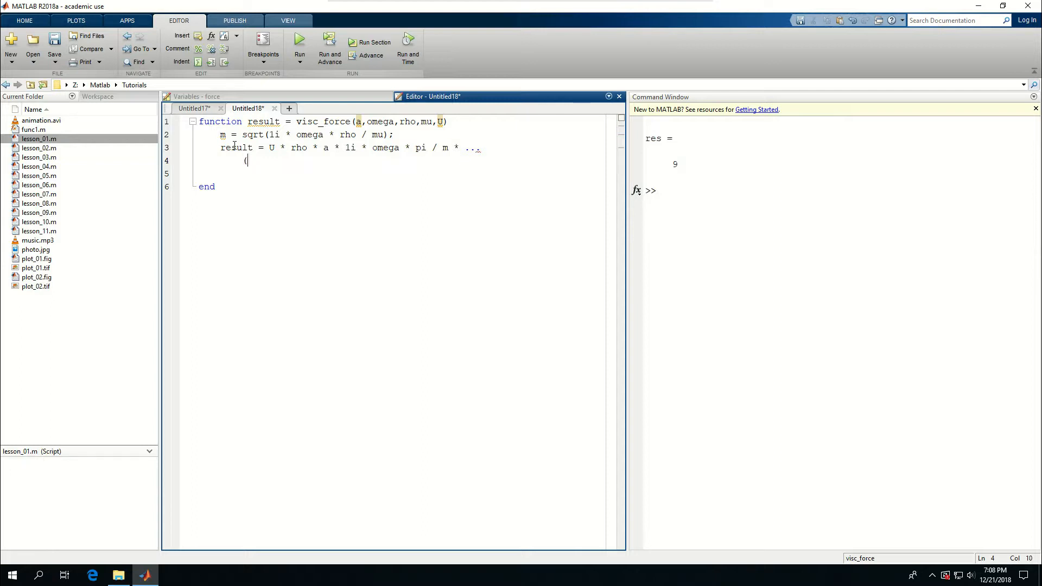
{"action": "type", "text": "4 * be"}
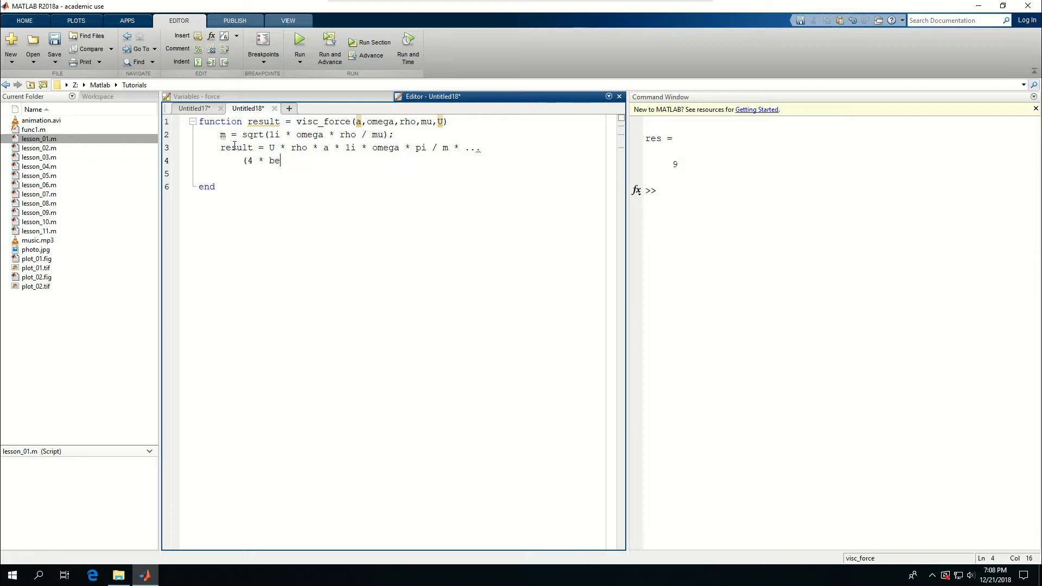
{"action": "type", "text": "sselk"}
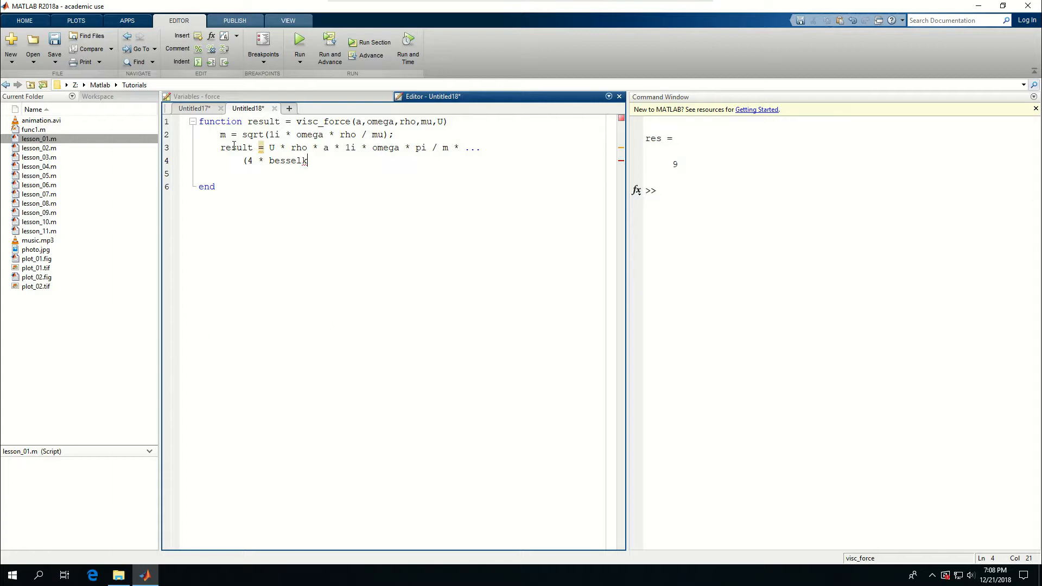
{"action": "type", "text": "b"}
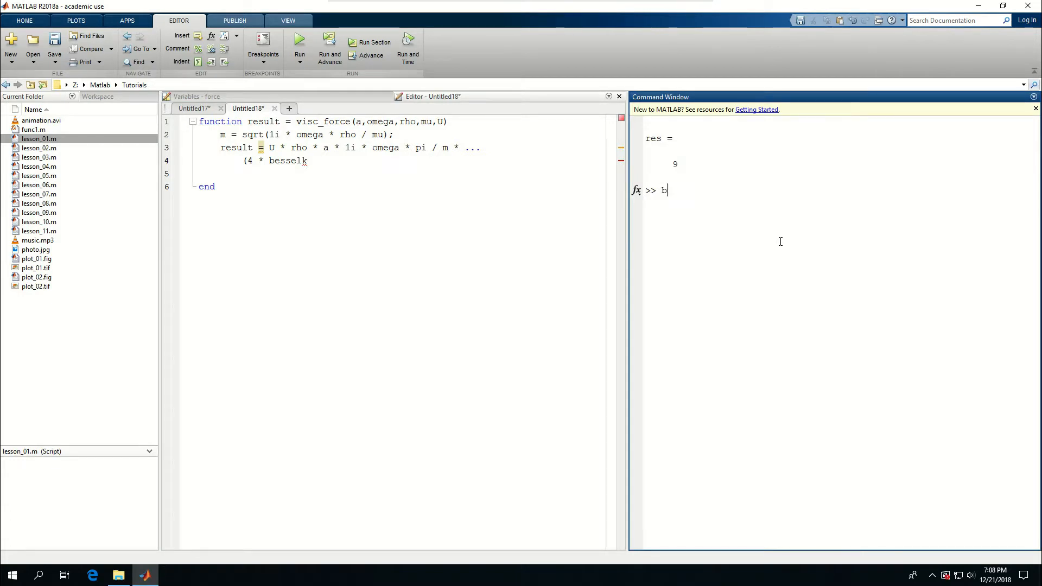
- Run 'help besselj' in the Command Window
{"action": "type", "text": "help be"}
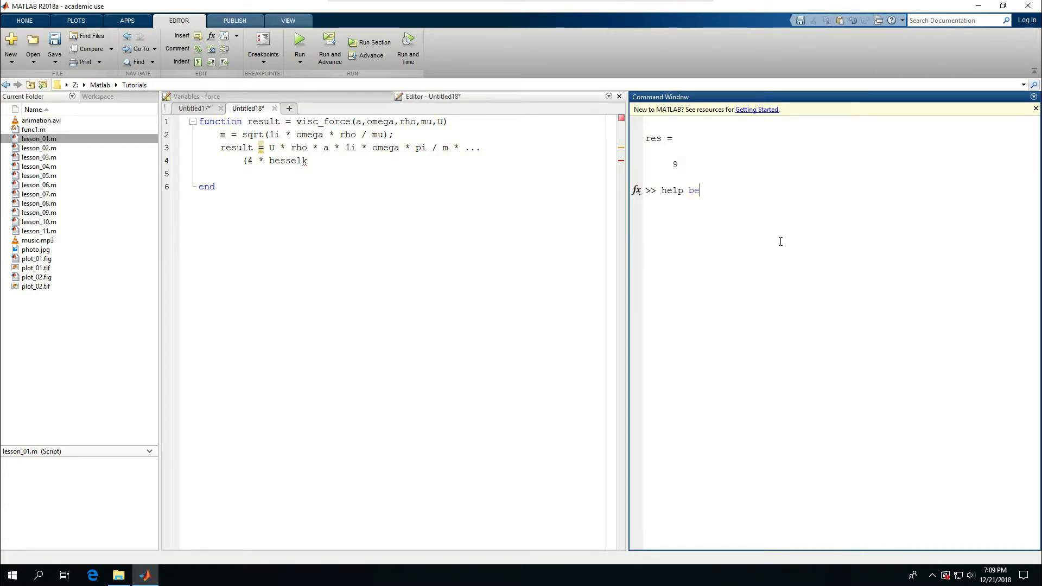
{"action": "type", "text": "sselj"}
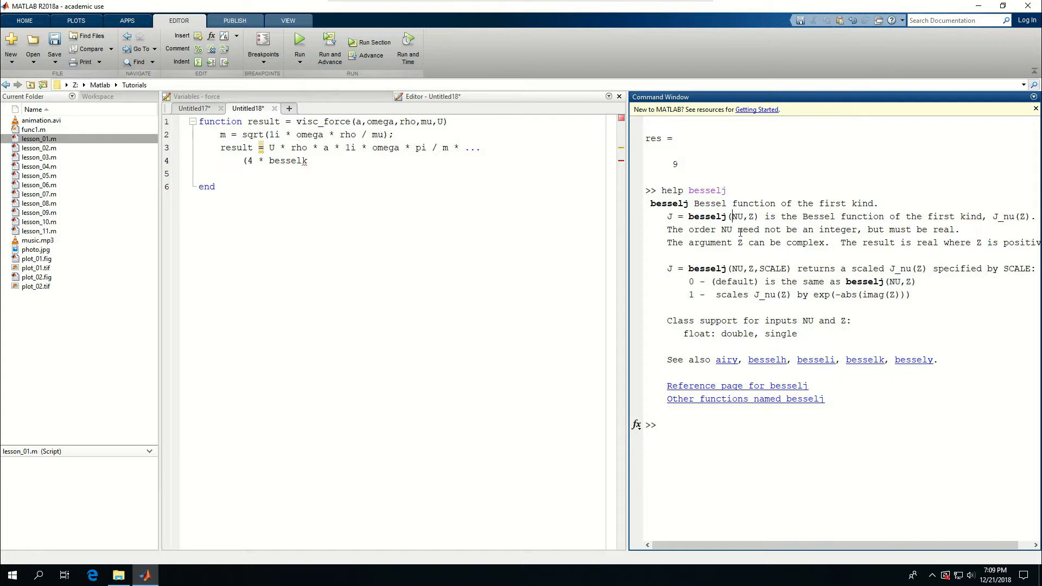
{"action": "mouse_move", "coordinate": [814, 249]}
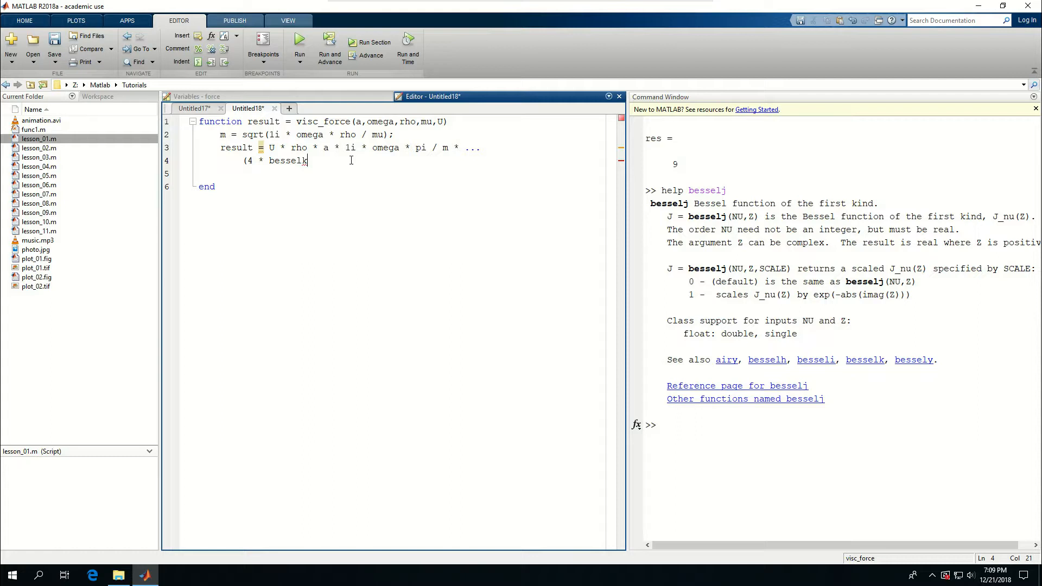
- Complete the formula with besselk(1,m*a)/besselk(0,m*a) + m*a)
{"action": "type", "text": "("}
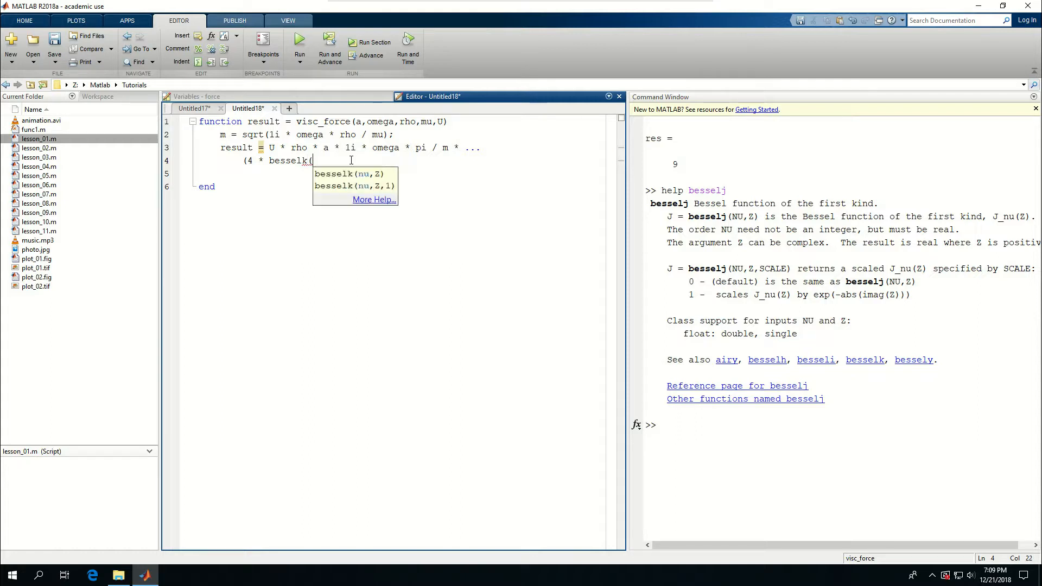
{"action": "type", "text": "1"}
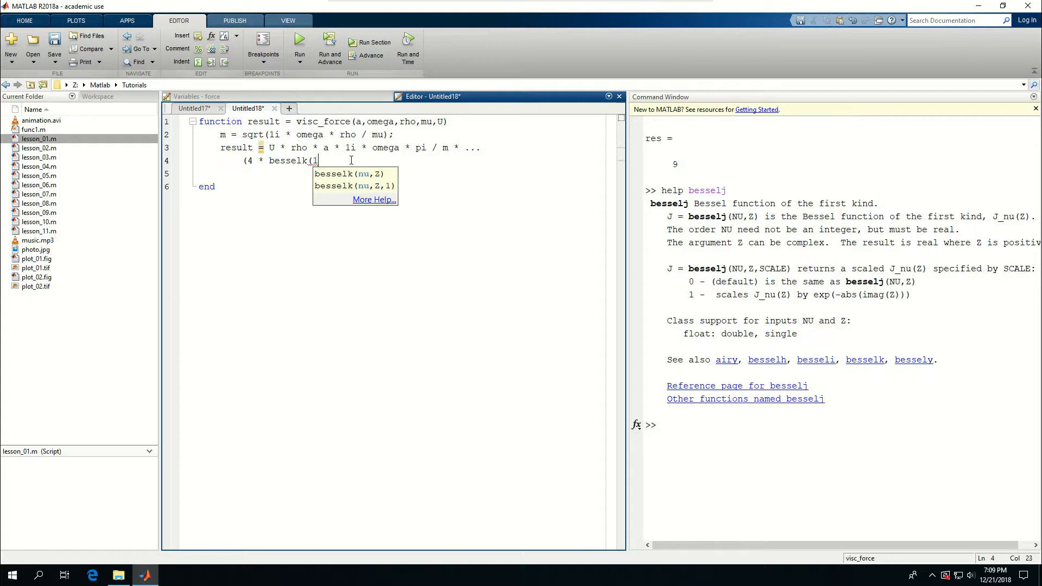
{"action": "type", "text": ",m * a"}
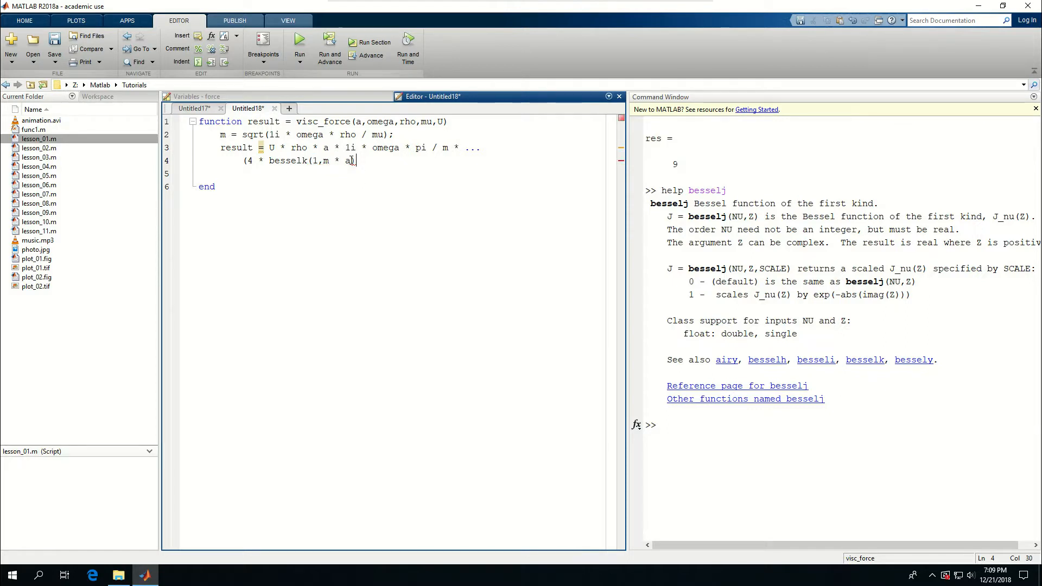
{"action": "type", "text": ")/bess"}
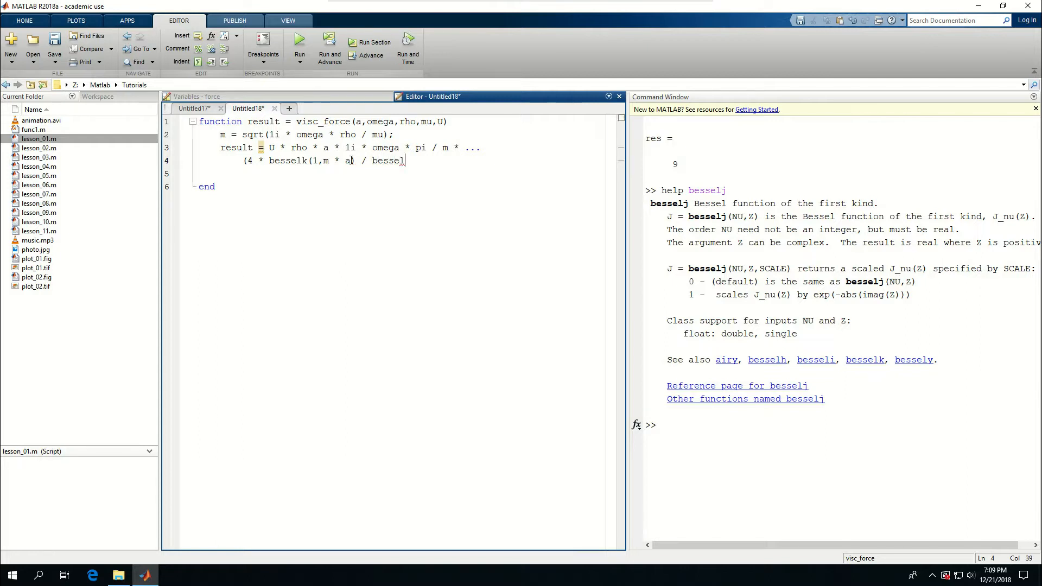
{"action": "type", "text": "k("}
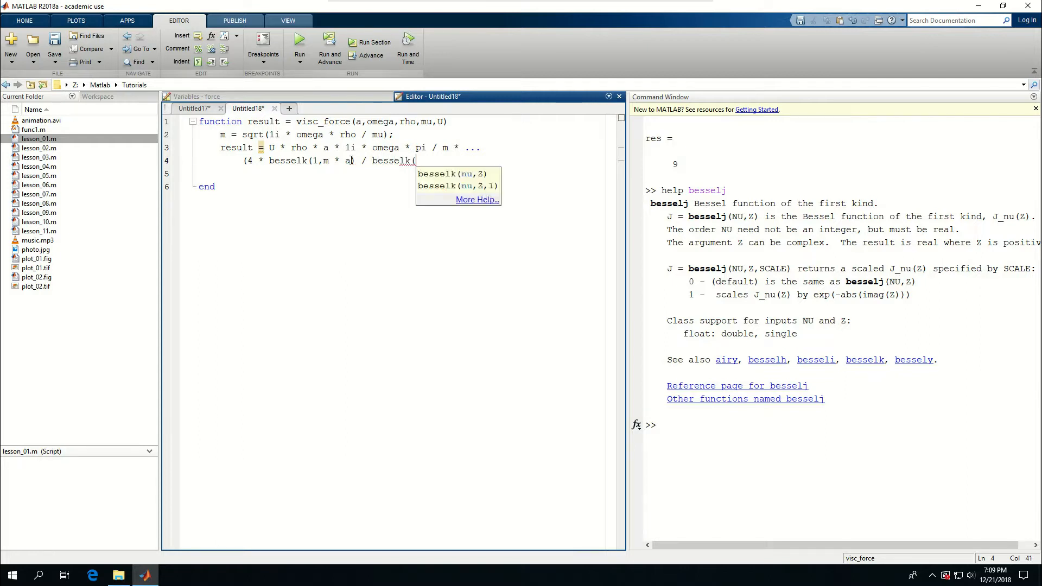
{"action": "type", "text": "0,m"}
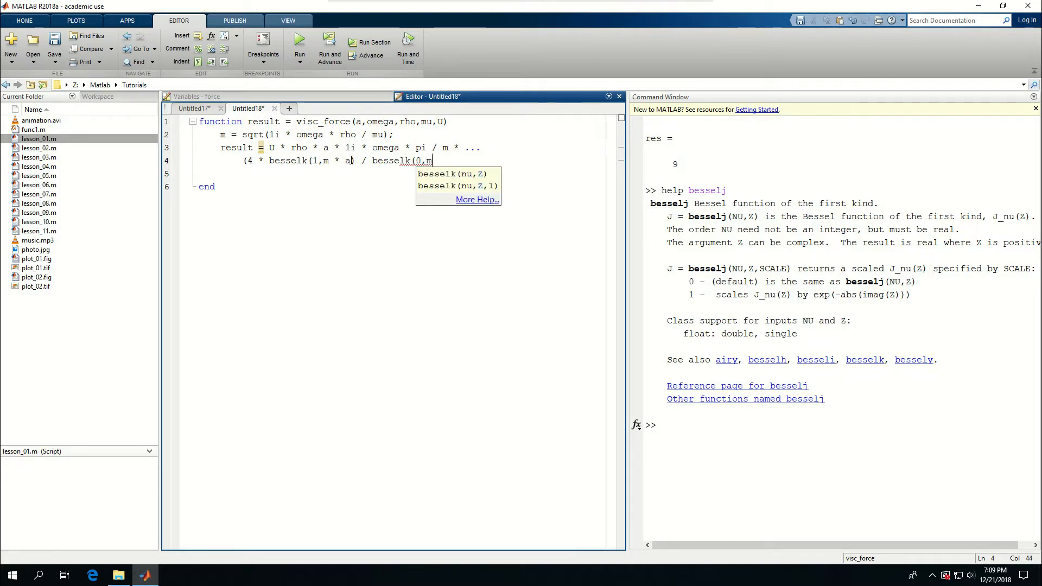
{"action": "type", "text": "* a)"}
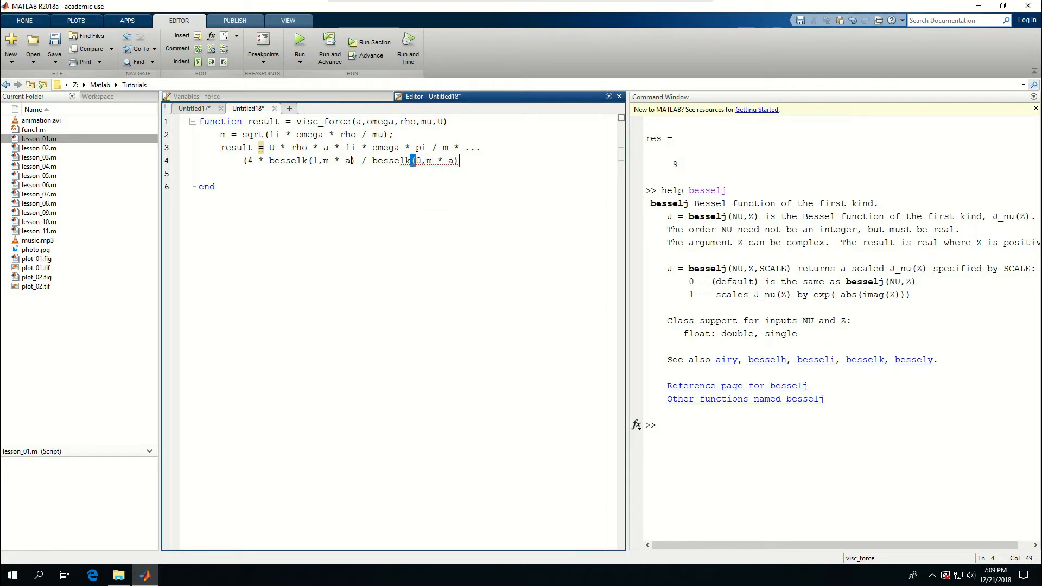
{"action": "type", "text": "+"}
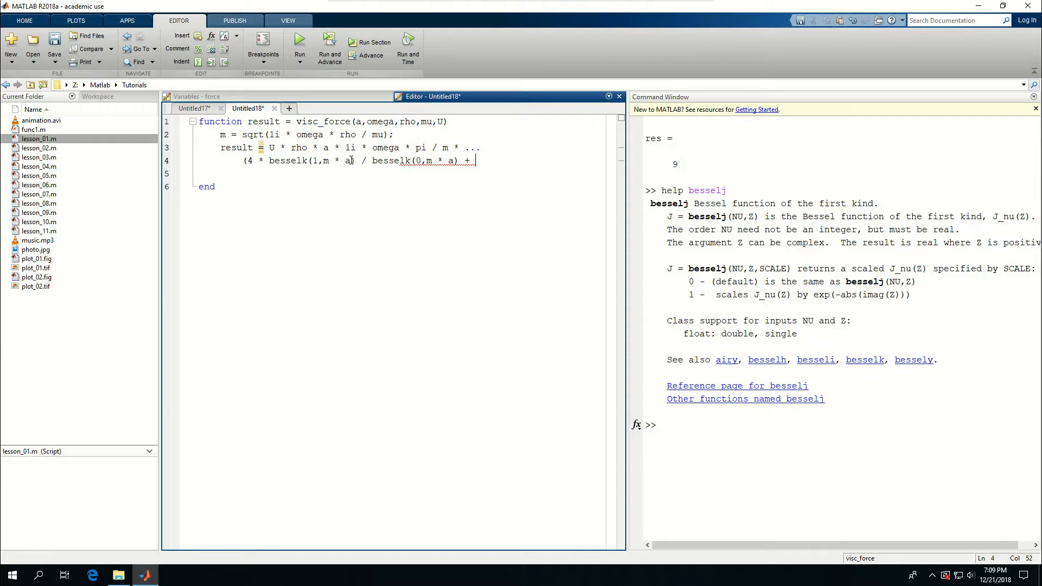
{"action": "type", "text": "m *a"}
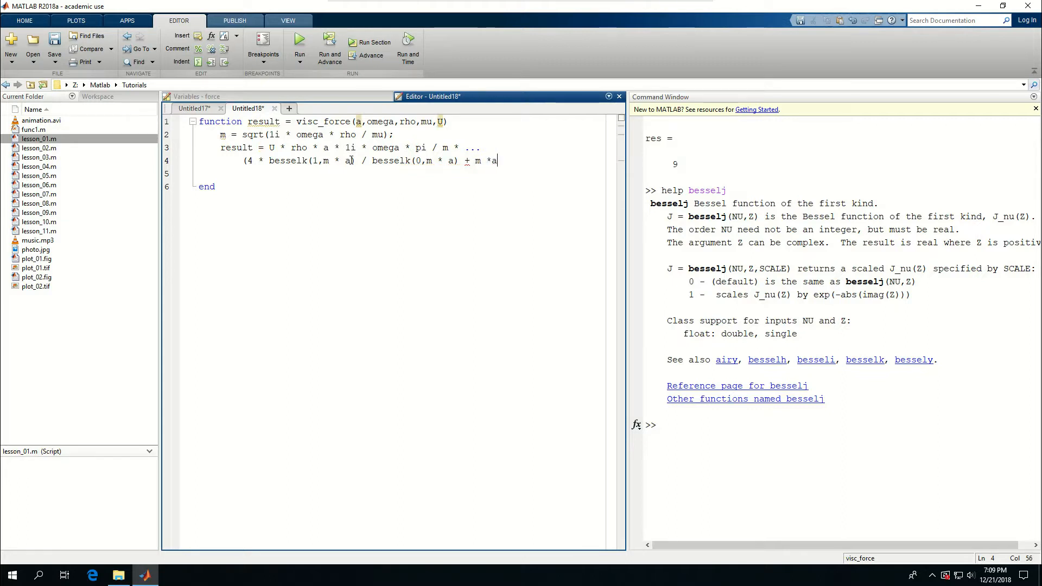
{"action": "type", "text": ");"}
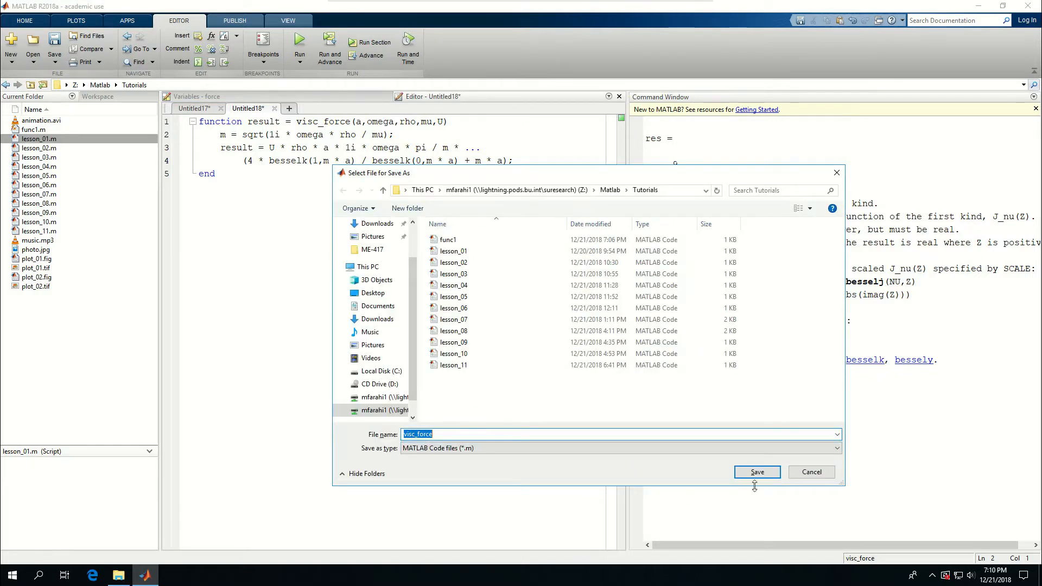
- Save visc_force.m and switch back to the Untitled17 test script
{"action": "left_click", "coordinate": [757, 472]}
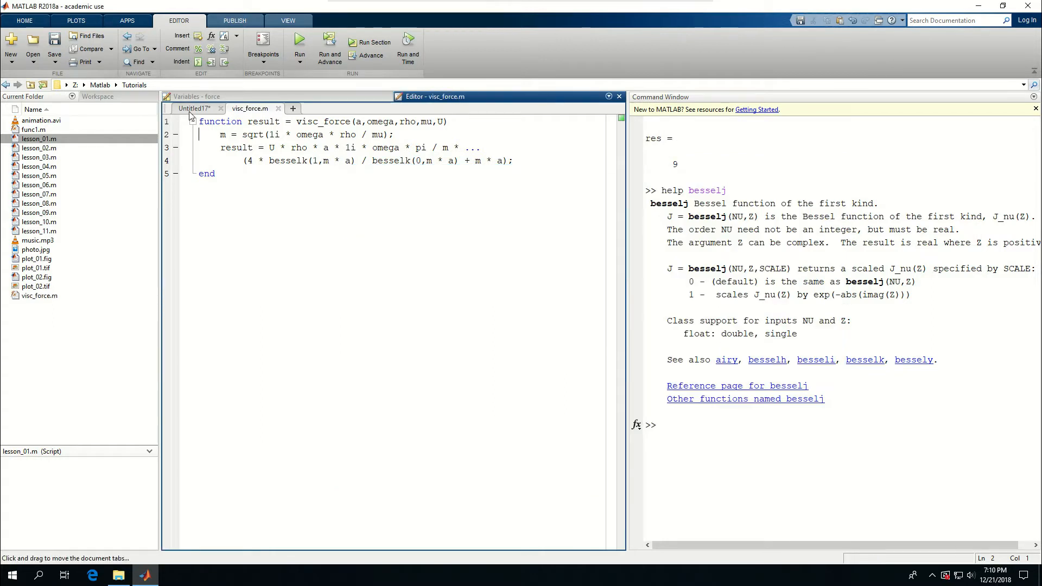
{"action": "left_click", "coordinate": [193, 109]}
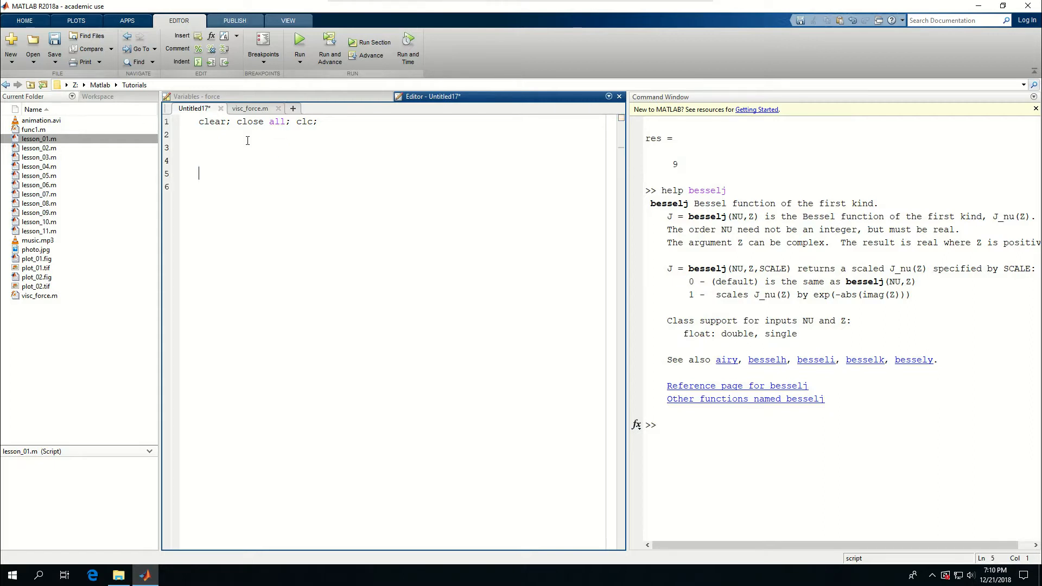
- Define freq = 1000 and angular frequency omega from pi * freq, with comments
{"action": "type", "text": "freq ="}
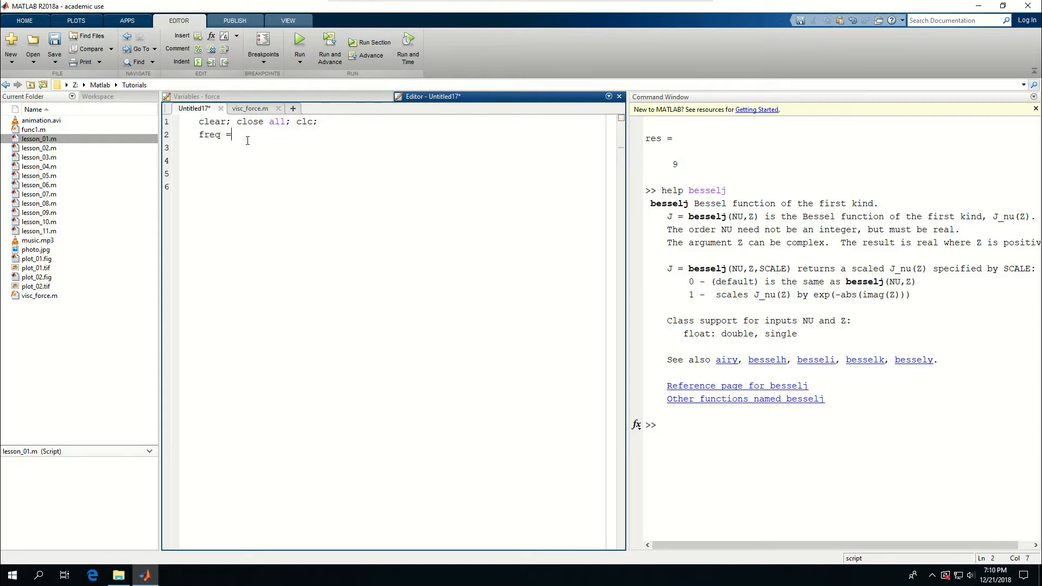
{"action": "type", "text": "1000;"}
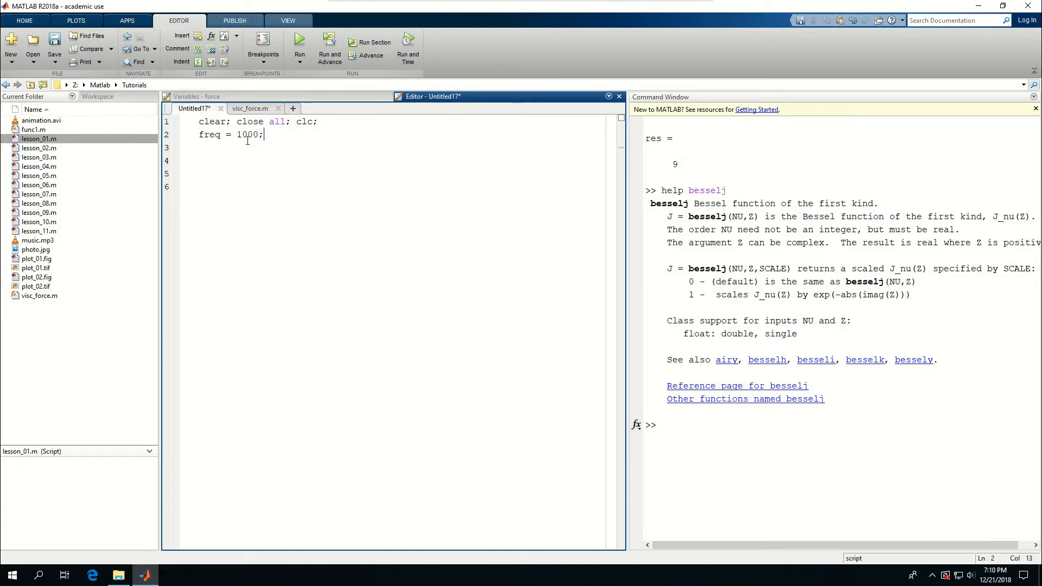
{"action": "type", "text": "freq ="}
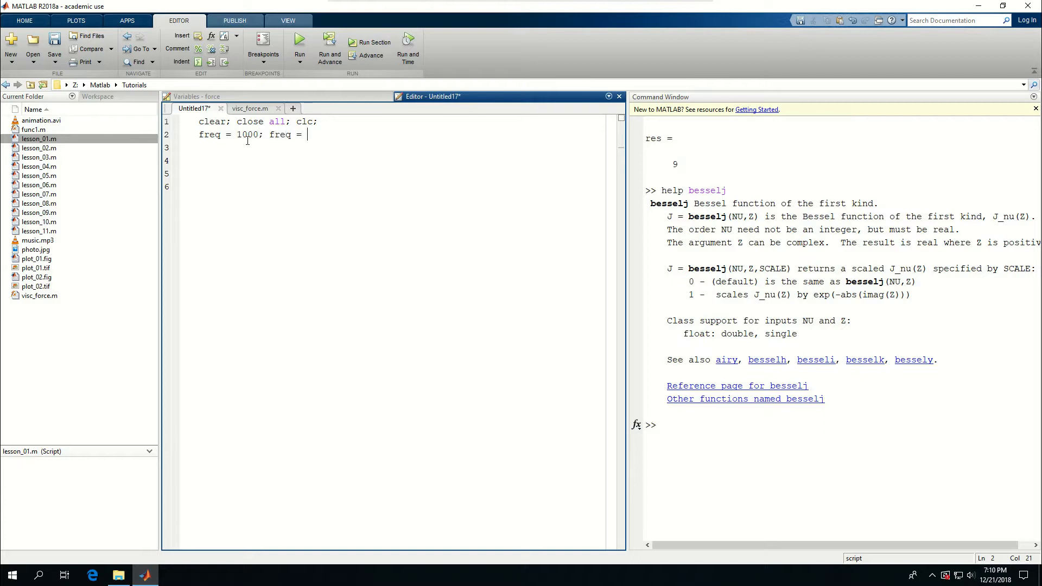
{"action": "key", "text": "BackSpace"}
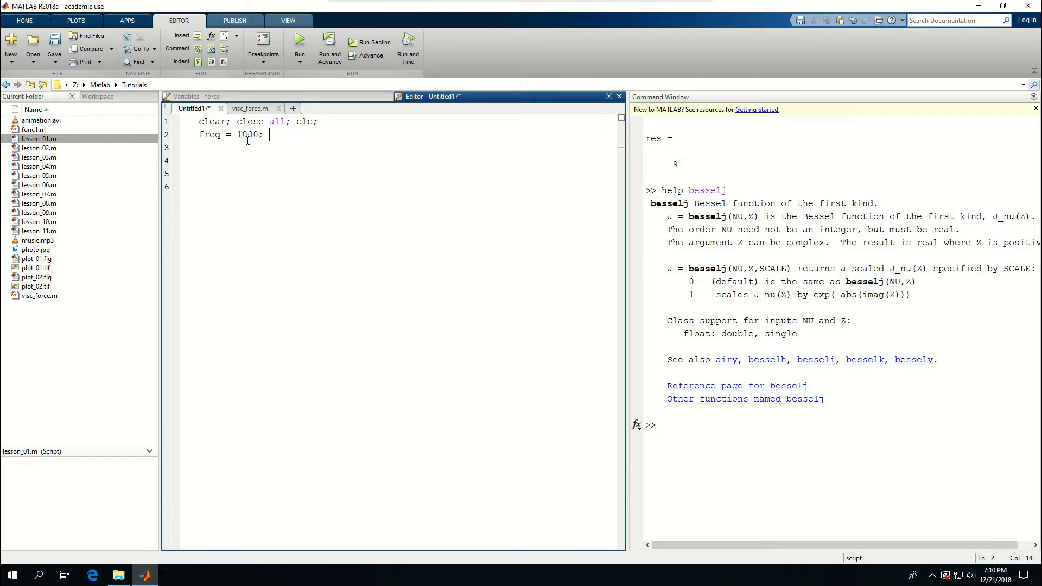
{"action": "type", "text": "% frequency"}
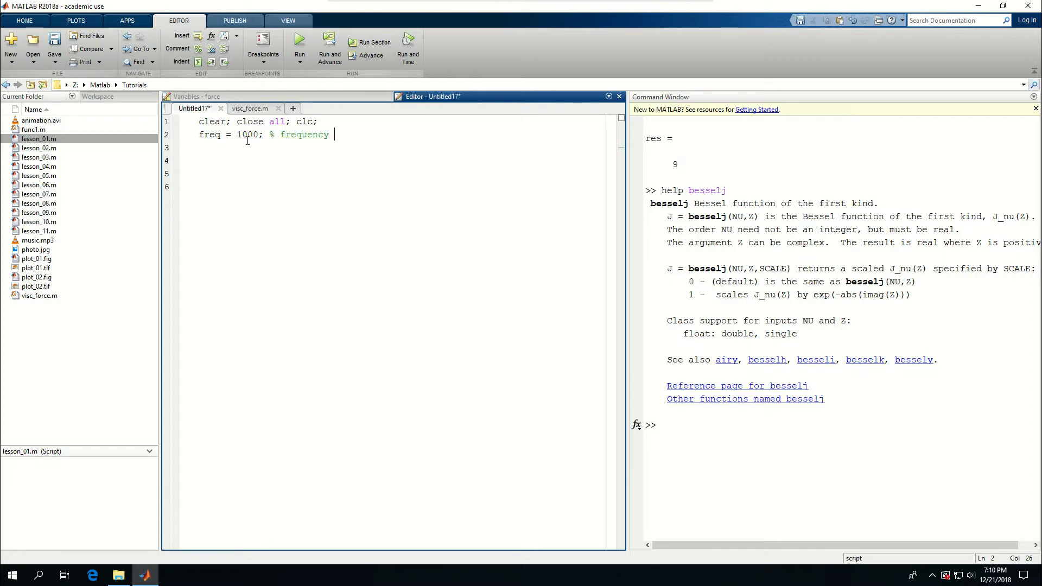
{"action": "type", "text": "is 1000 Hz"}
{"action": "left_click", "coordinate": [399, 148]}
{"action": "type", "text": "omega = 2 *"}
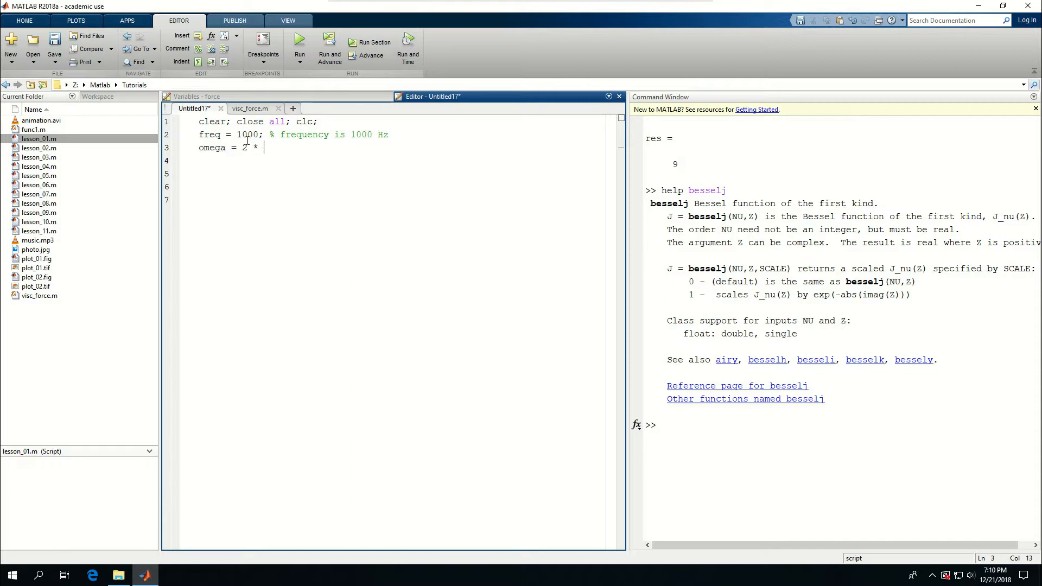
{"action": "type", "text": "pi * freq"}
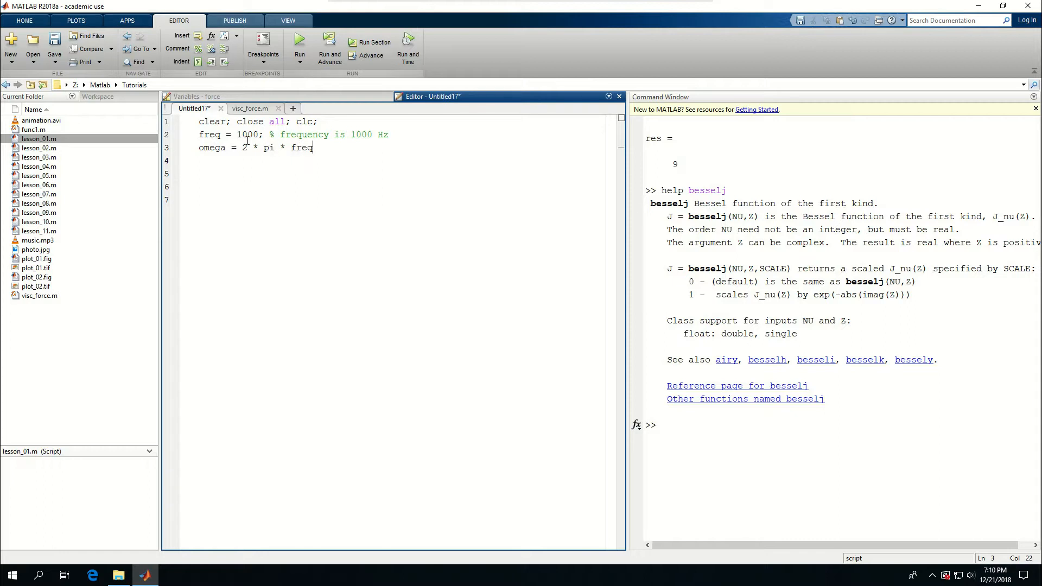
{"action": "type", "text": ";"}
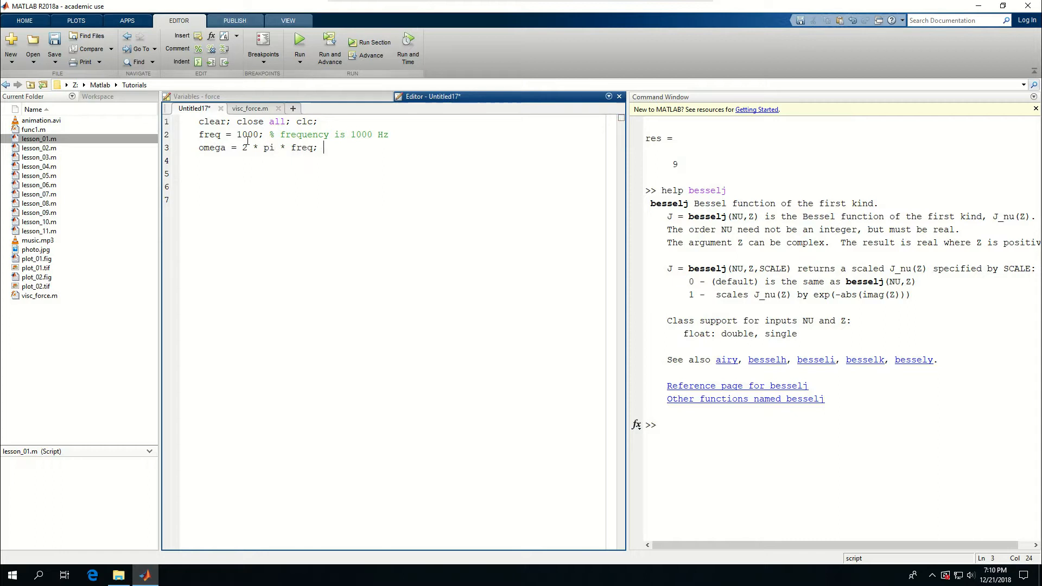
{"action": "type", "text": "% ang"}
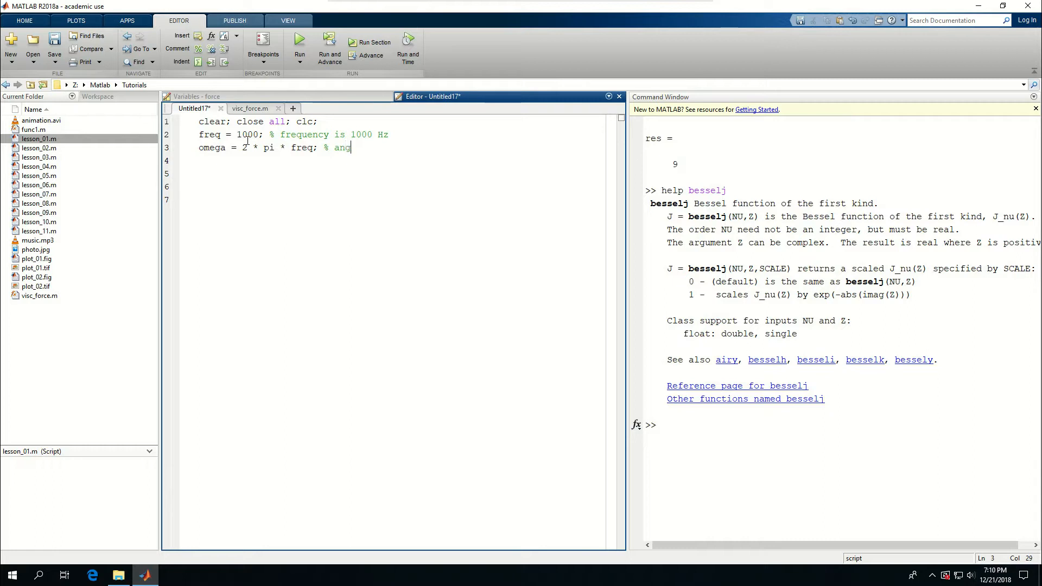
{"action": "type", "text": "ular freq"}
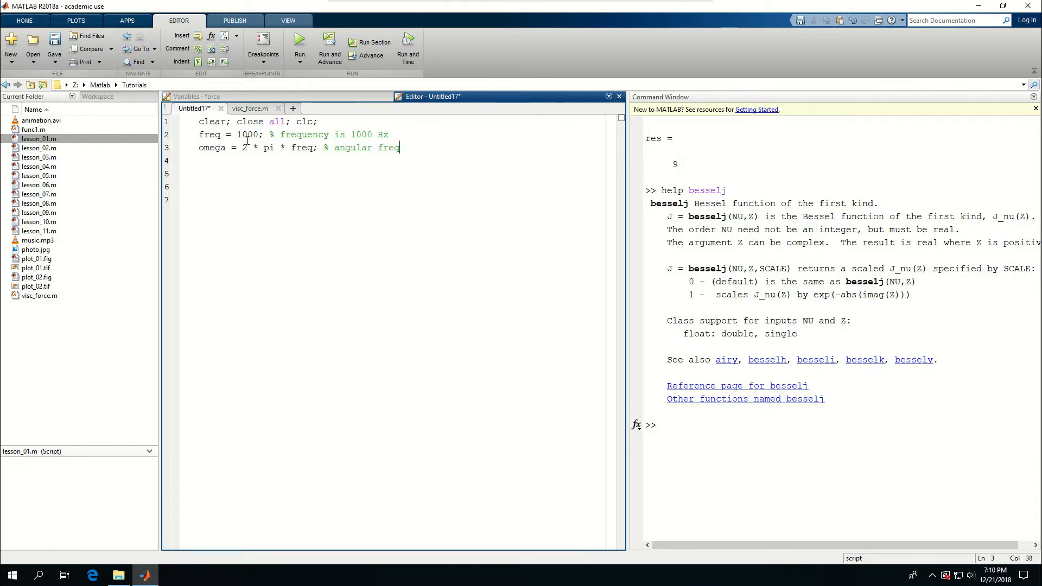
- Add U = 1 (fluid/fiber velocity) and rho = 1.2041 (air density), with comments
{"action": "type", "text": "U ="}
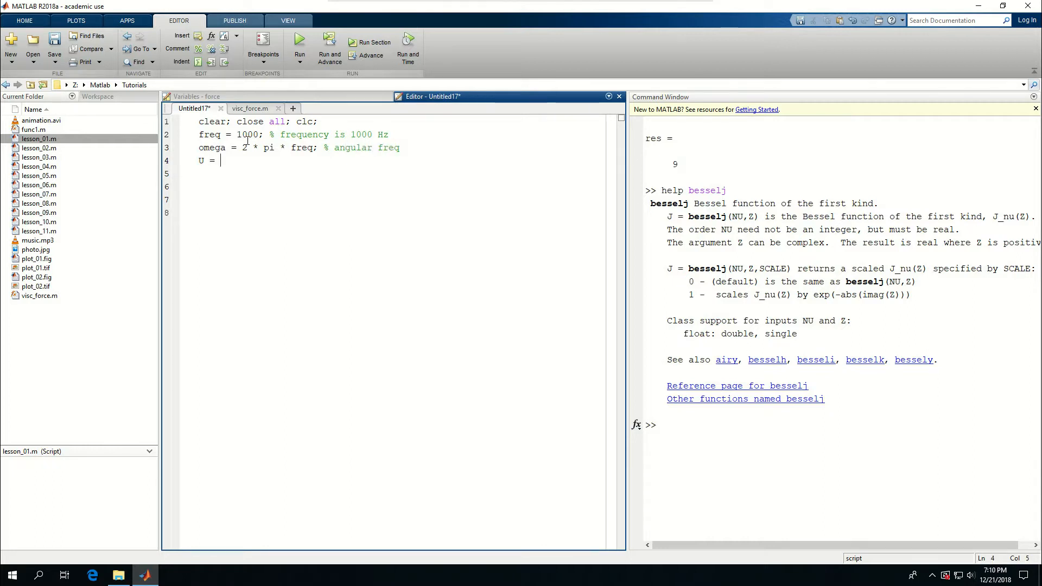
{"action": "type", "text": "1;"}
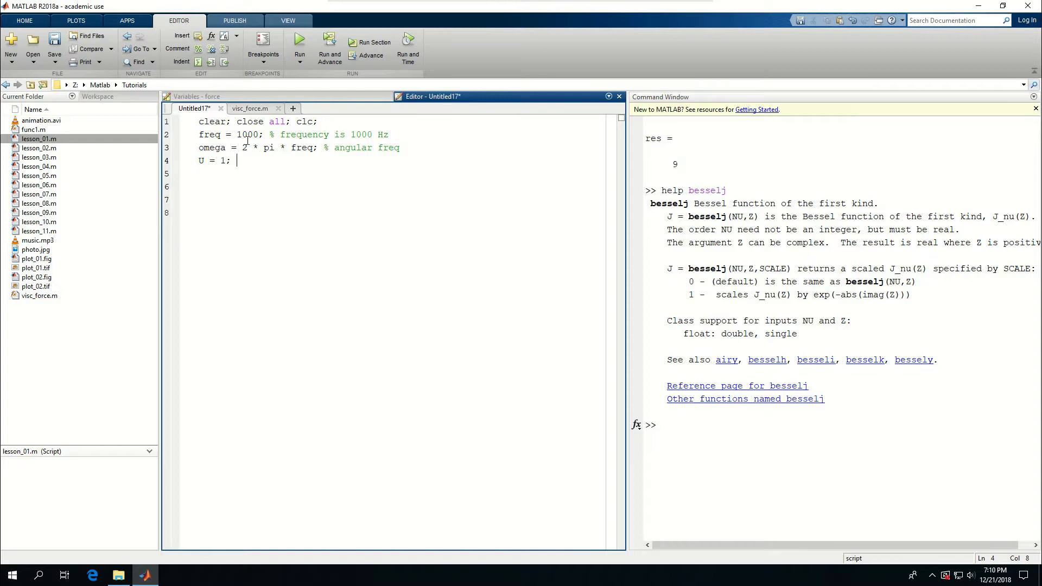
{"action": "type", "text": "% velocity"}
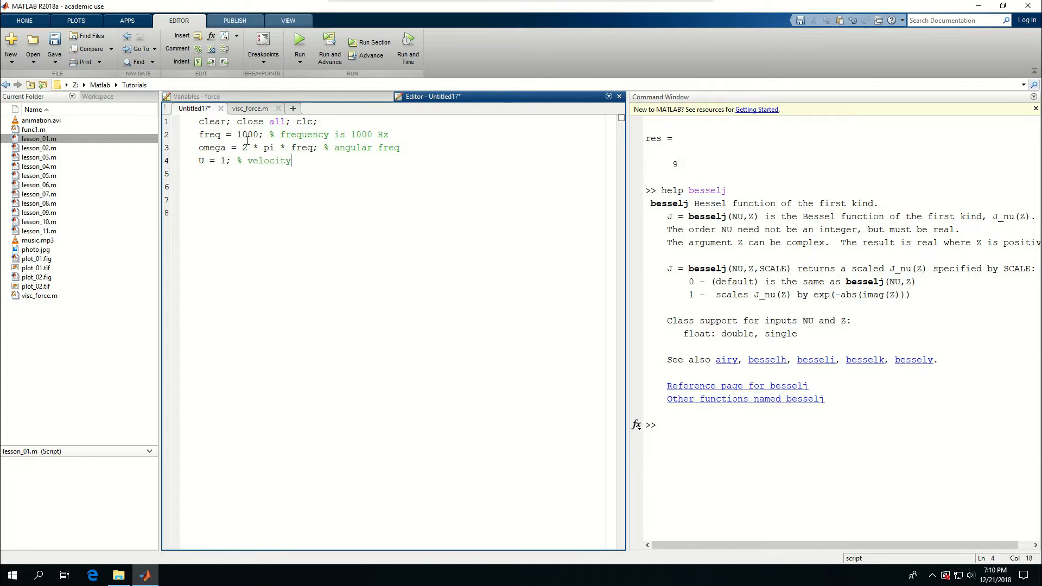
{"action": "type", "text": "of fluid"}
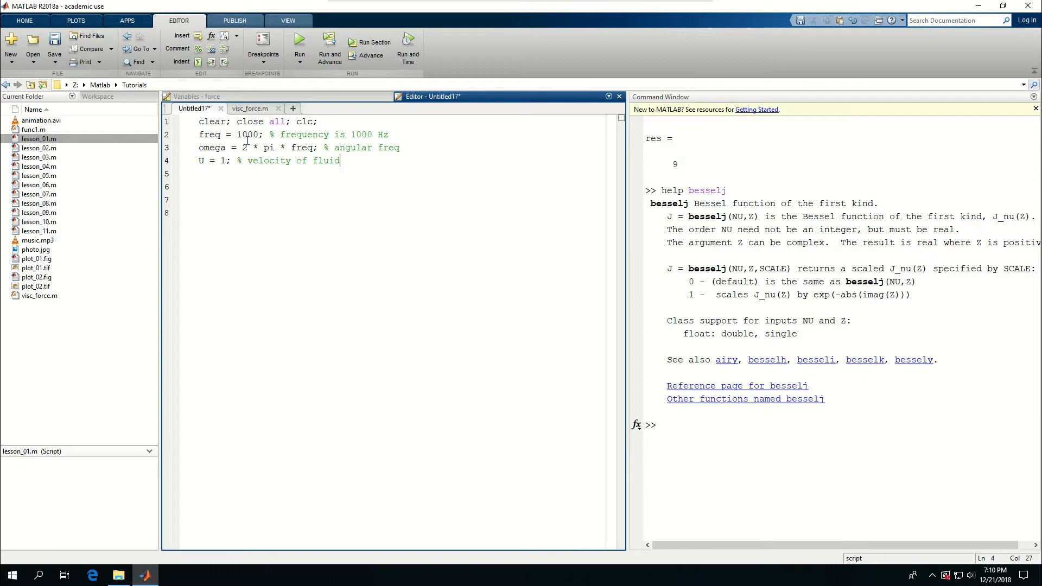
{"action": "type", "text": "/fiber"}
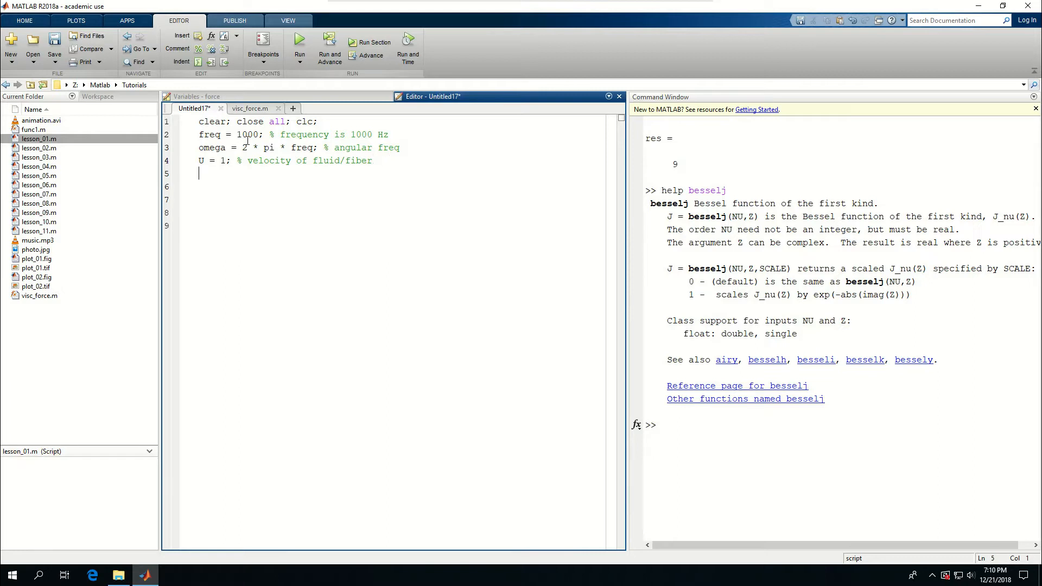
{"action": "type", "text": "rho"}
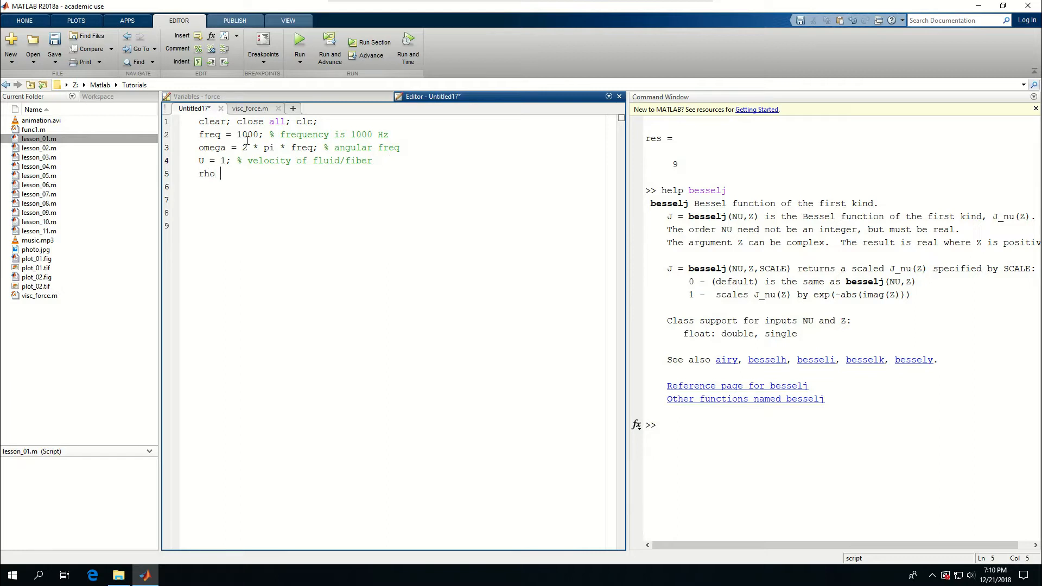
{"action": "type", "text": "= 1.2041; %"}
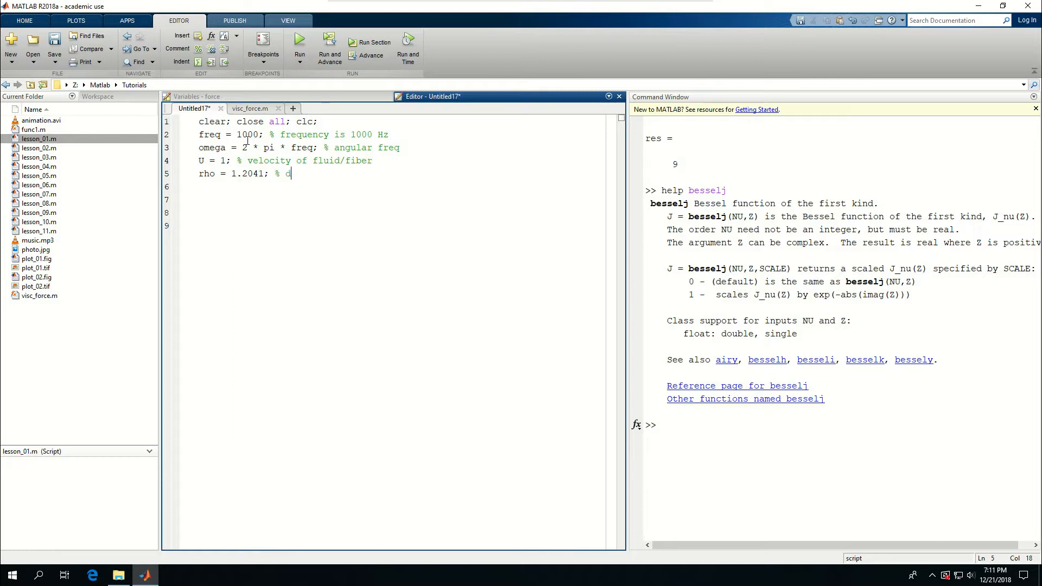
{"action": "type", "text": "density of"}
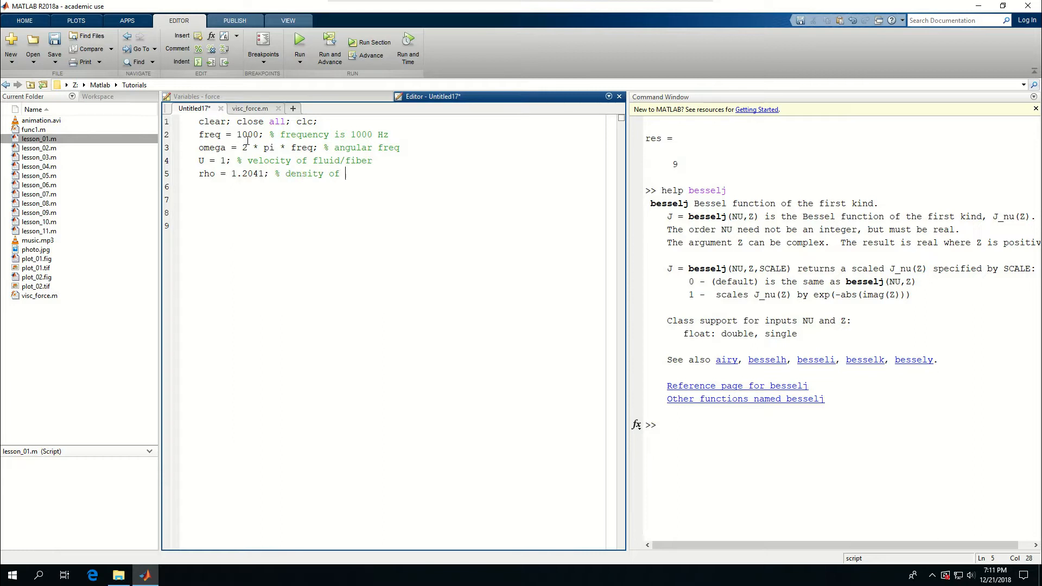
{"action": "type", "text": "air"}
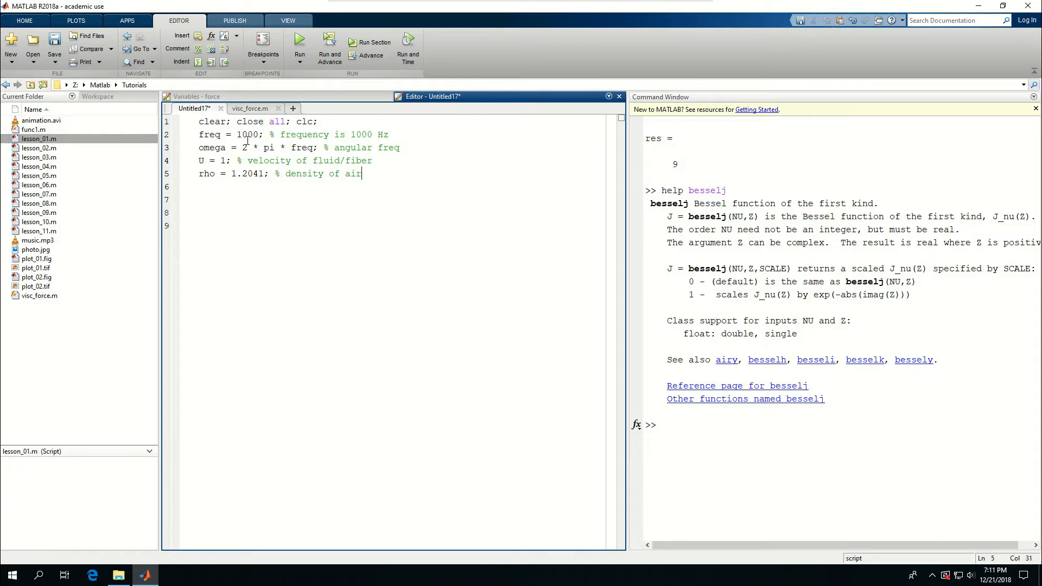
- Add mu = 1.8705e-5 for air viscosity and rad = 5e-6 for the 5 um radius
{"action": "type", "text": "mu"}
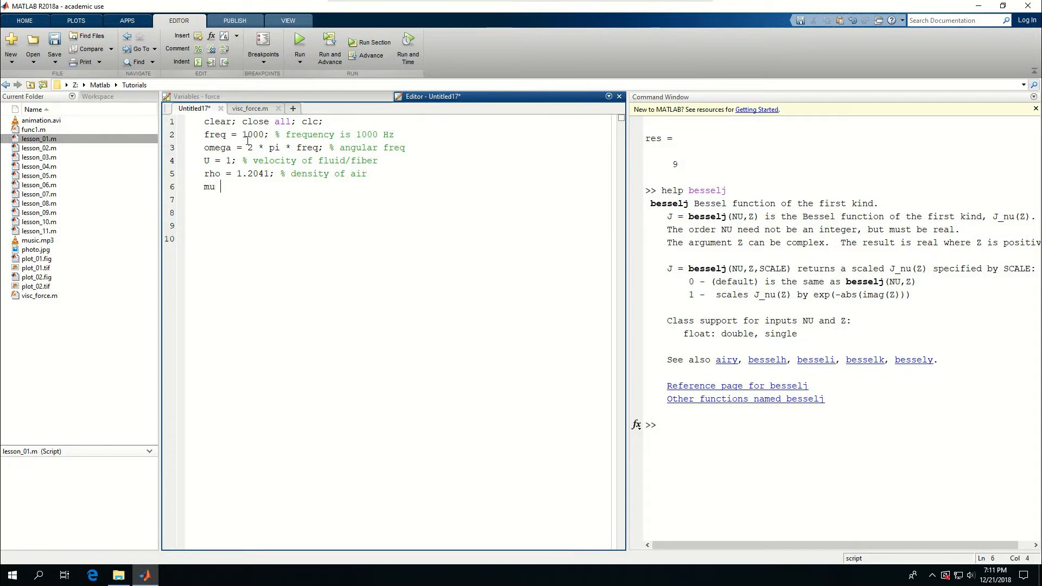
{"action": "type", "text": "= 1.870"}
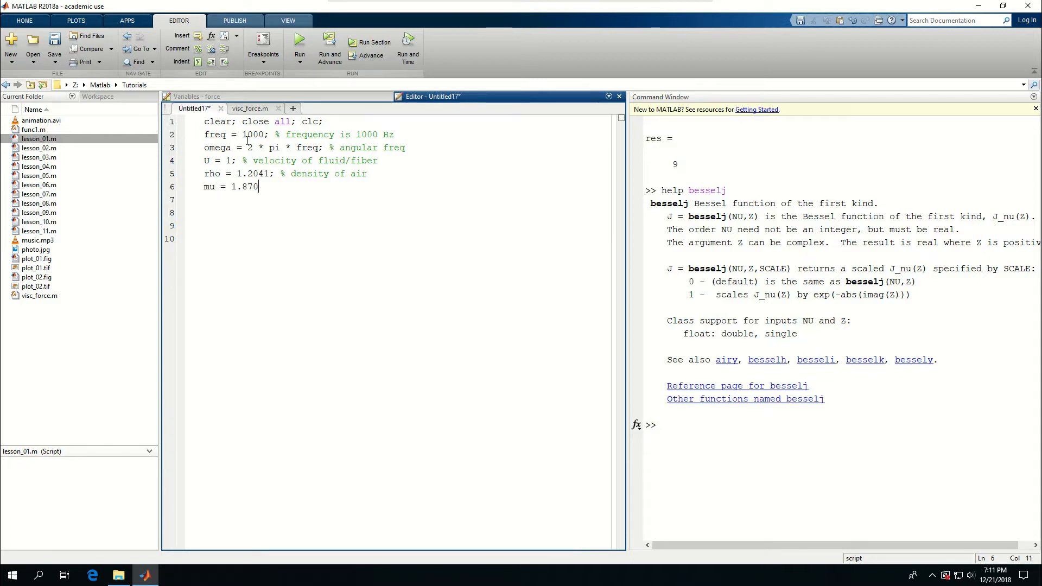
{"action": "type", "text": "5e-"}
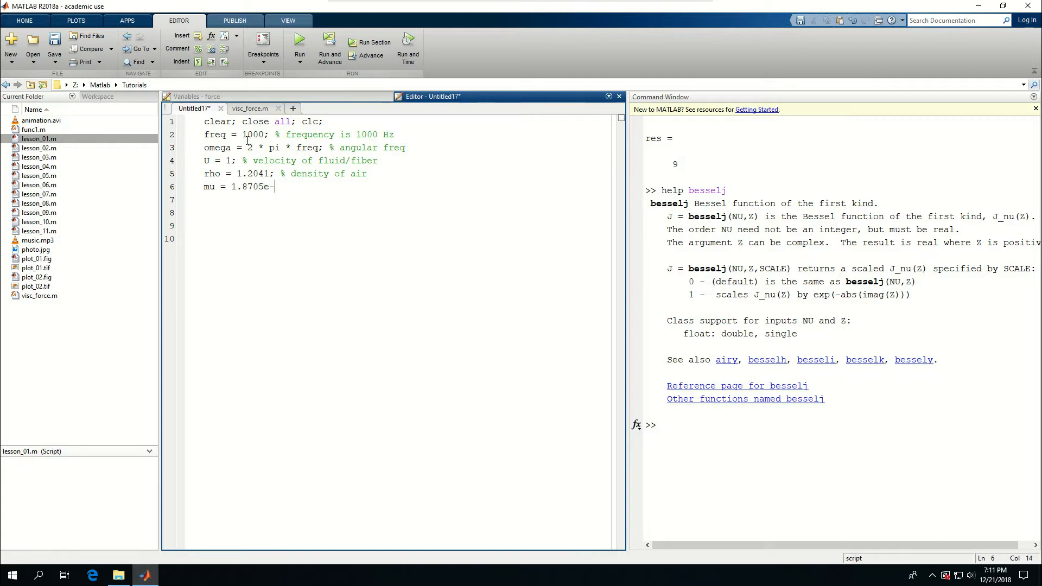
{"action": "type", "text": "5;"}
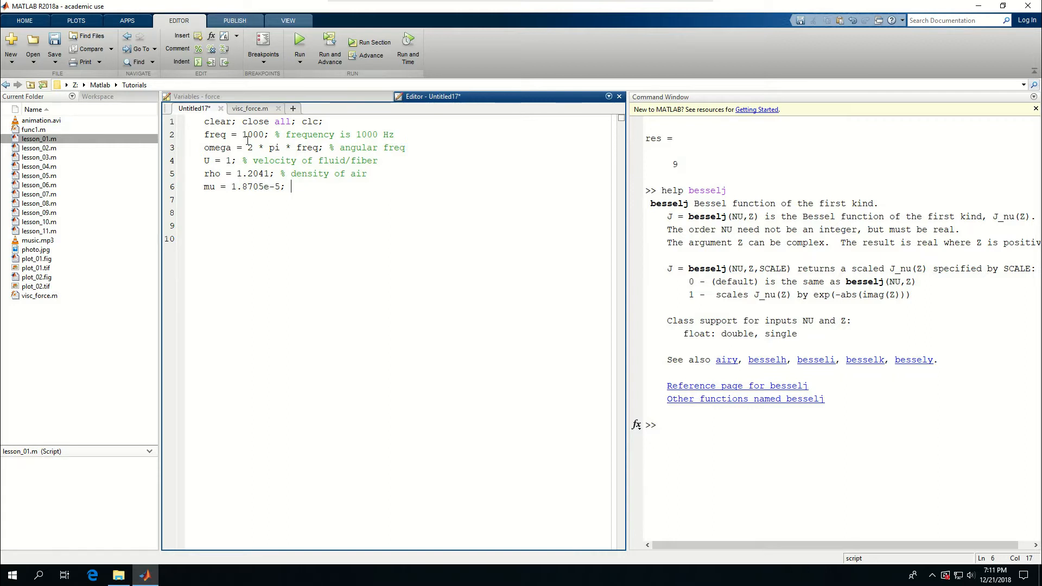
{"action": "type", "text": "% dynamic"}
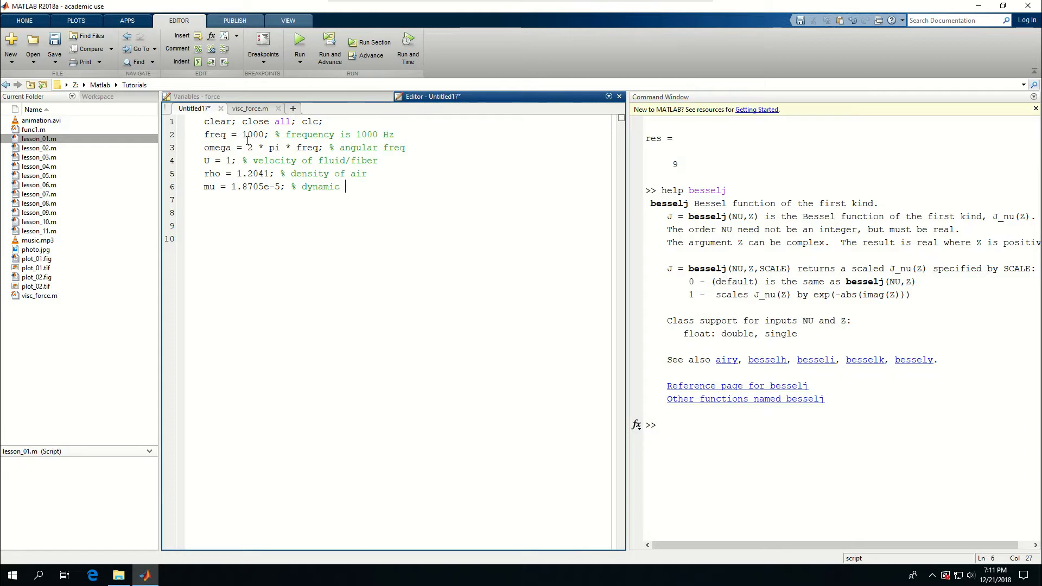
{"action": "type", "text": "visco"}
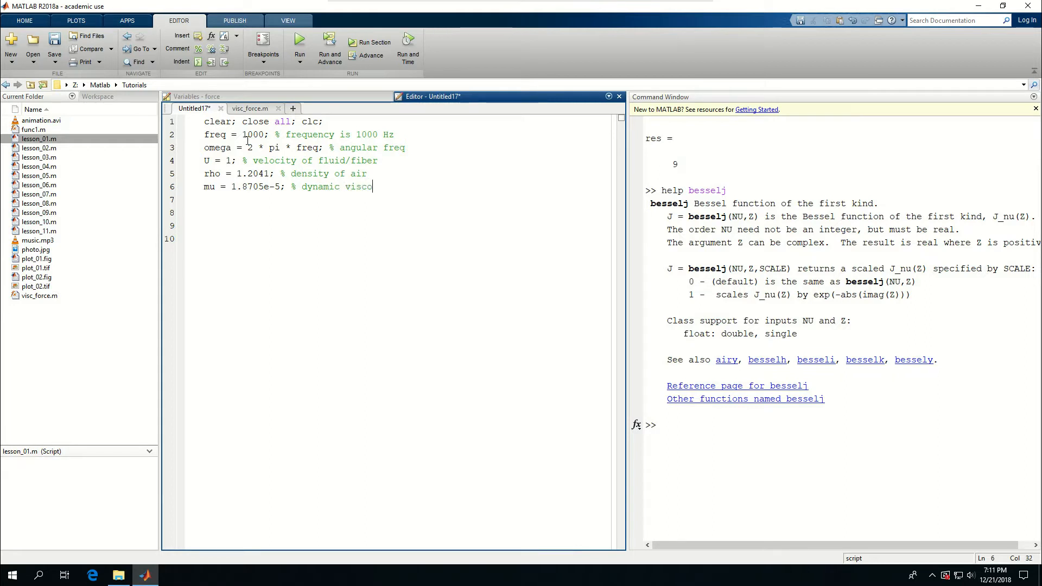
{"action": "type", "text": "ti"}
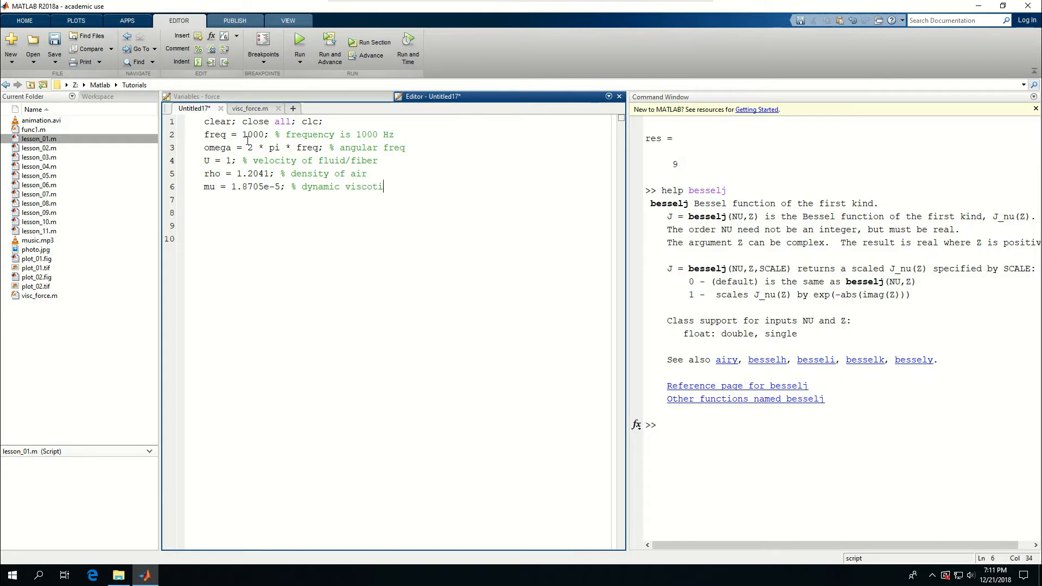
{"action": "key", "text": "Backspace"}
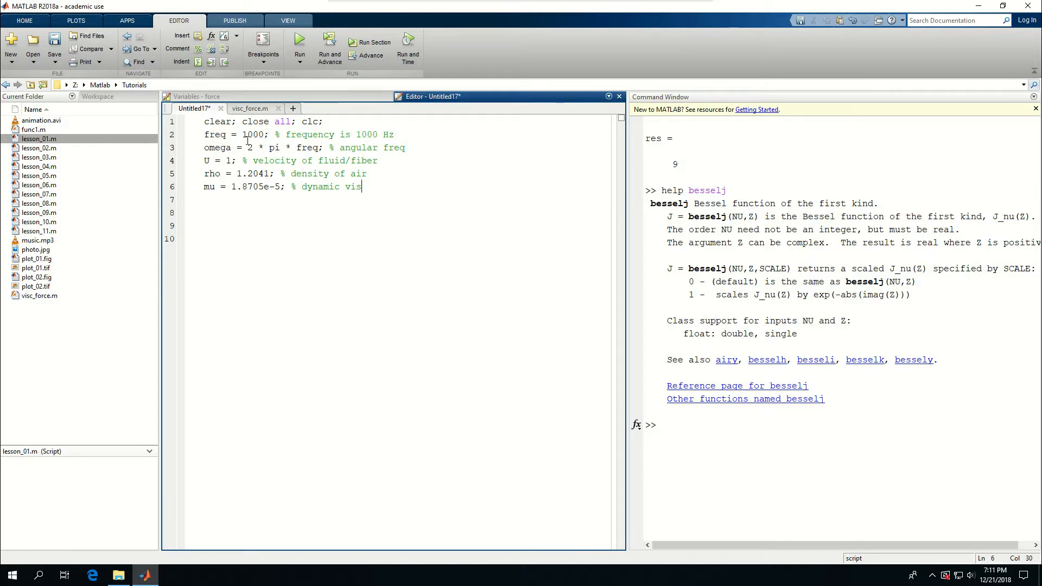
{"action": "type", "text": "cosity of ai"}
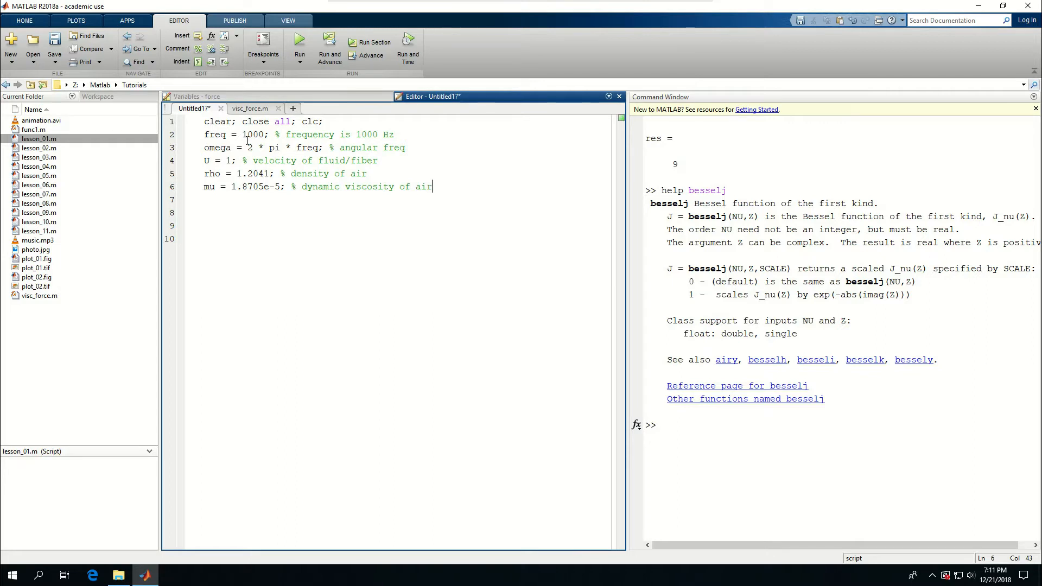
{"action": "type", "text": "ra"}
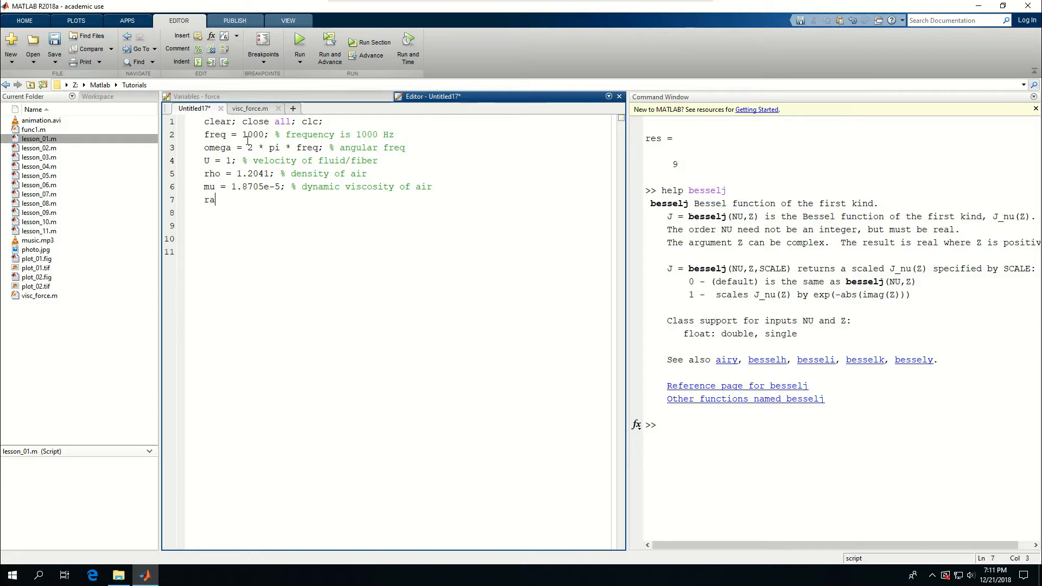
{"action": "type", "text": "d ="}
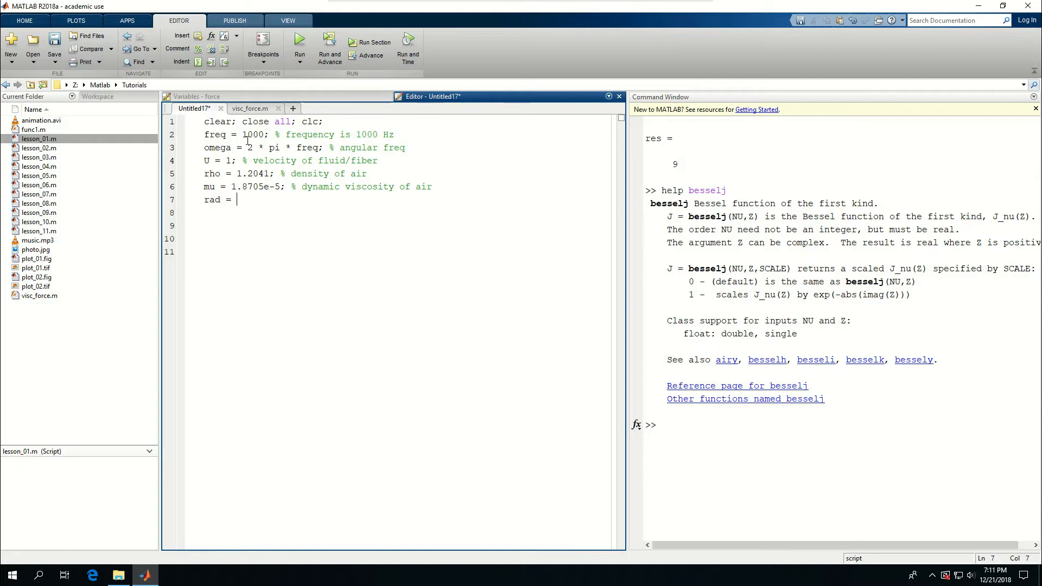
{"action": "type", "text": "5e-6;"}
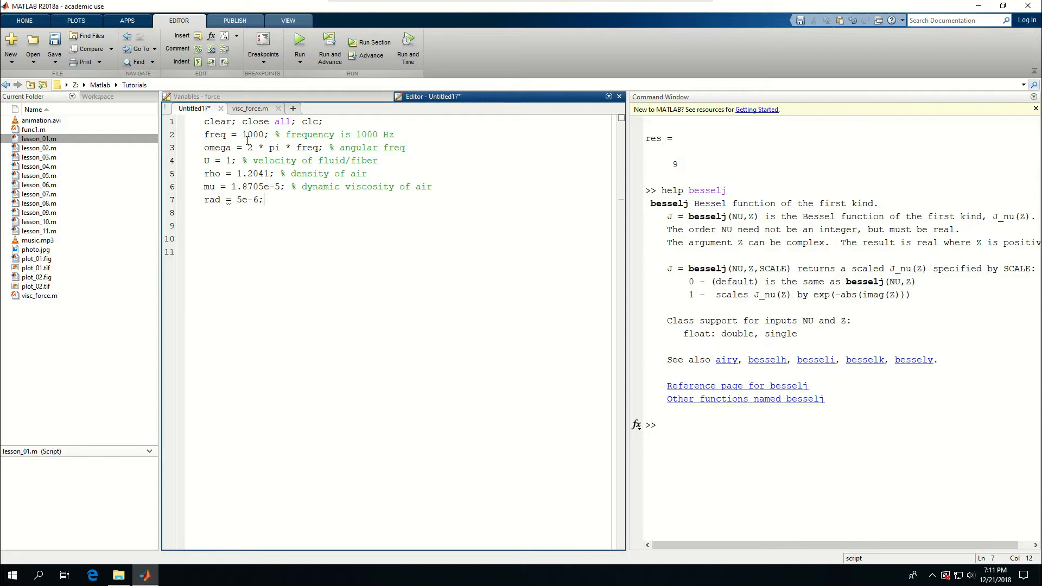
{"action": "type", "text": "% radius of fiber"}
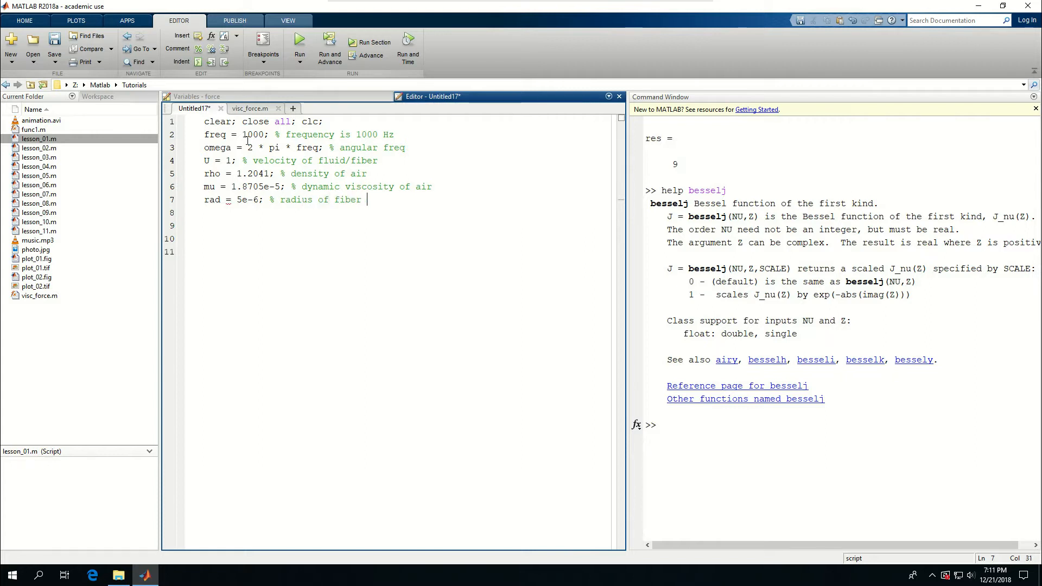
{"action": "type", "text": "= 5 um"}
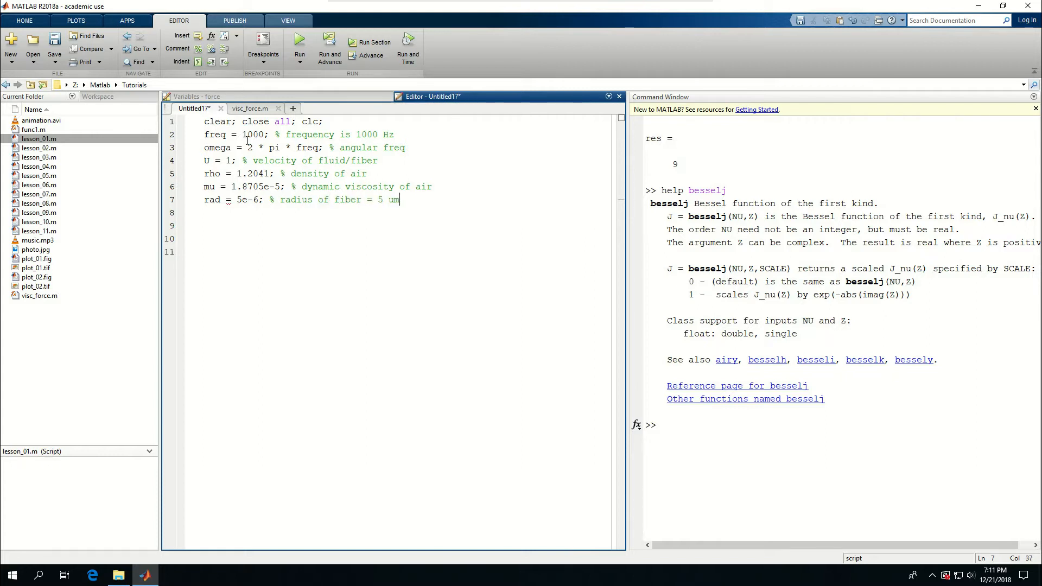
- Add the call force = visc_force(rad,omega,rho,mu,U) to the script
{"action": "type", "text": "rf"}
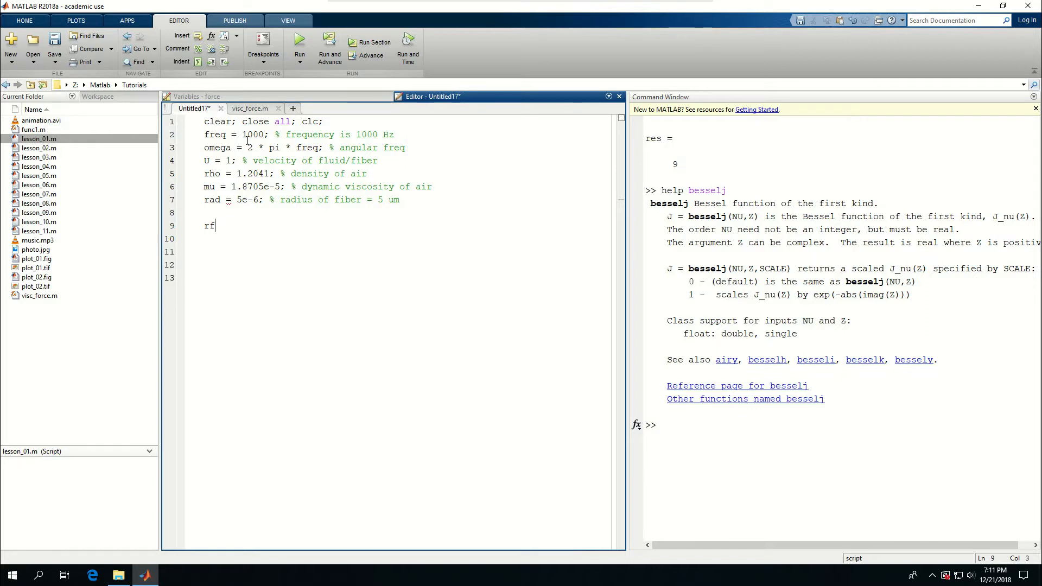
{"action": "type", "text": "orce"}
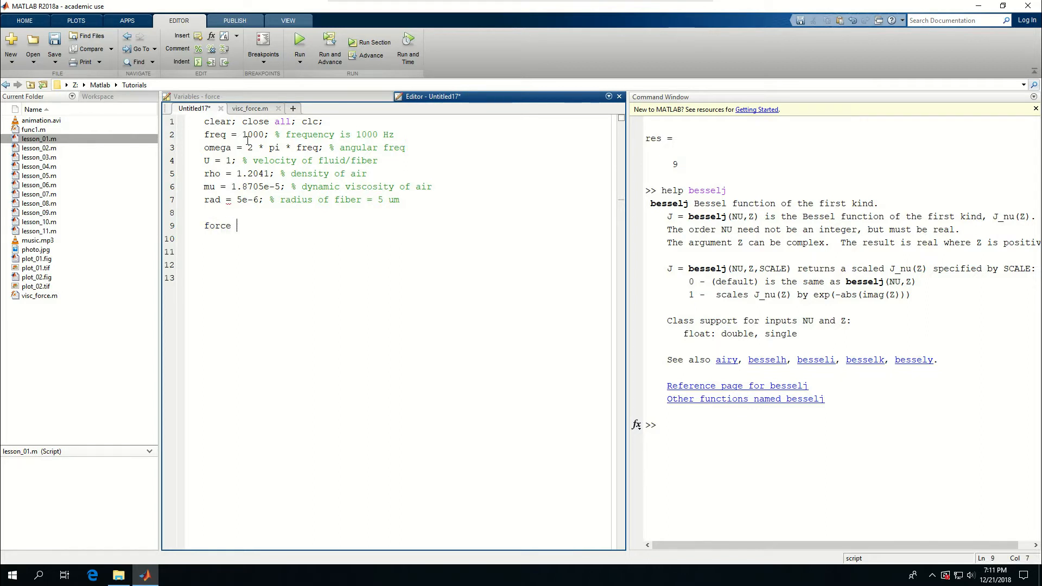
{"action": "type", "text": "= vi"}
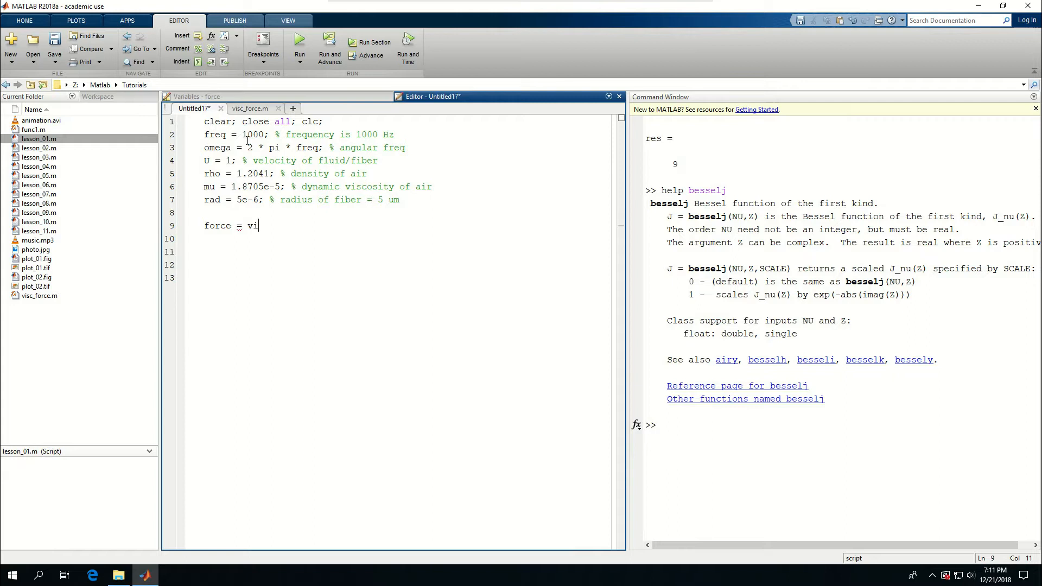
{"action": "type", "text": "sc_force("}
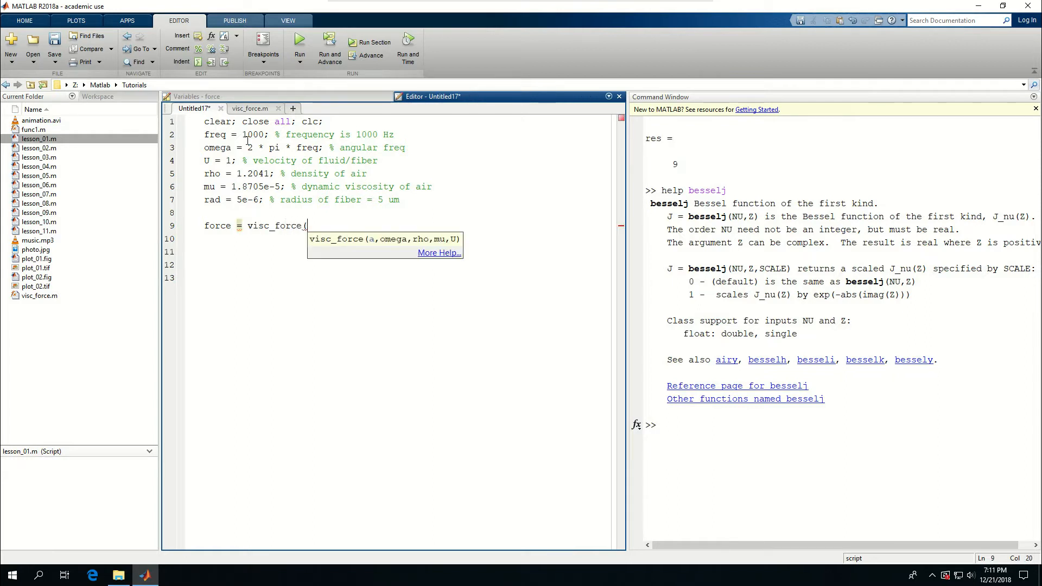
{"action": "type", "text": "rad,"}
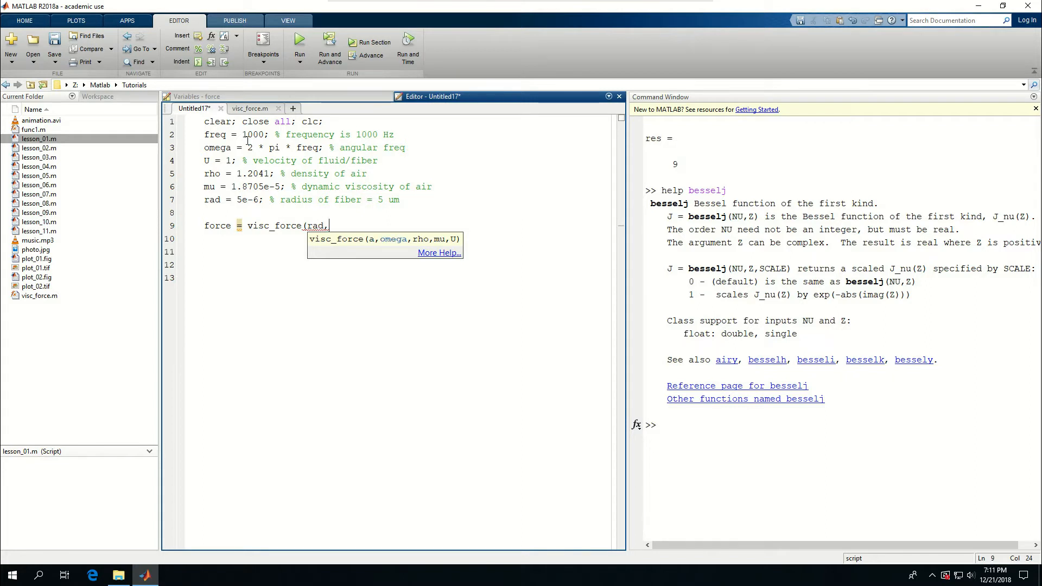
{"action": "type", "text": "om"}
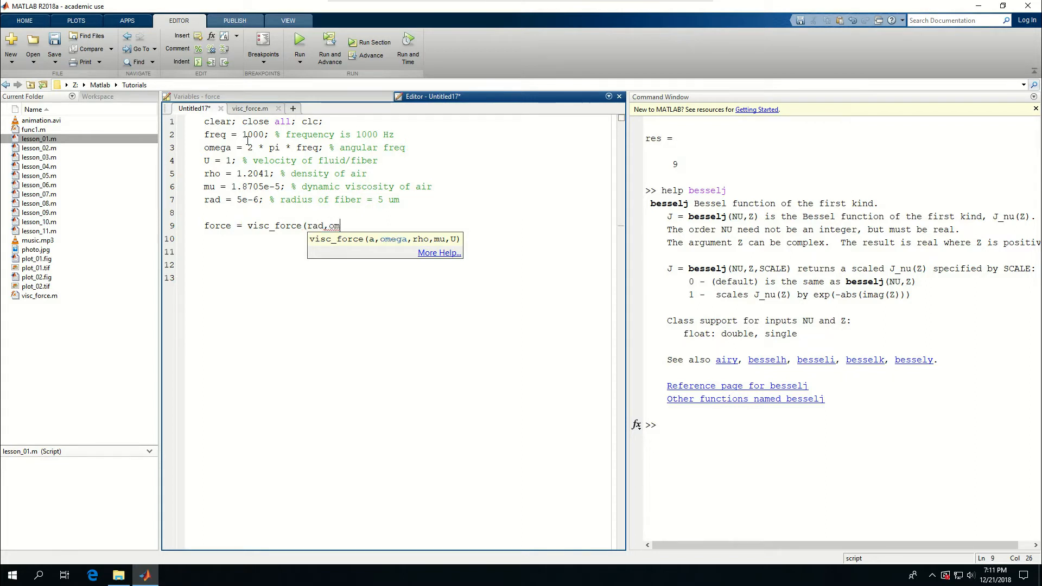
{"action": "type", "text": "ega,"}
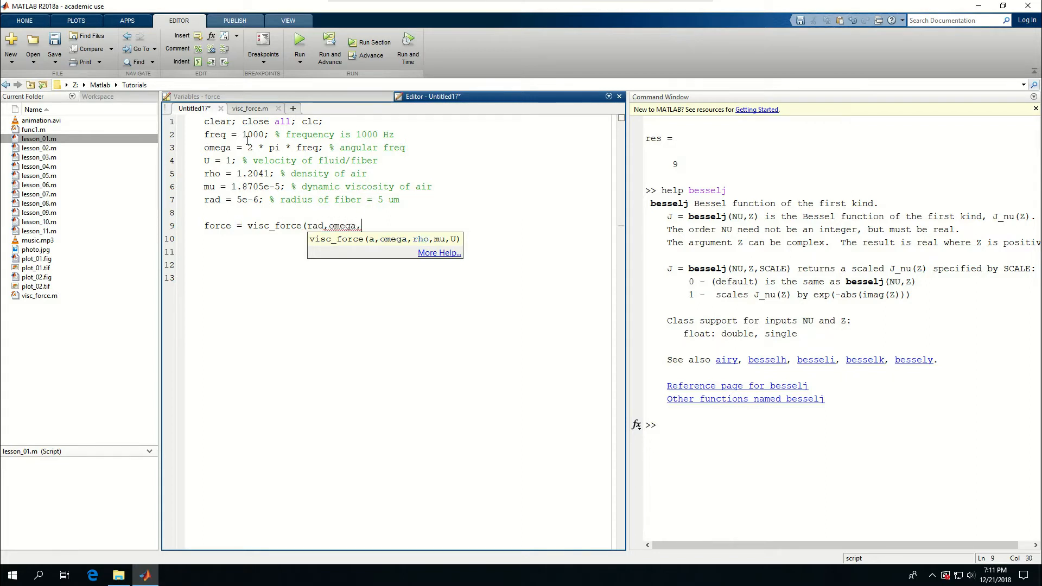
{"action": "type", "text": "rho,"}
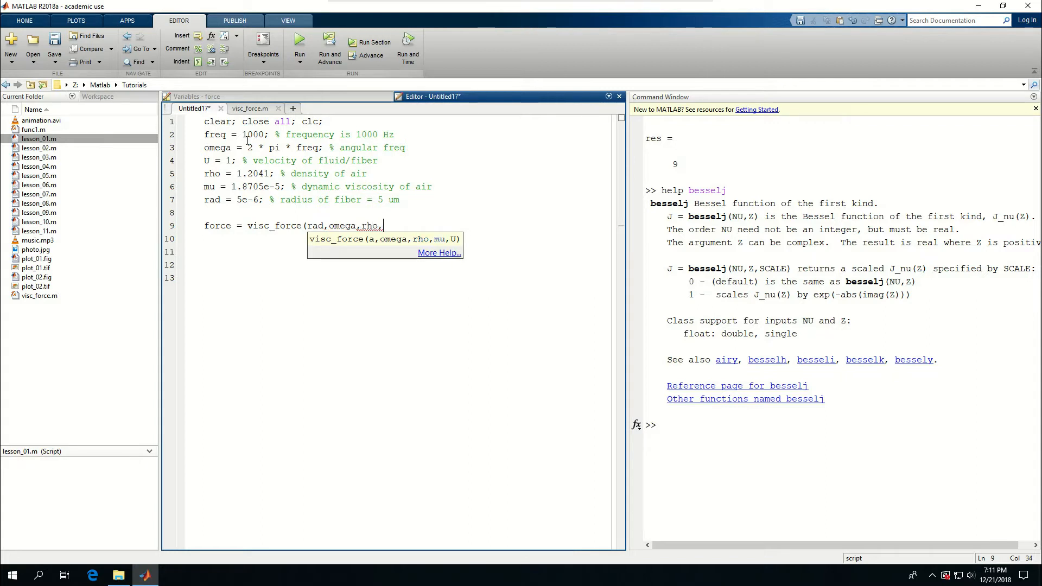
{"action": "type", "text": "mu,"}
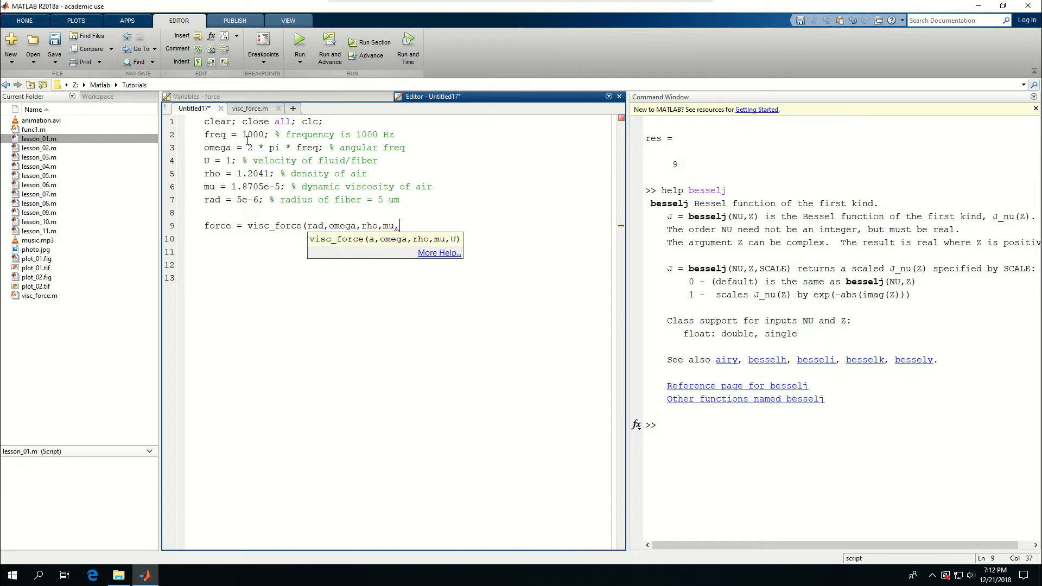
{"action": "type", "text": "U);"}
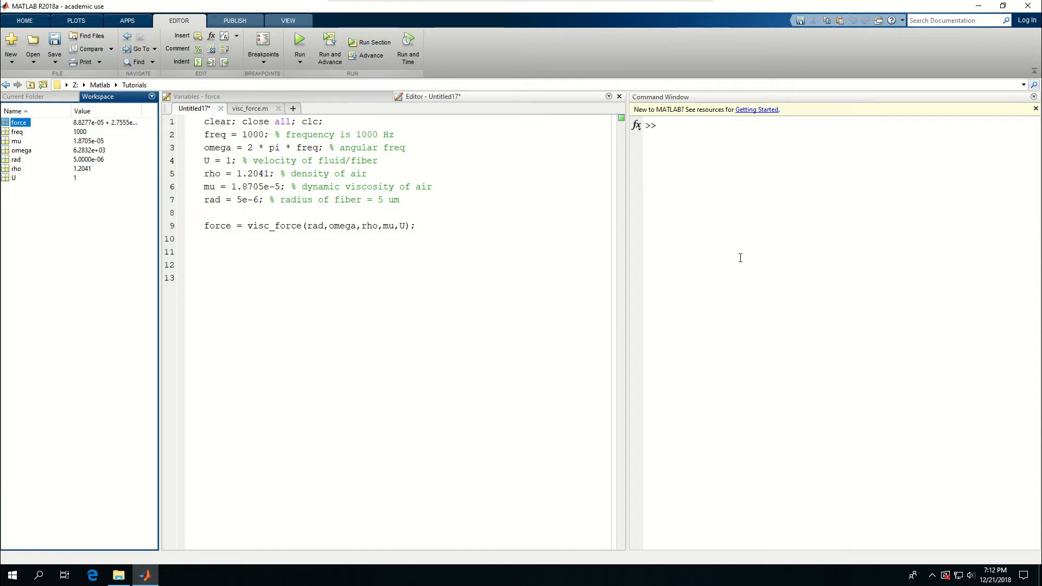
- Display force in the Command Window and select its value 8.8277e-05 + 2.7555e-05i
{"action": "type", "text": "force"}
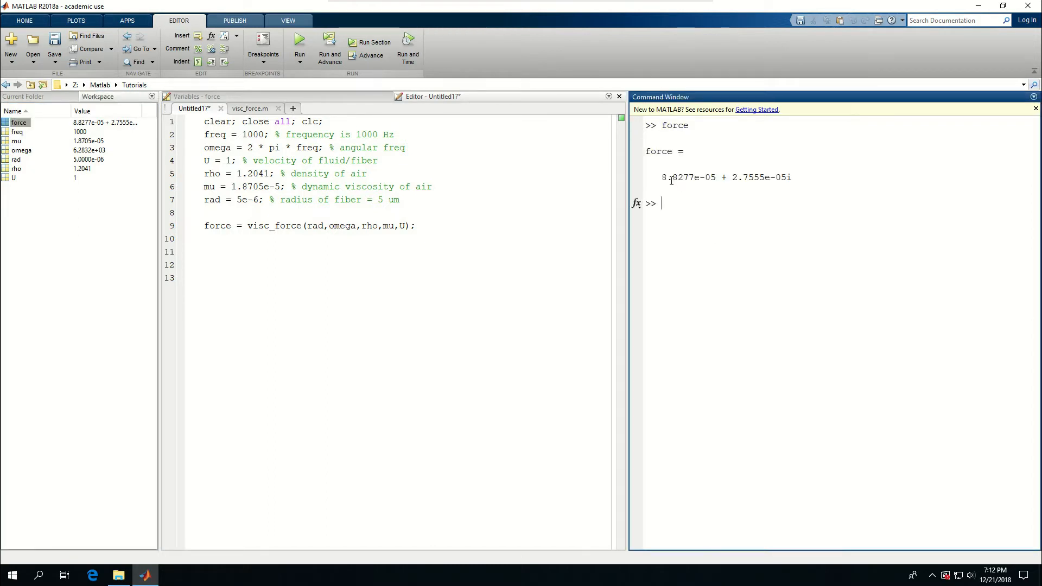
{"action": "left_click_drag", "start_coordinate": [672, 177], "coordinate": [762, 177]}
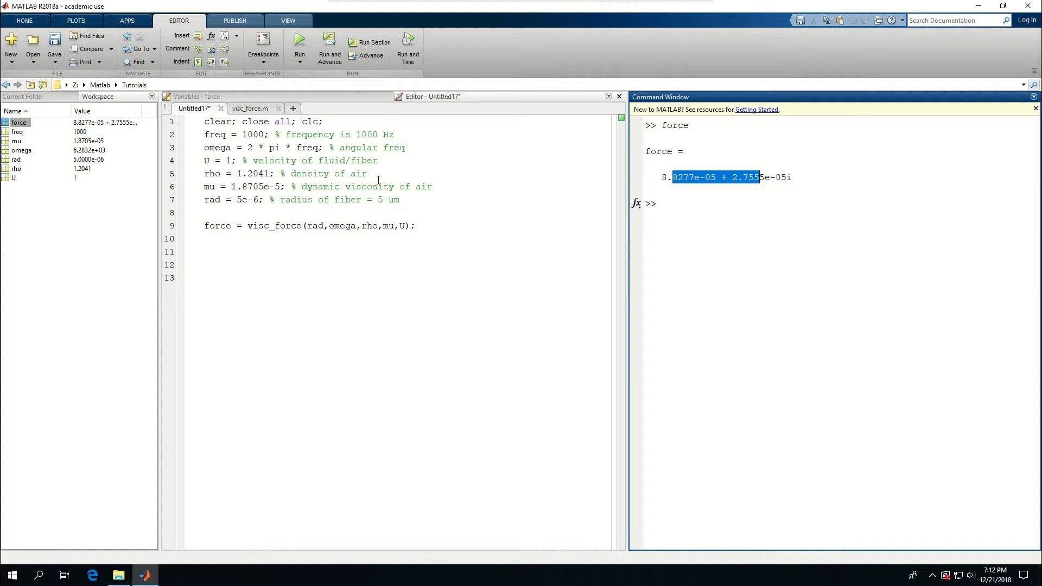
{"action": "mouse_move", "coordinate": [273, 204]}
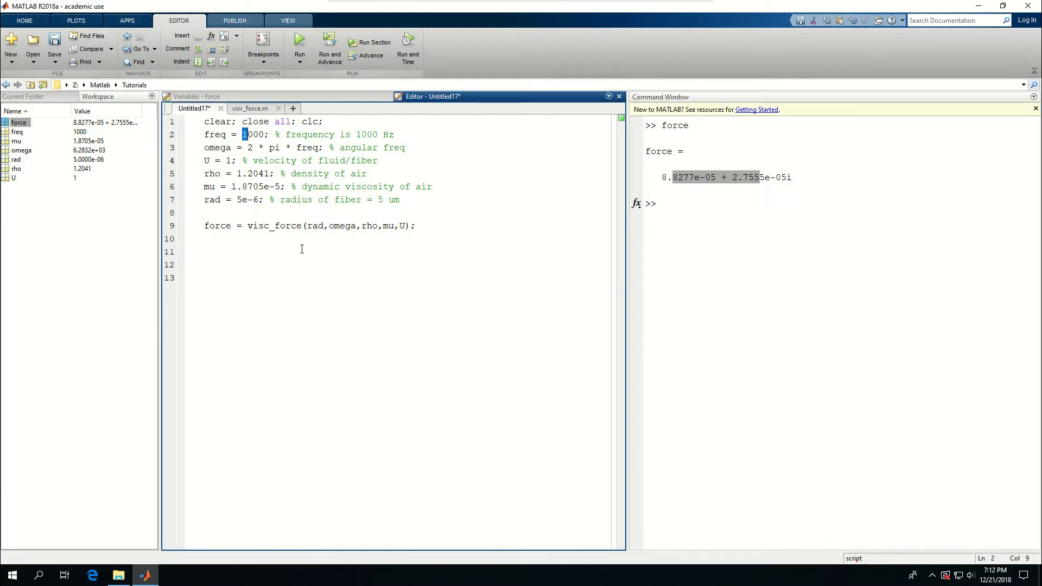
- Replace the 1000 Hz frequency on line 2 with logspace(1,4,100) * 2;
{"action": "left_click_drag", "start_coordinate": [243, 134], "coordinate": [391, 134]}
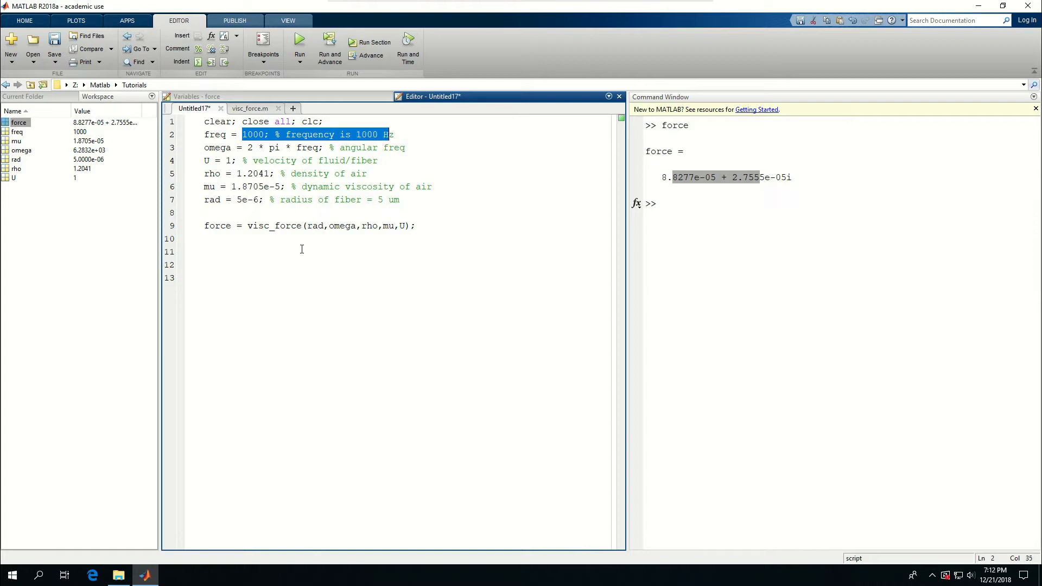
{"action": "type", "text": "logs"}
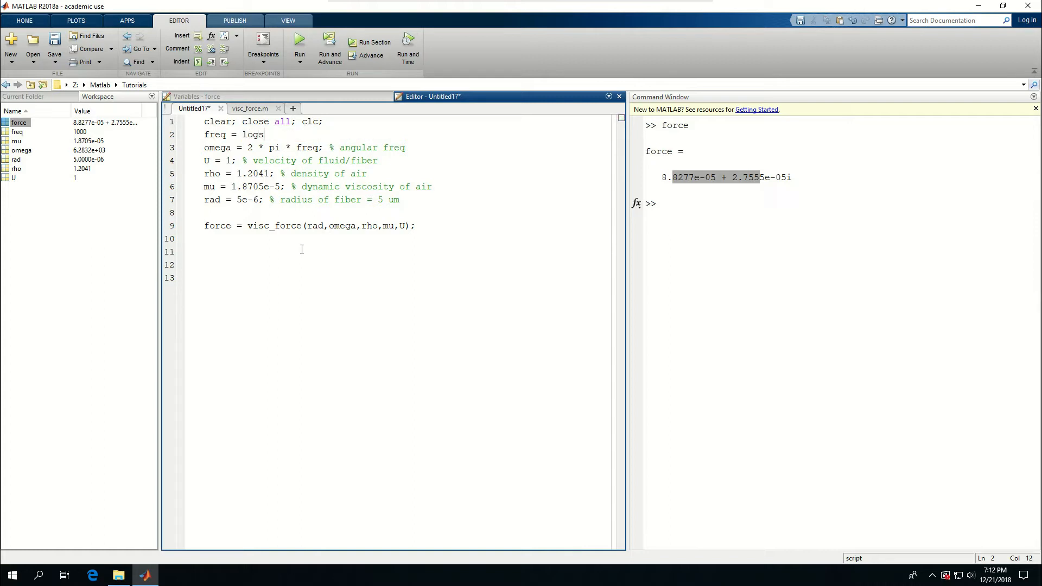
{"action": "type", "text": "pace("}
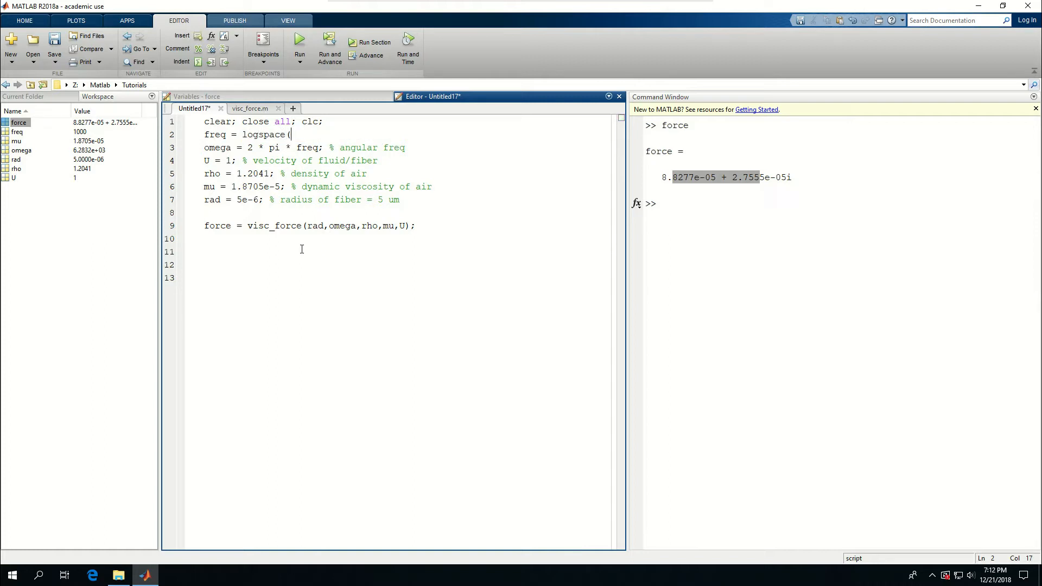
{"action": "type", "text": "1,4,100"}
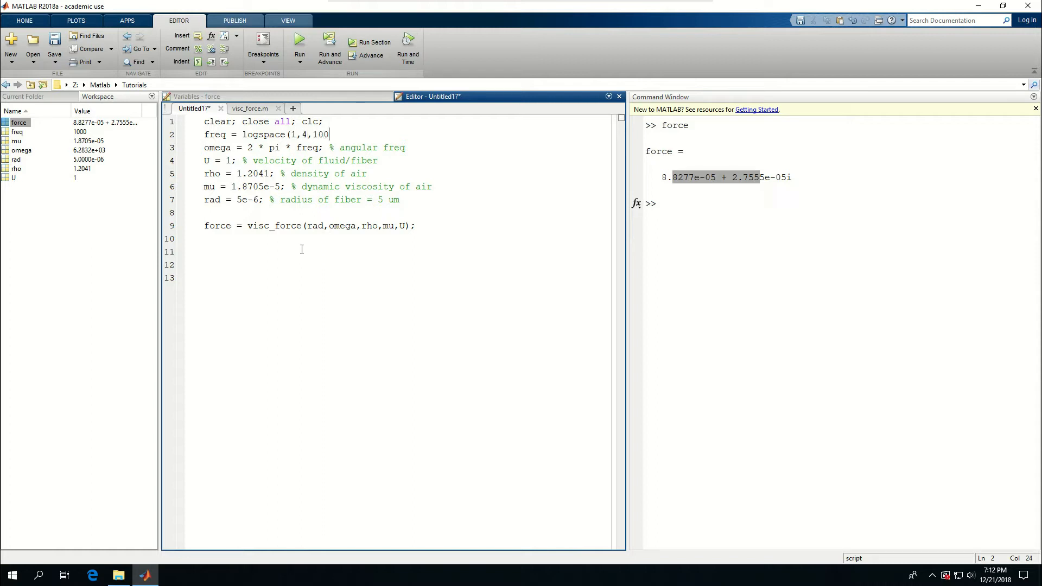
{"action": "type", "text": "* 2"}
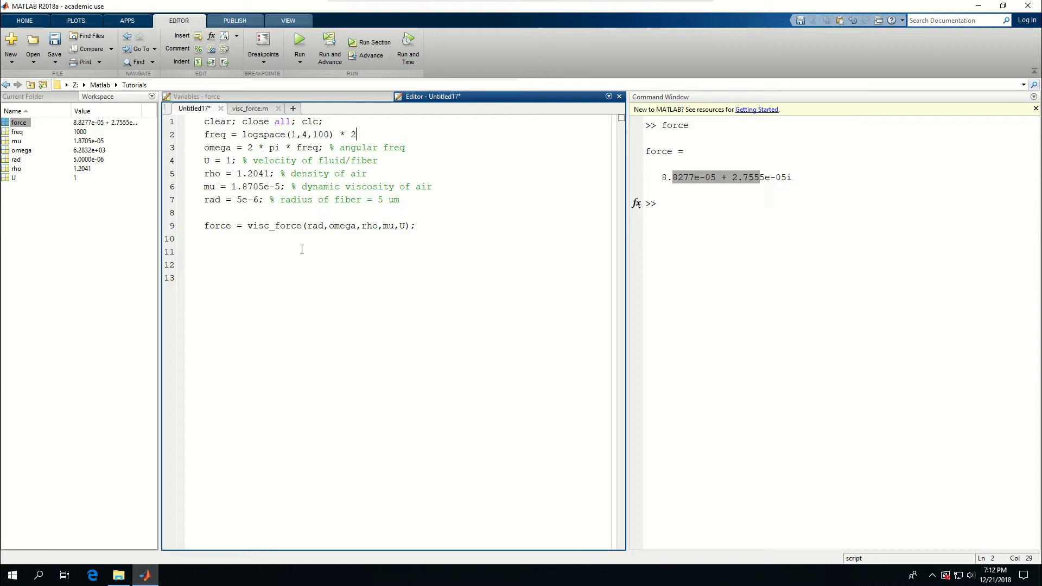
{"action": "type", "text": ";"}
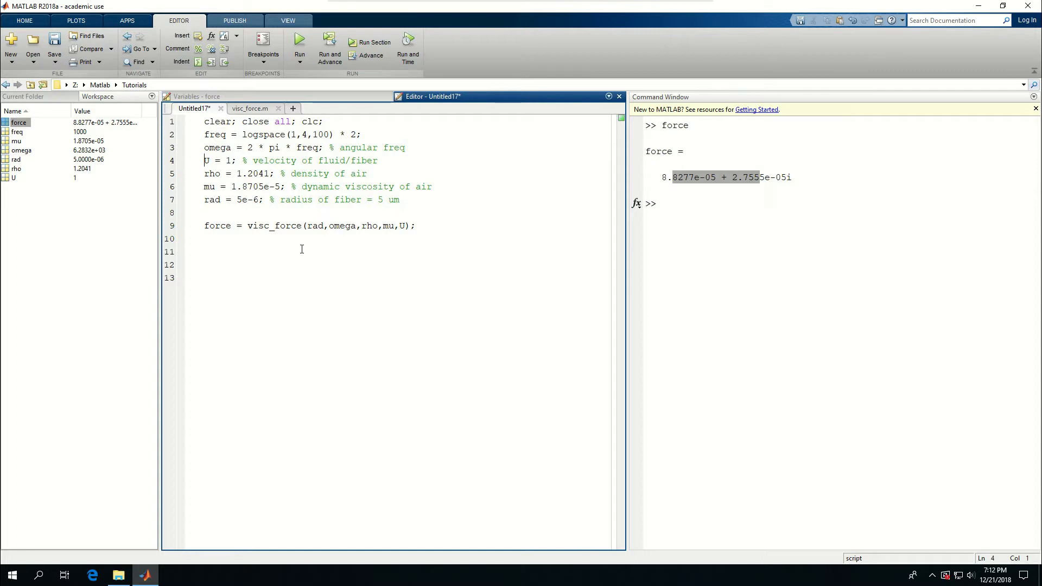
- Wrap the force calculation in a for cnt=1:length(freq) loop
{"action": "type", "text": "for"}
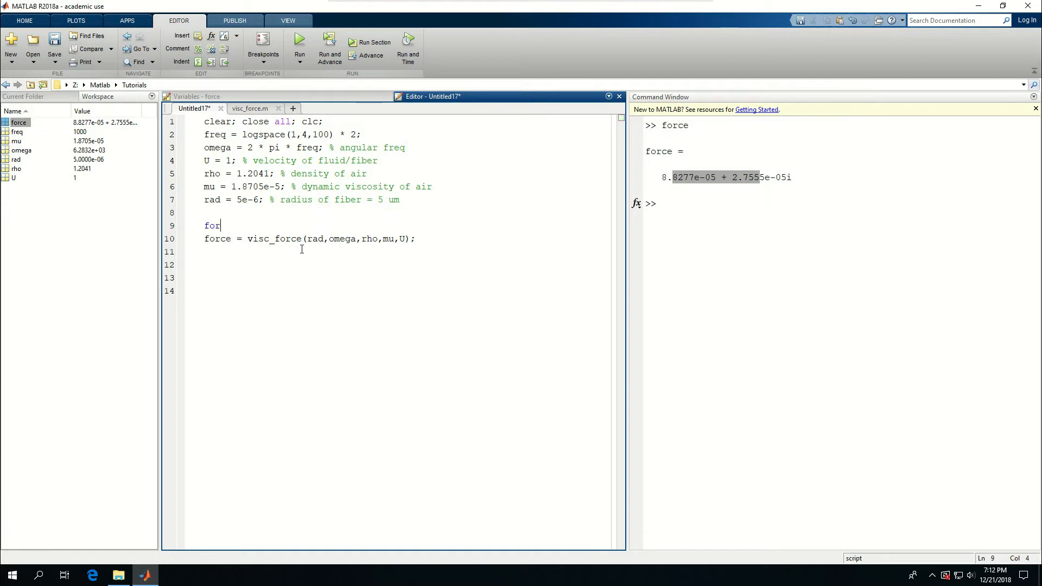
{"action": "type", "text": "cnt"}
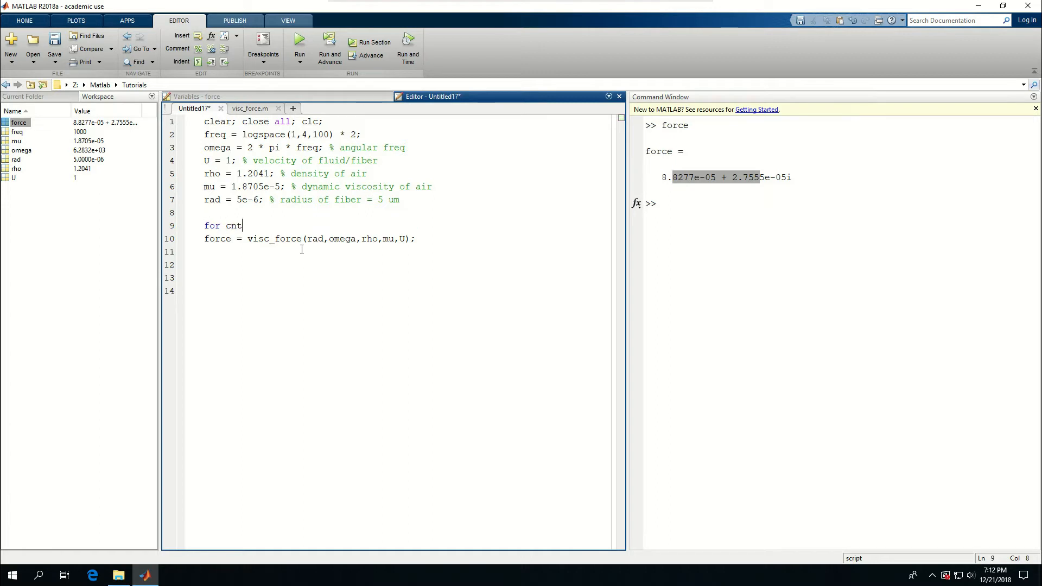
{"action": "type", "text": "=1:len"}
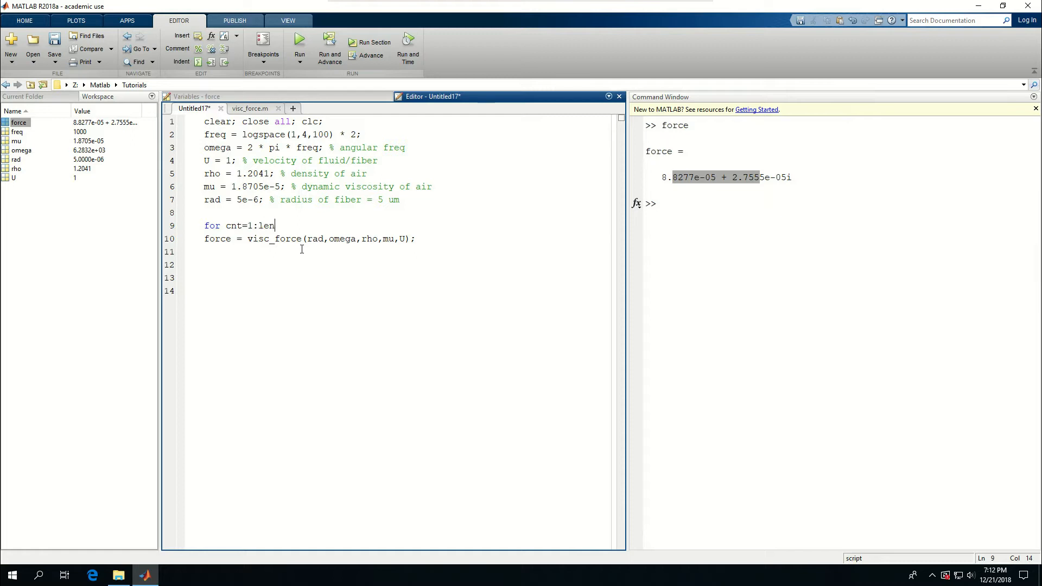
{"action": "type", "text": "gth"}
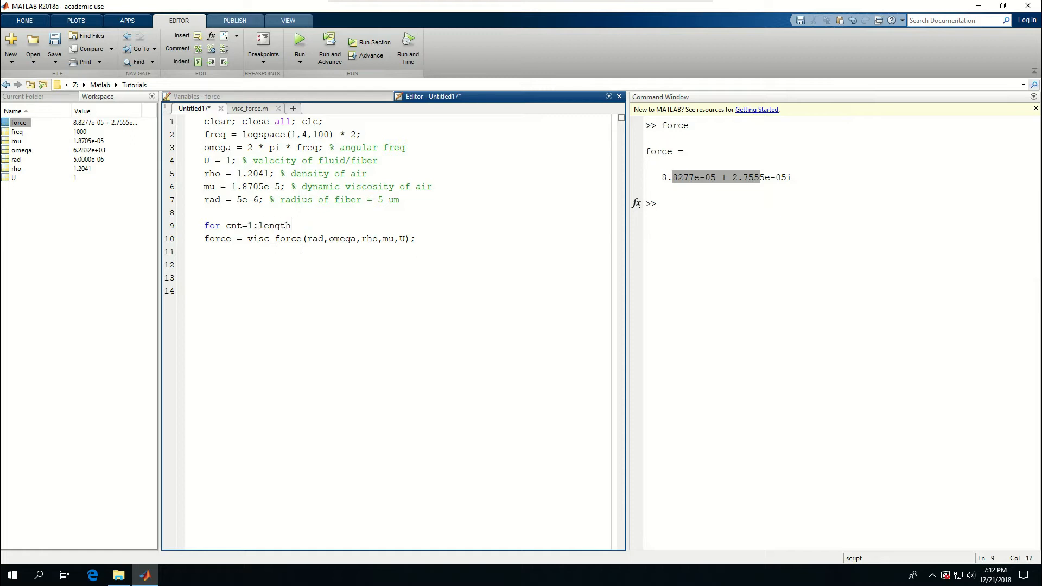
{"action": "type", "text": "(freq)"}
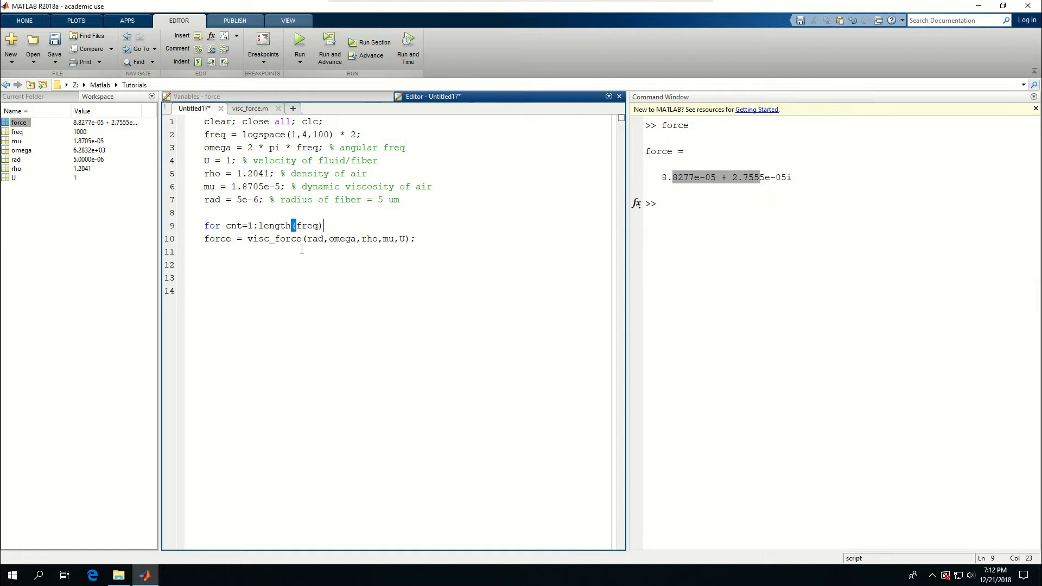
{"action": "key", "text": "Enter"}
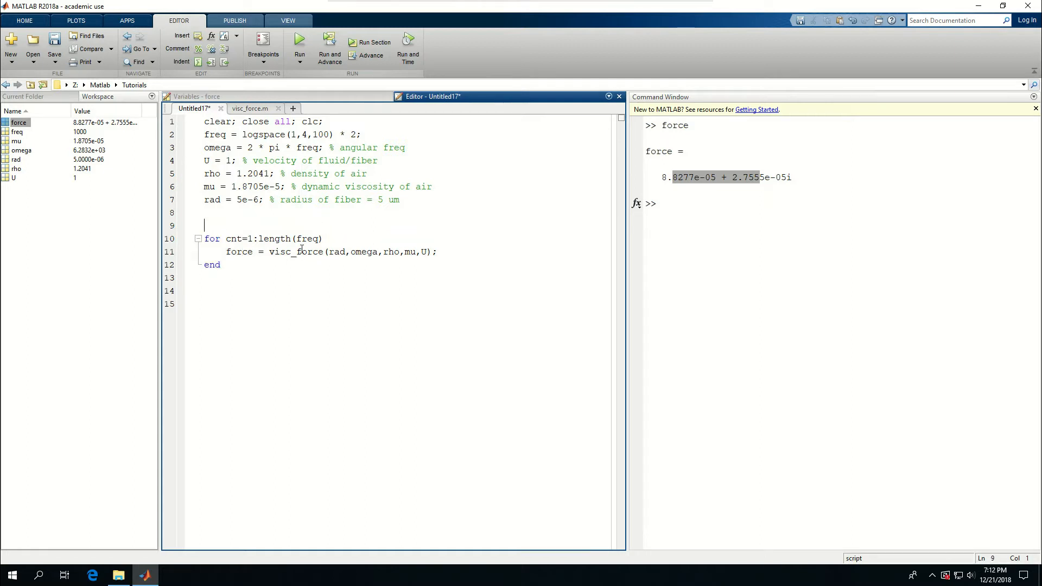
- Preallocate force = zeros(size(freq)), index force(cnt) and omega(cnt), run, and fix f to freq
{"action": "type", "text": "force = z"}
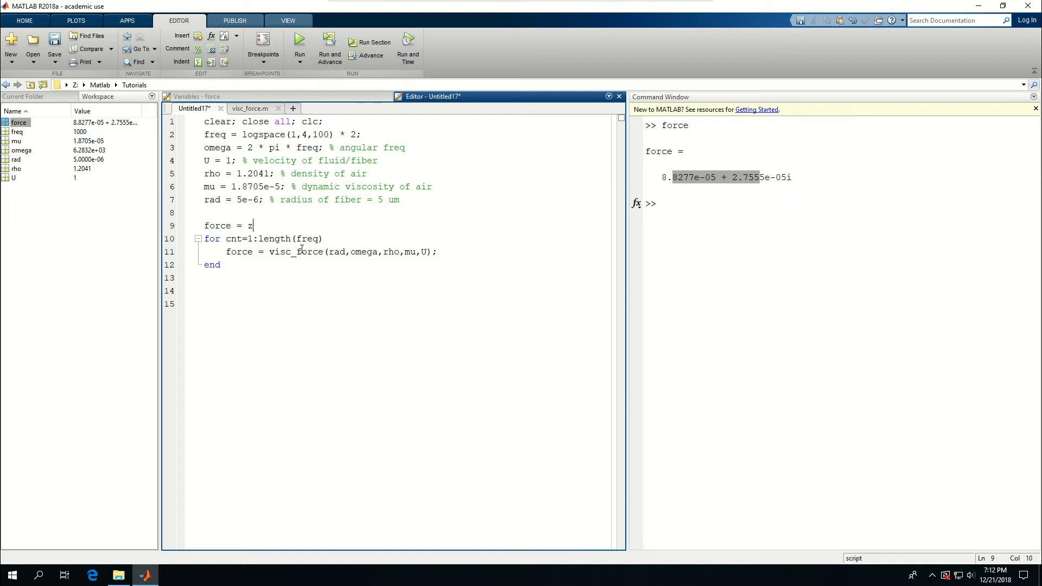
{"action": "type", "text": "eros(size(f"}
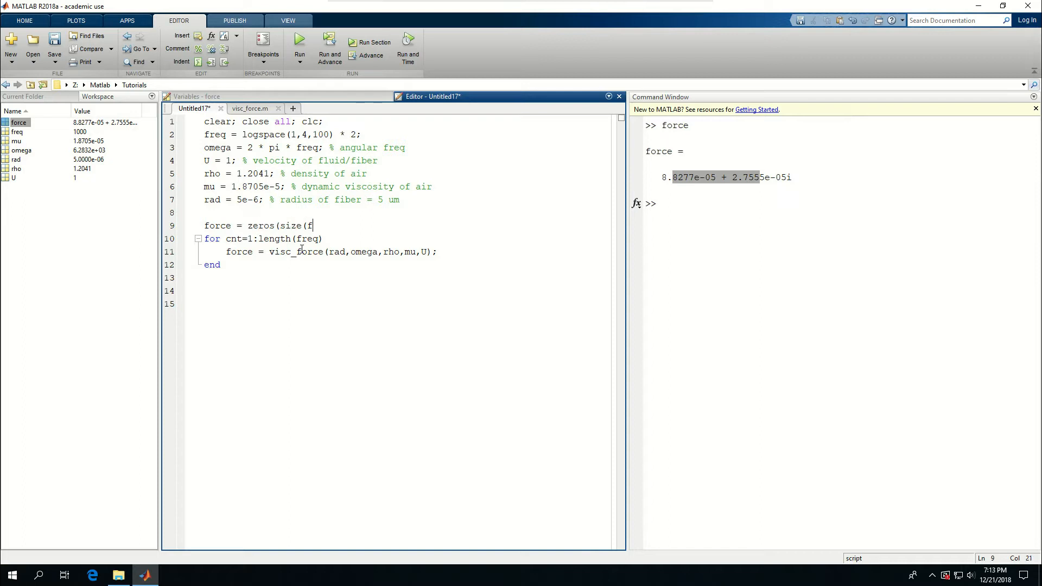
{"action": "type", "text": "));"}
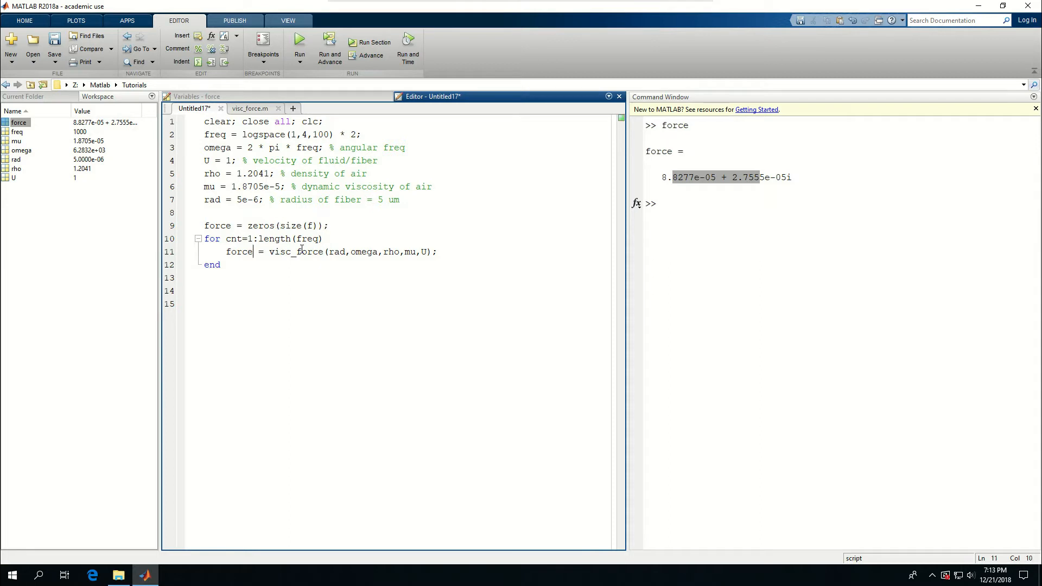
{"action": "type", "text": "(cnt)"}
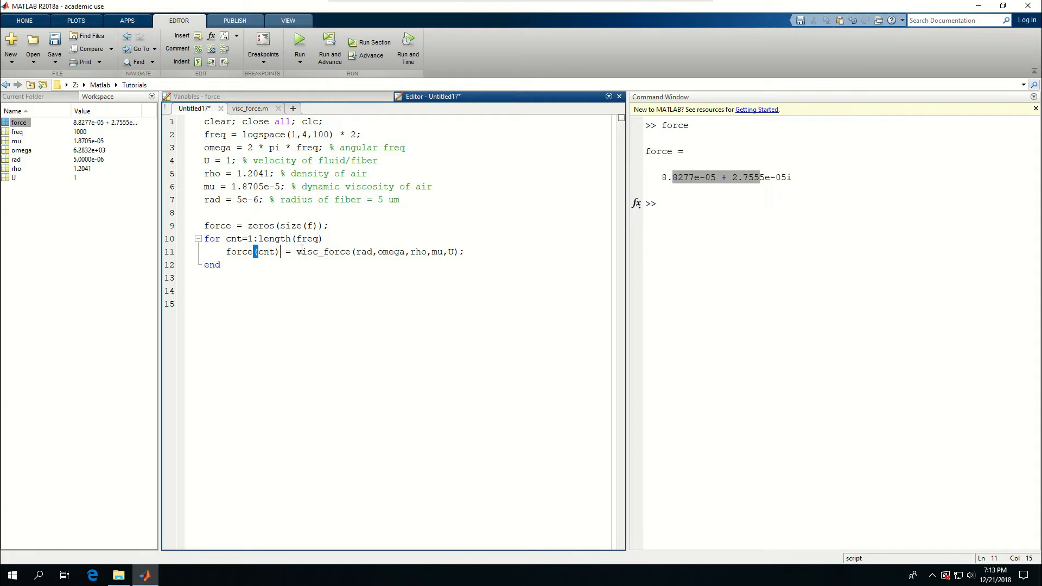
{"action": "left_click", "coordinate": [406, 251]}
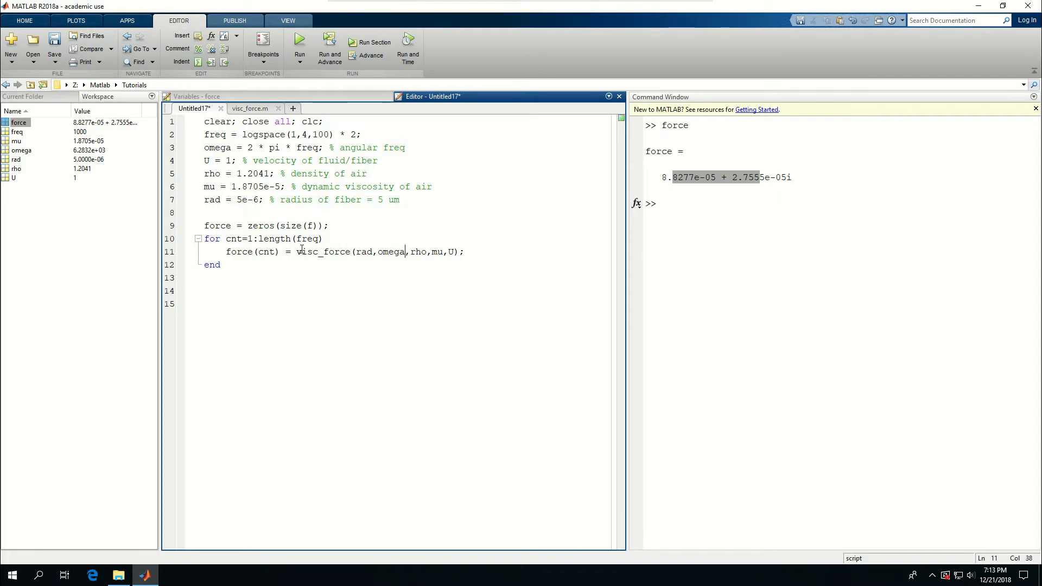
{"action": "type", "text": "(cn"}
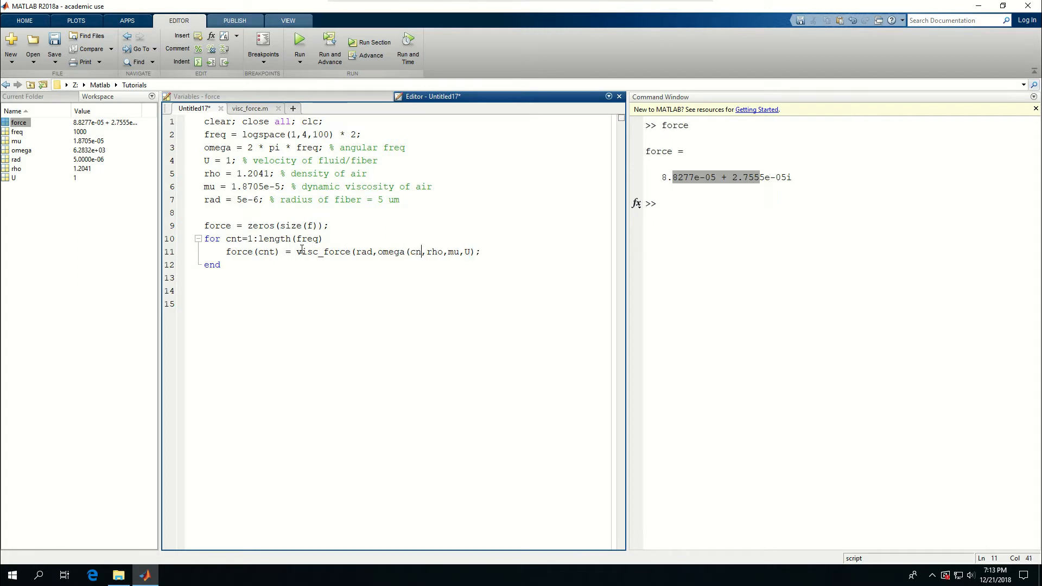
{"action": "type", "text": "t)"}
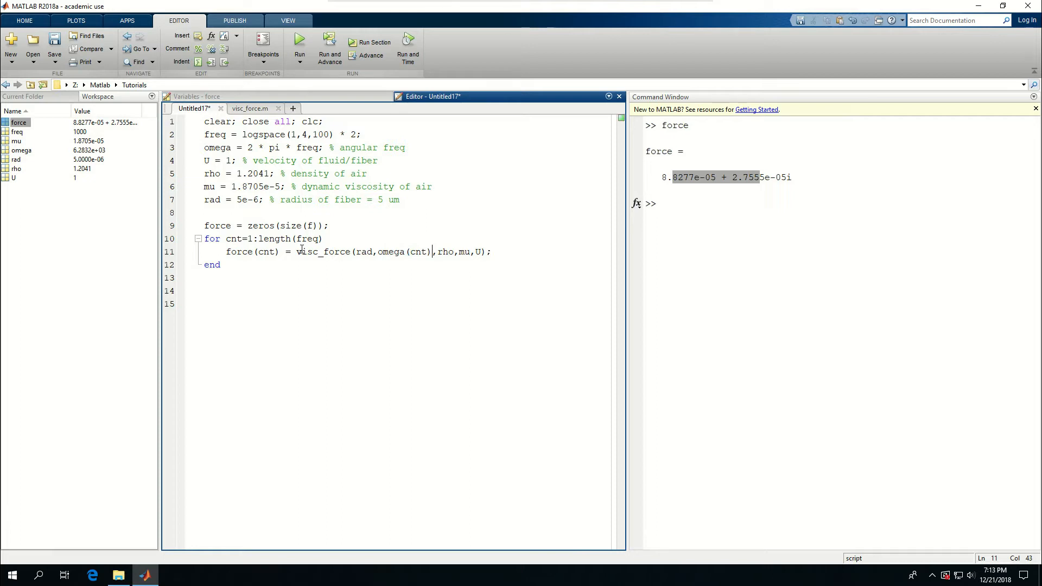
{"action": "left_click", "coordinate": [300, 42]}
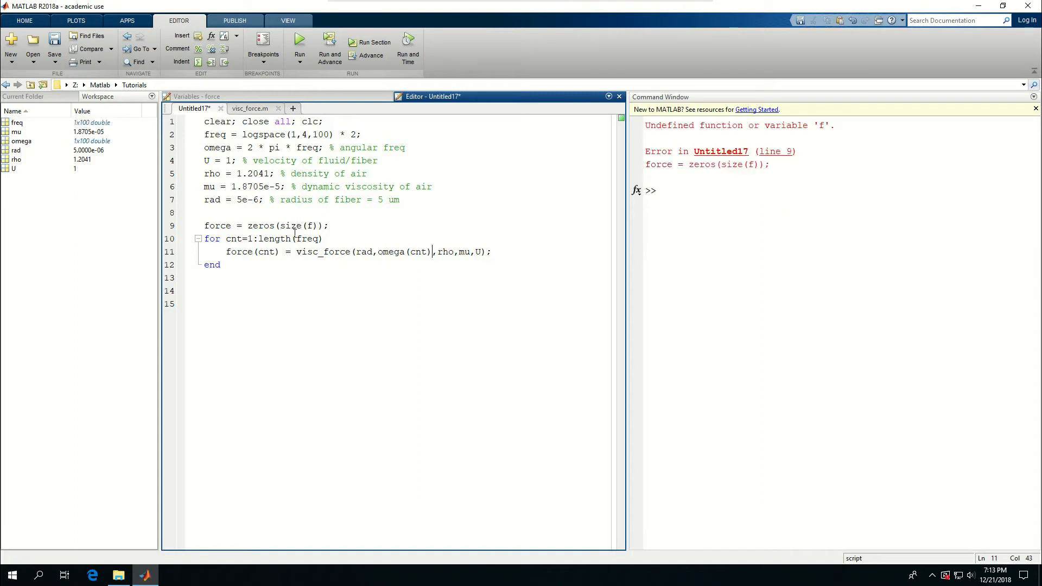
{"action": "type", "text": "req"}
{"action": "left_click", "coordinate": [401, 291]}
{"action": "type", "text": "%%"}
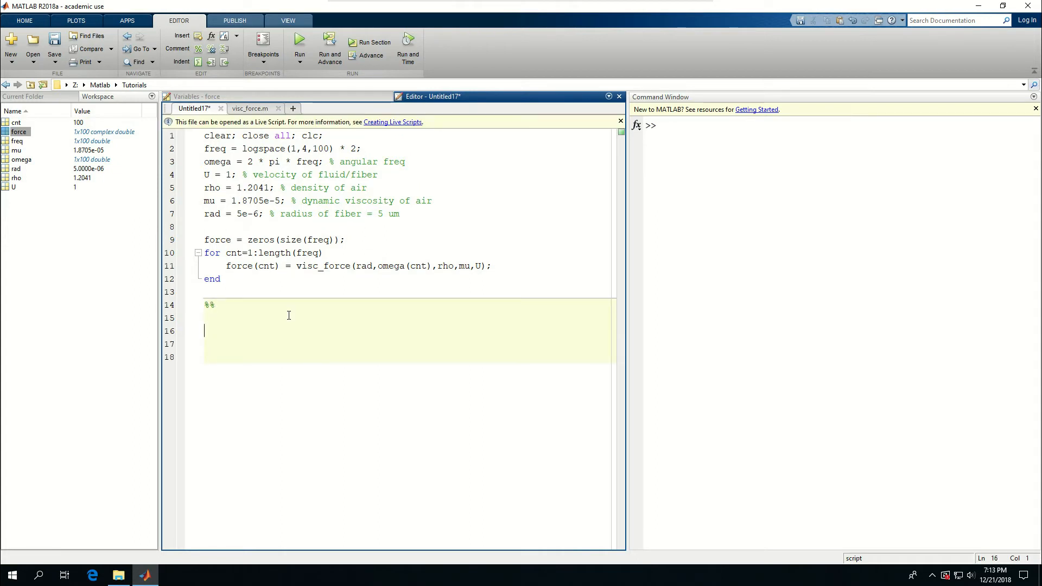
{"action": "type", "text": "figure"}
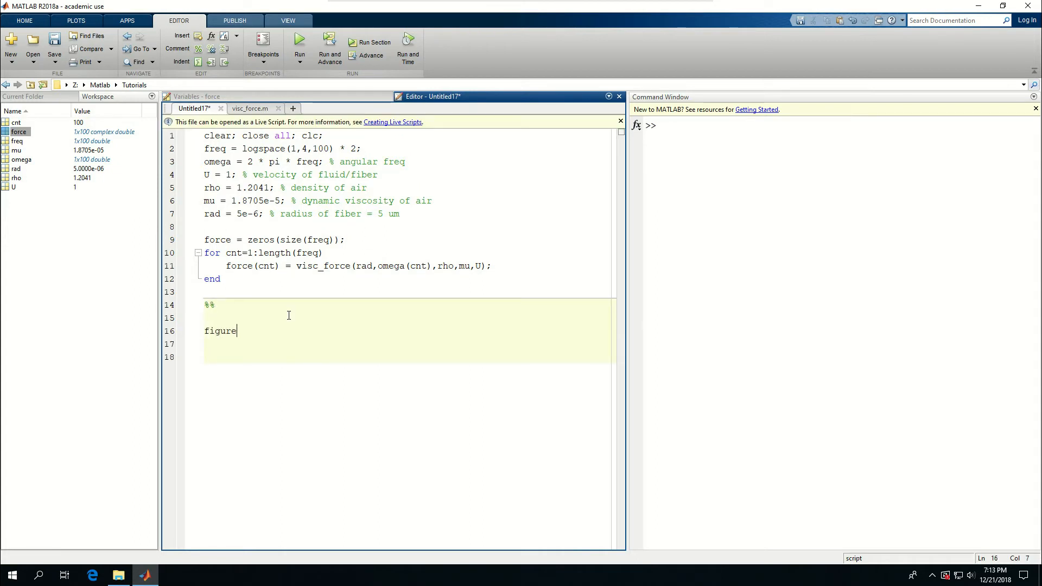
{"action": "type", "text": "('Pos"}
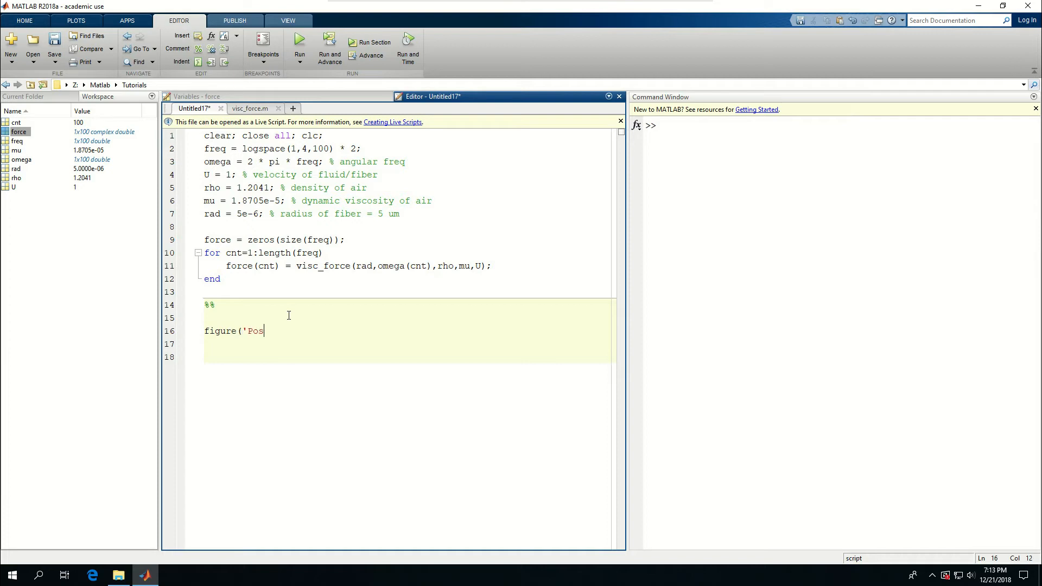
{"action": "type", "text": "ition',"}
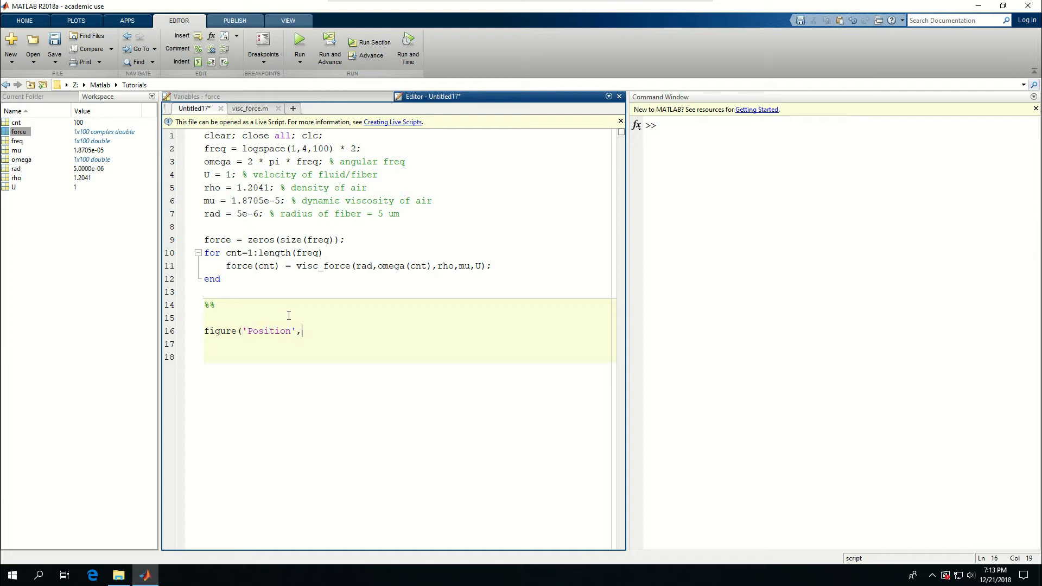
{"action": "type", "text": "[100 100"}
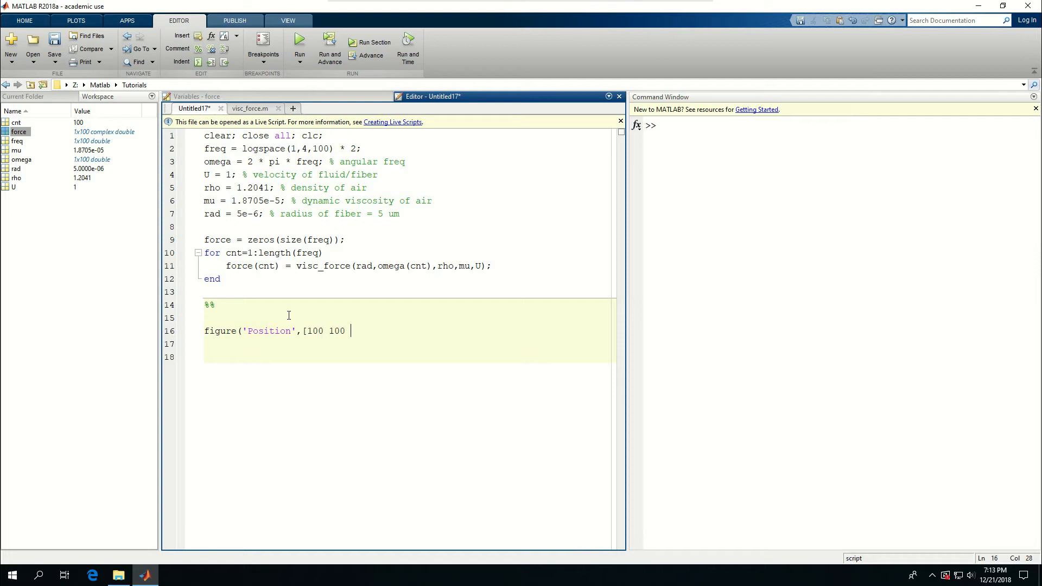
{"action": "type", "text": "800 800"}
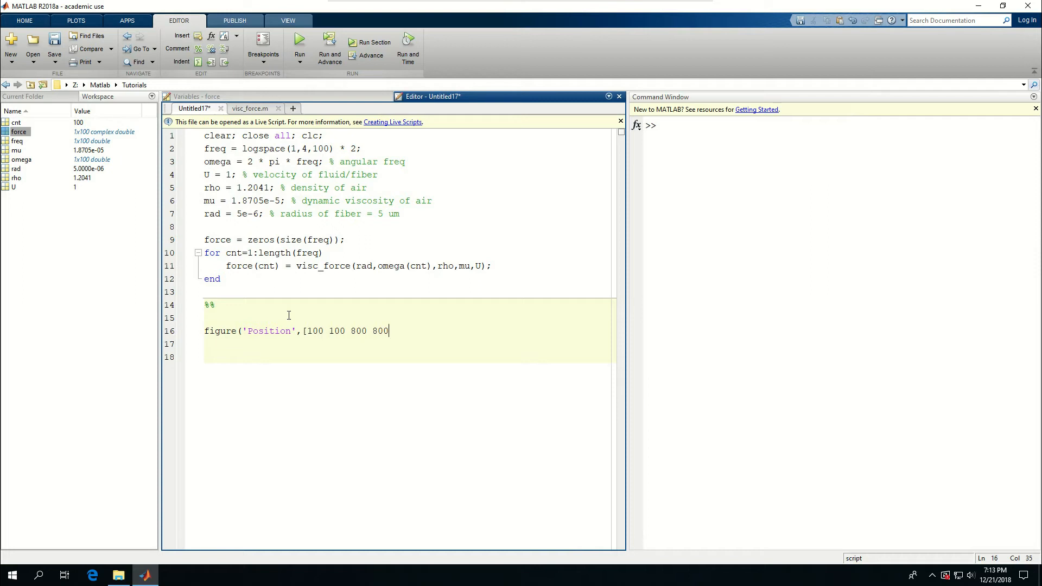
{"action": "type", "text": "]);"}
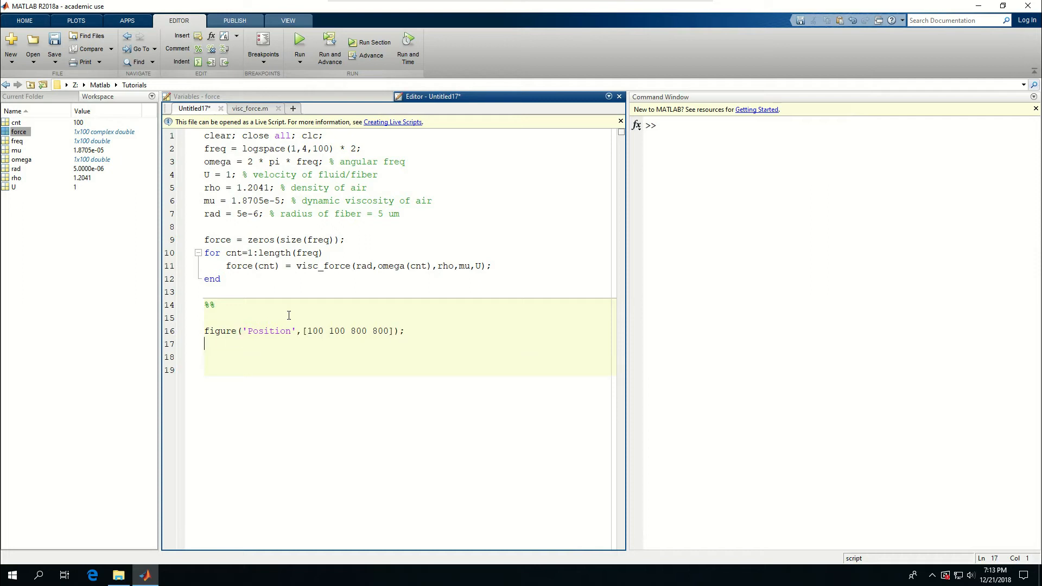
- Plot real(force) against freq on log-log axes in subplot(2,1,1)
{"action": "type", "text": "subplot("}
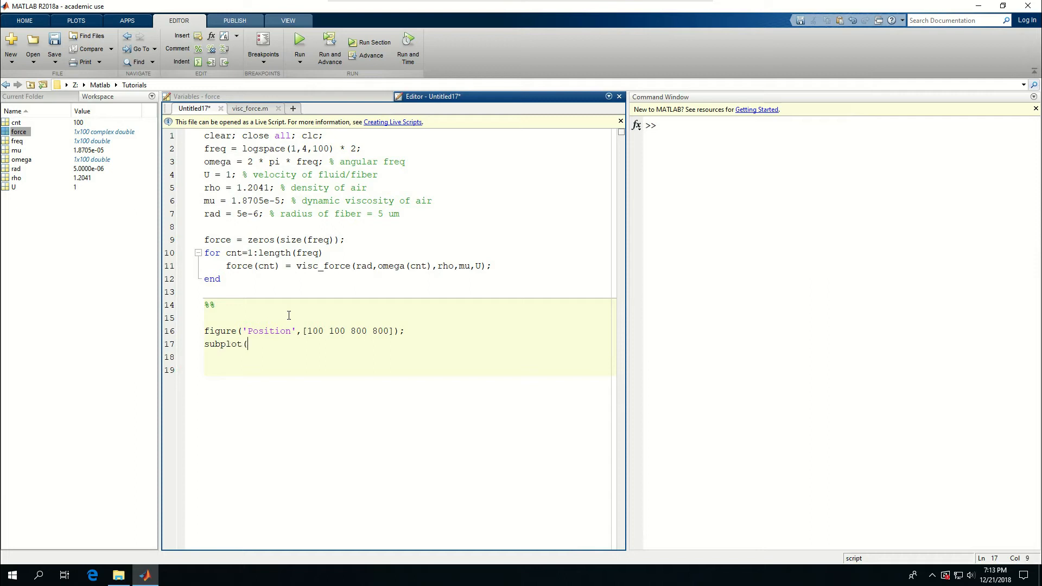
{"action": "type", "text": "2,1,1);"}
{"action": "left_click", "coordinate": [406, 357]}
{"action": "type", "text": "loglog"}
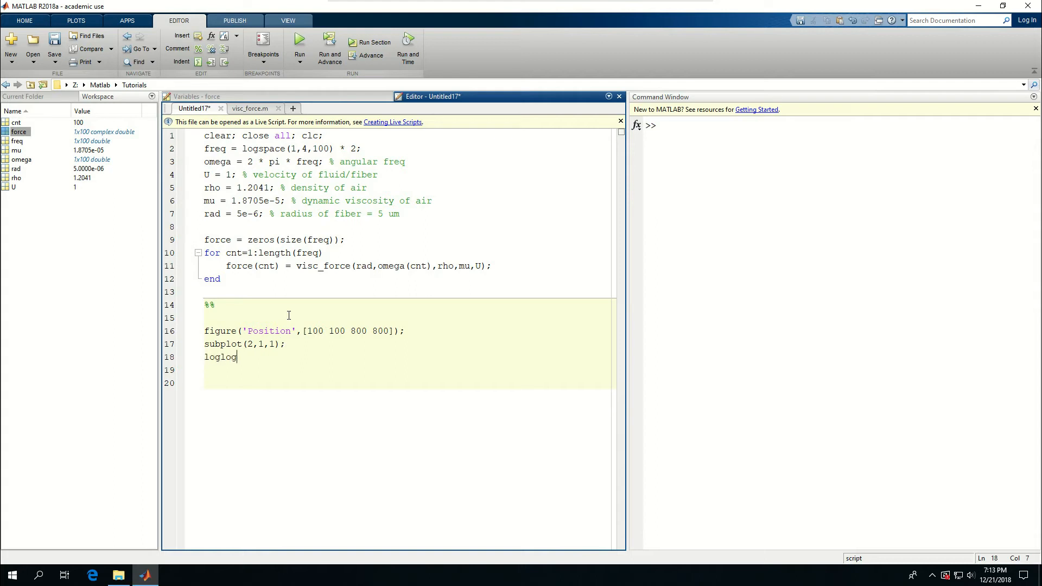
{"action": "type", "text": "(freq,"}
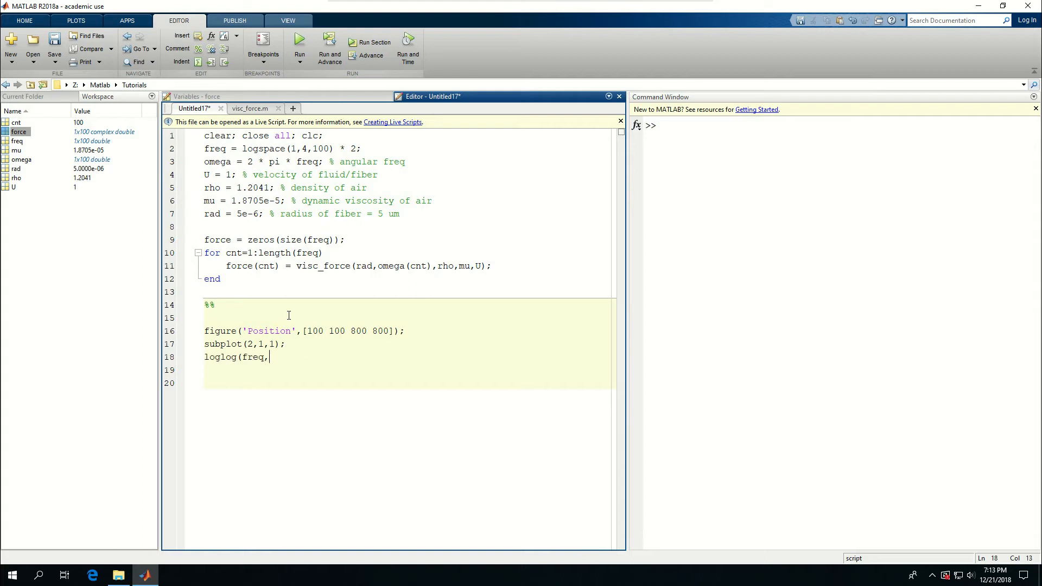
{"action": "type", "text": "real("}
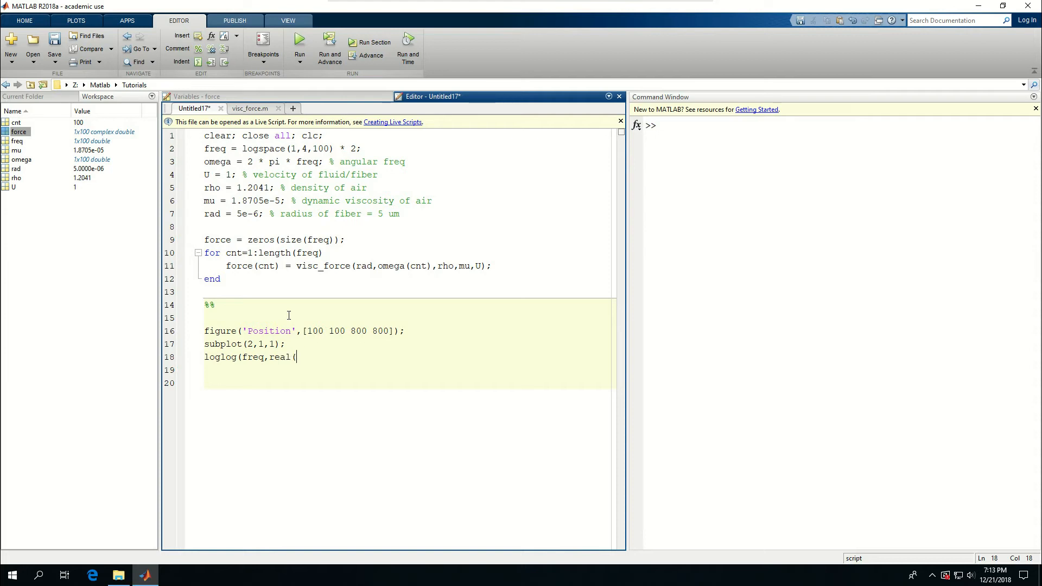
{"action": "type", "text": "force));"}
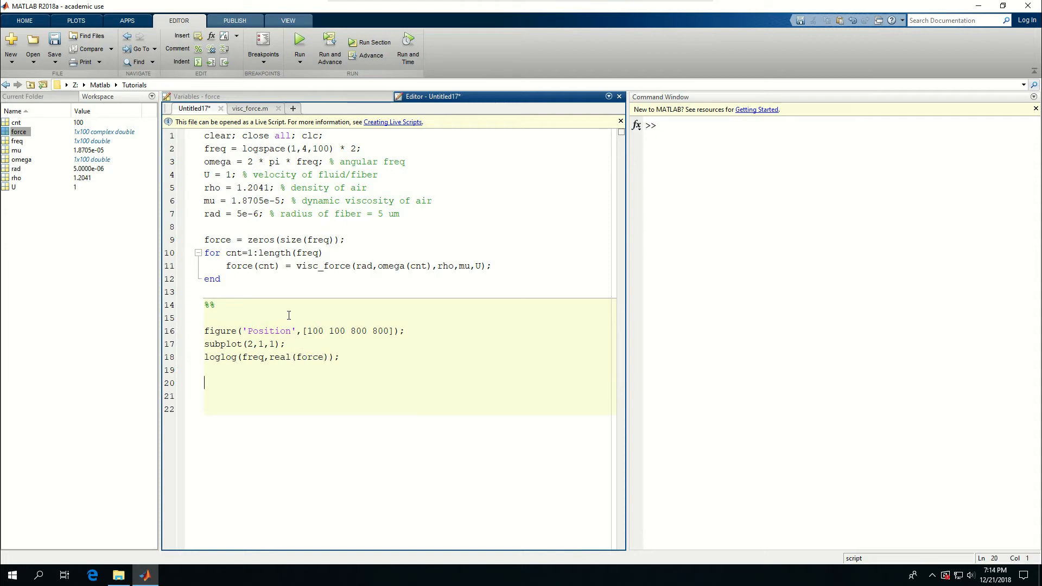
- Plot imag(force) against freq in subplot(2,1,2) with loglog and run the section
{"action": "type", "text": "subplo"}
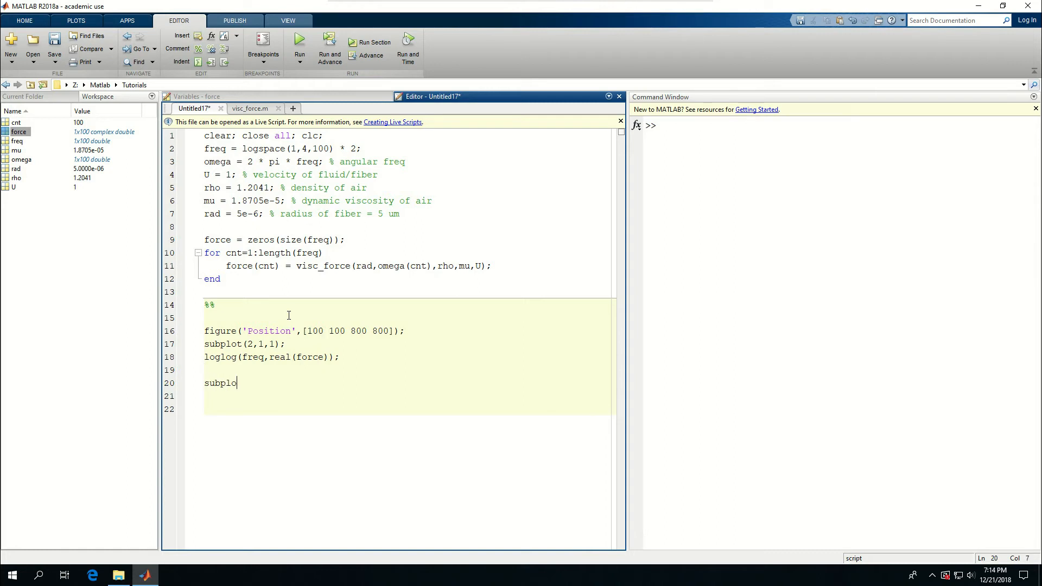
{"action": "type", "text": "t("}
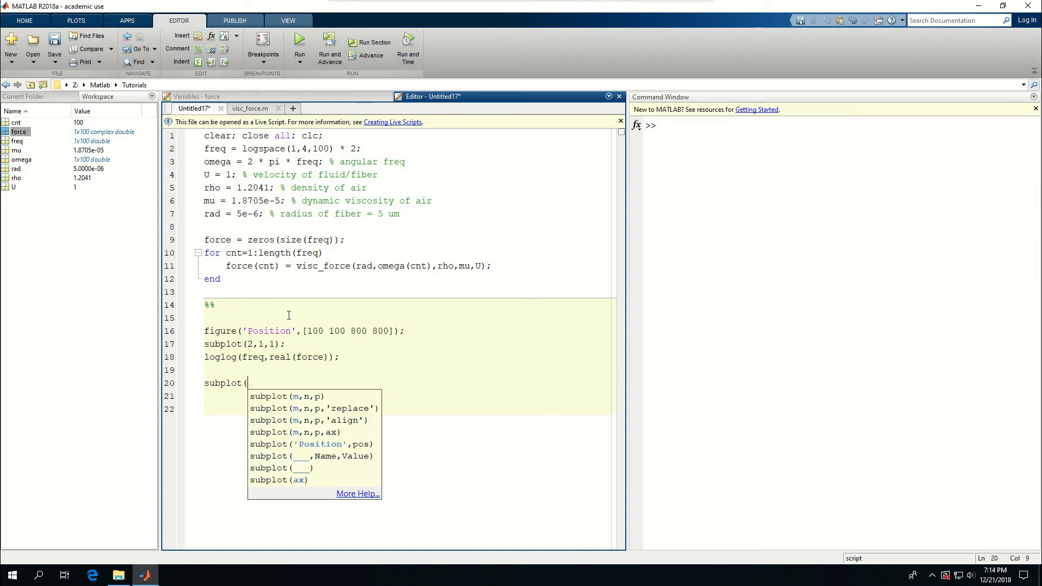
{"action": "type", "text": "2,1,2);"}
{"action": "left_click", "coordinate": [409, 395]}
{"action": "type", "text": "loglo"}
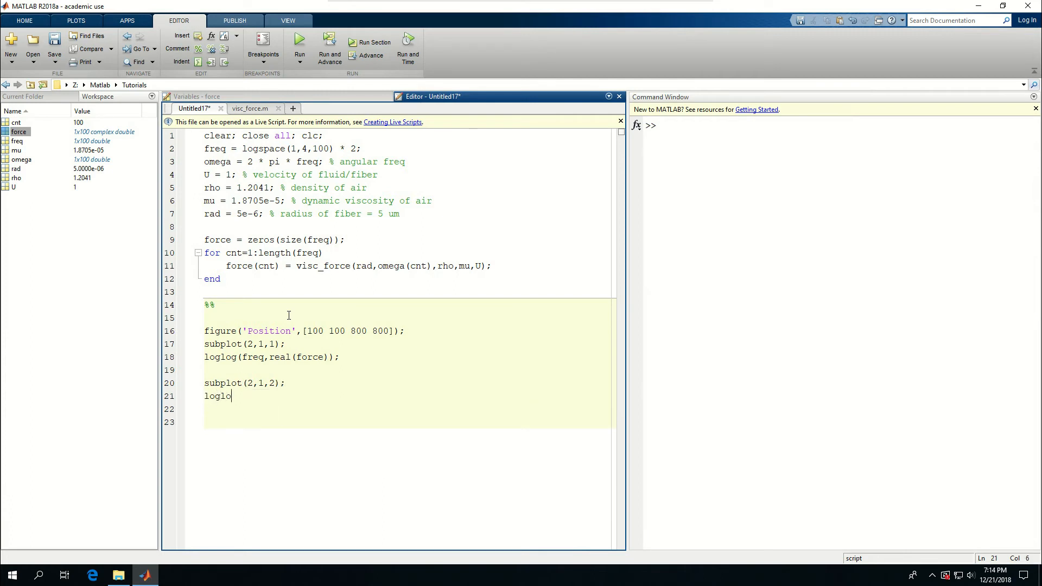
{"action": "type", "text": "g"}
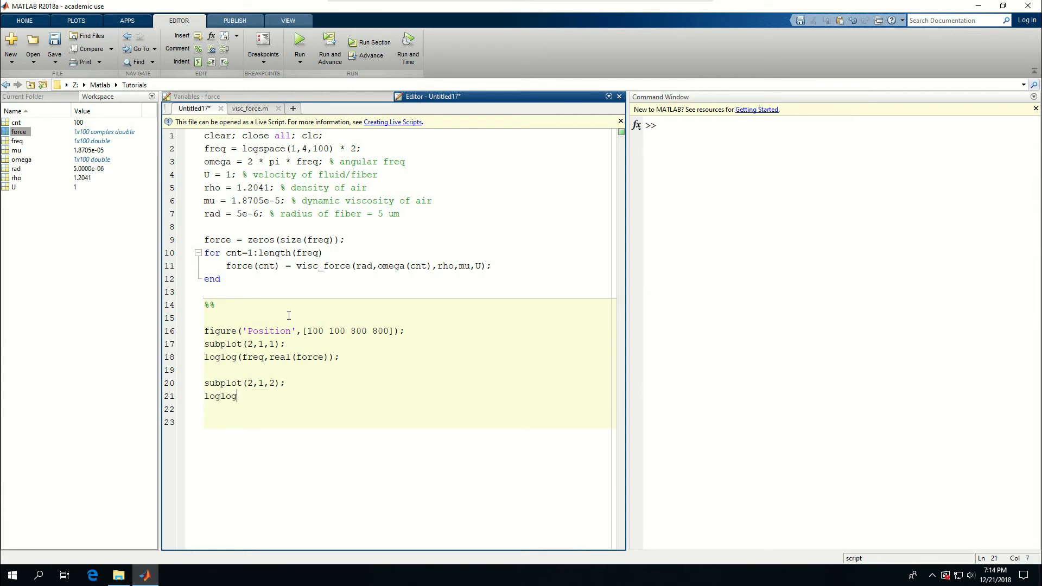
{"action": "type", "text": "("}
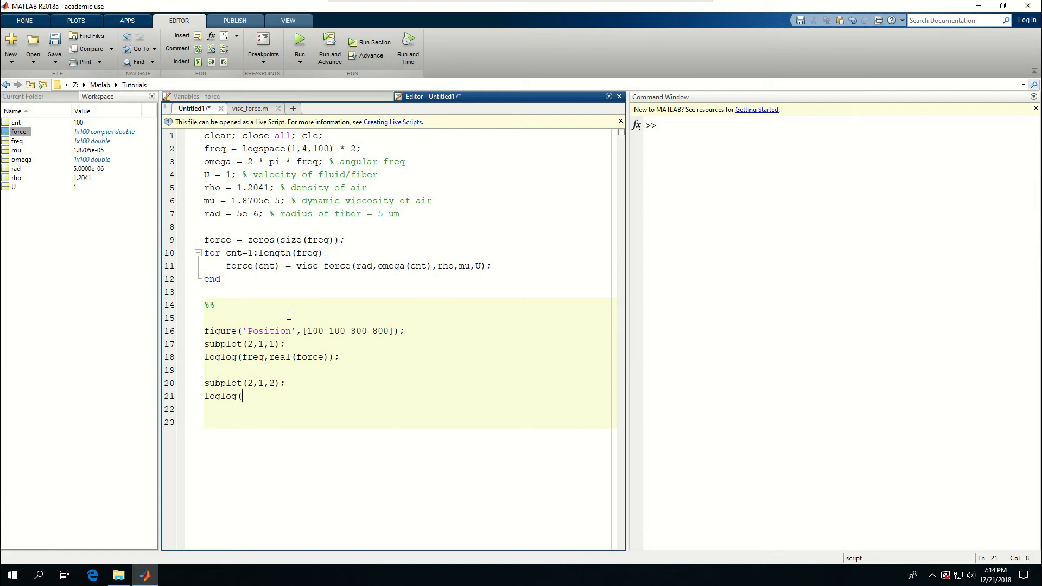
{"action": "type", "text": "fr"}
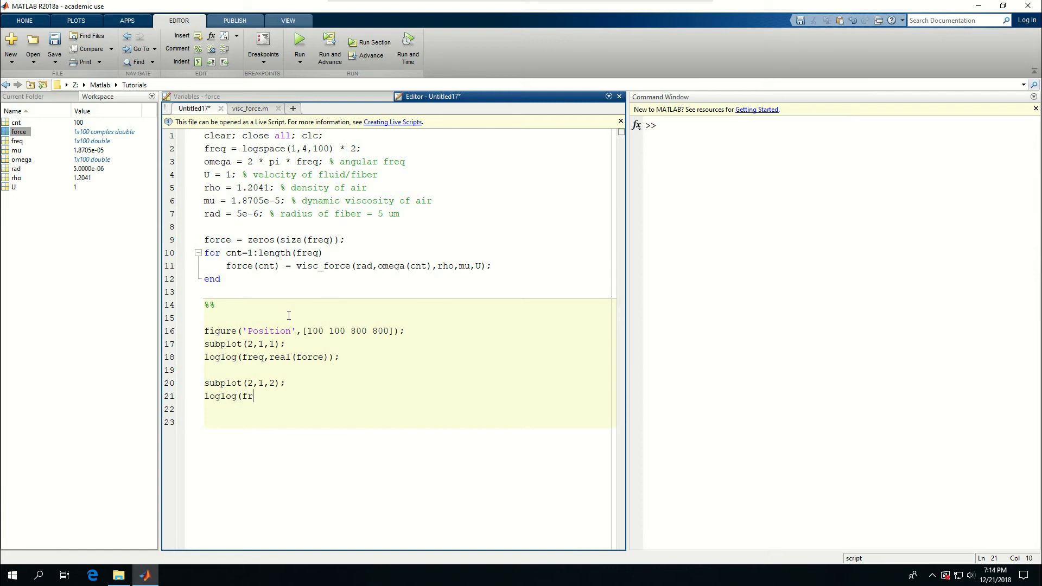
{"action": "type", "text": "eq"}
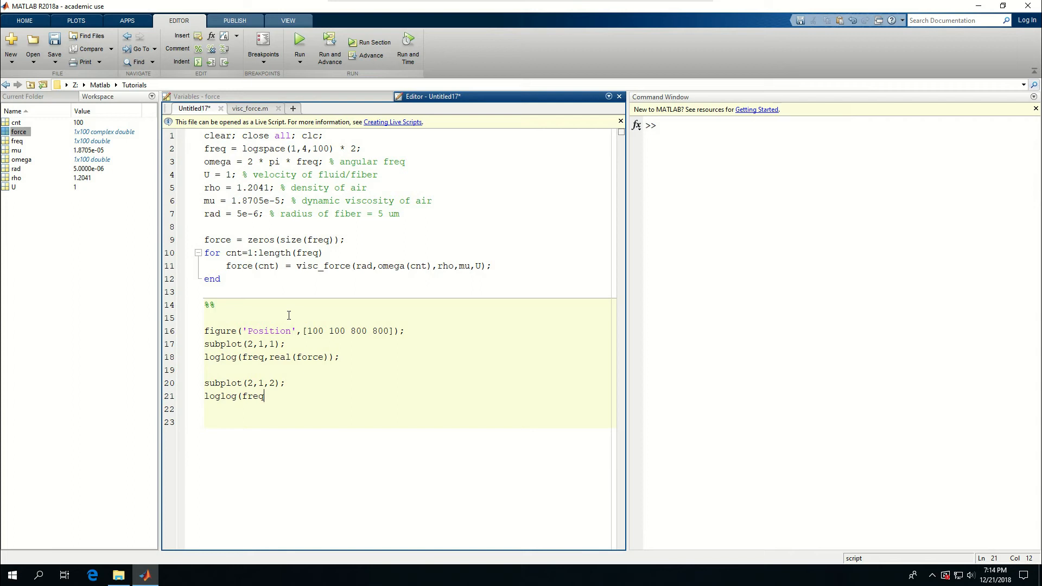
{"action": "type", "text": ",imag"}
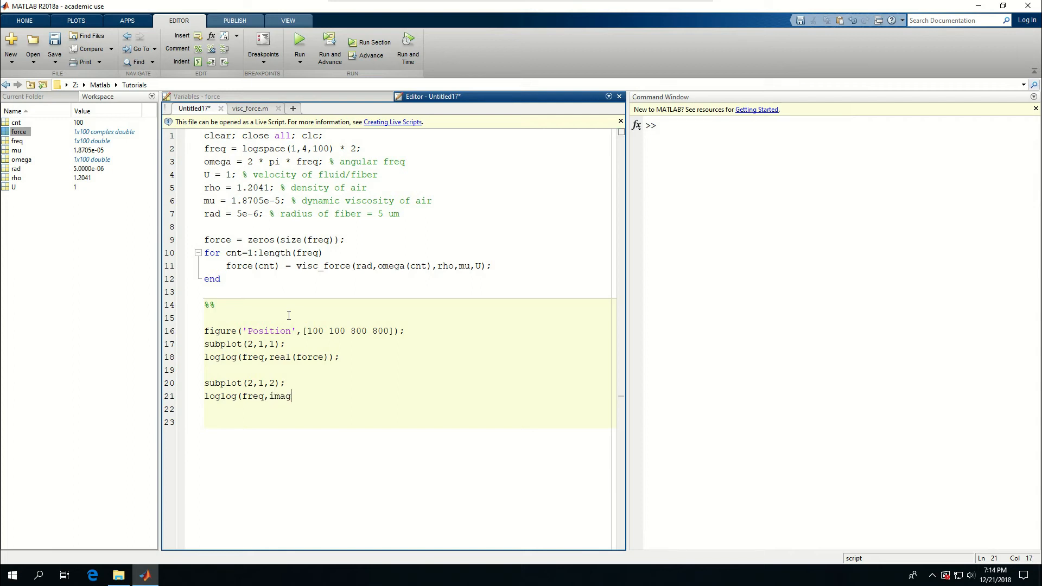
{"action": "type", "text": "(f"}
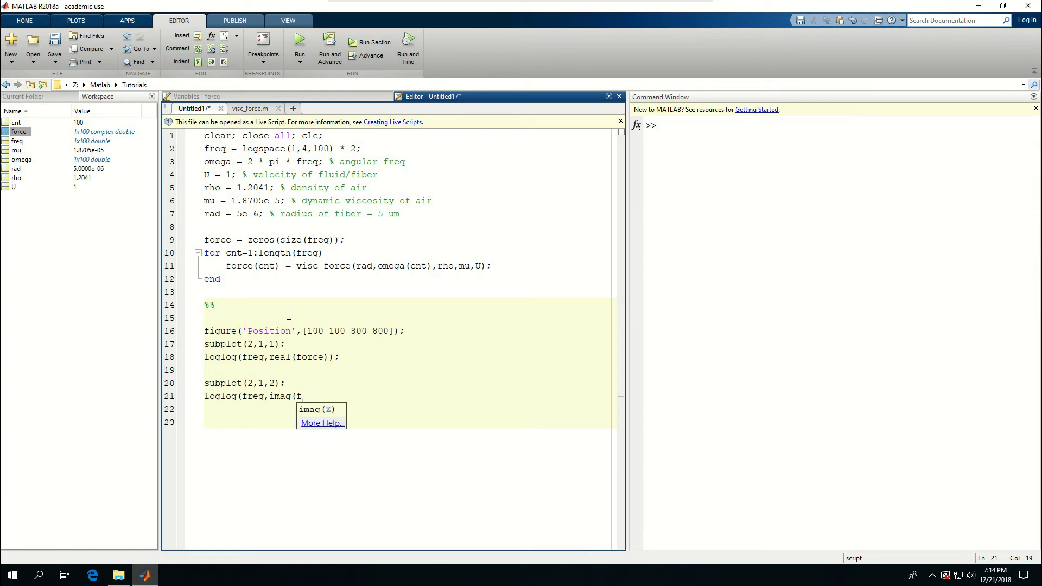
{"action": "type", "text": "orce));"}
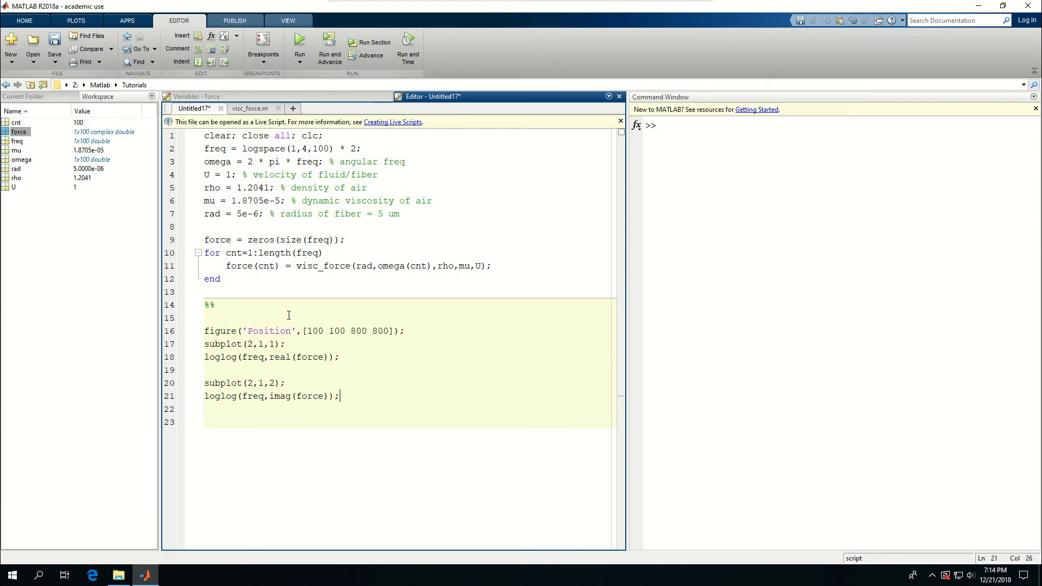
{"action": "left_click", "coordinate": [299, 43]}
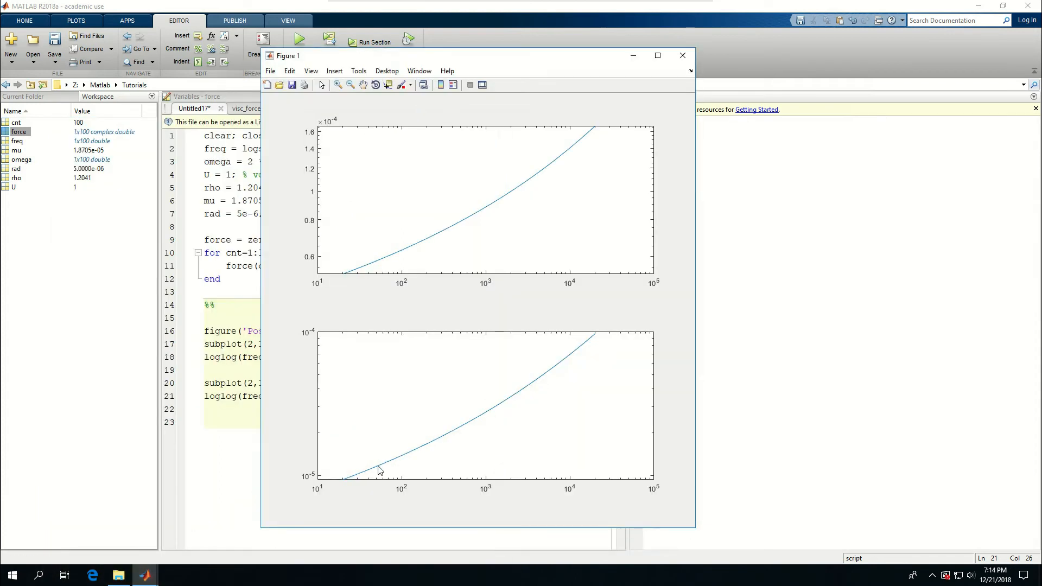
{"action": "mouse_move", "coordinate": [543, 178]}
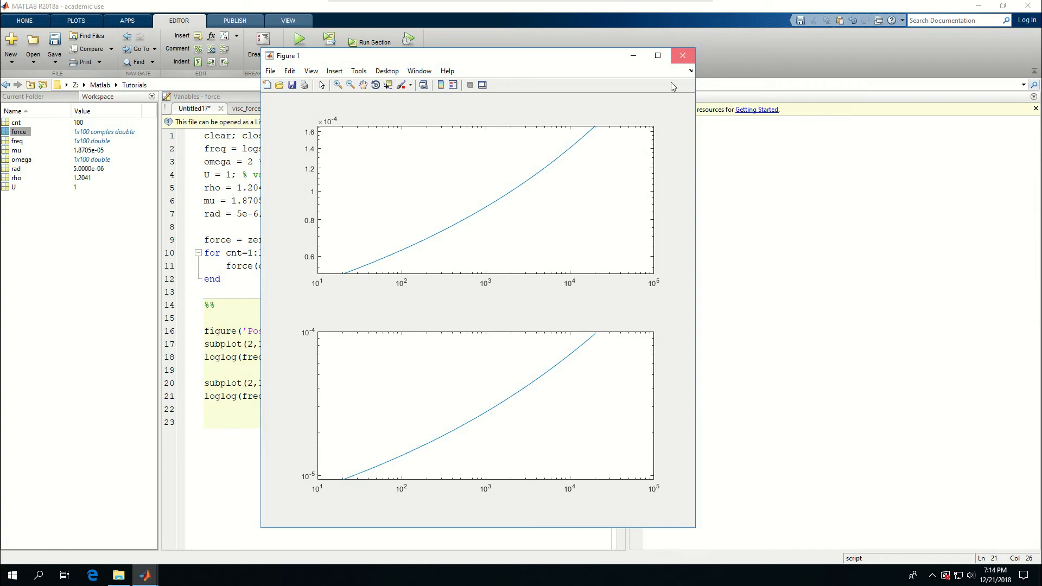
{"action": "left_click", "coordinate": [682, 56]}
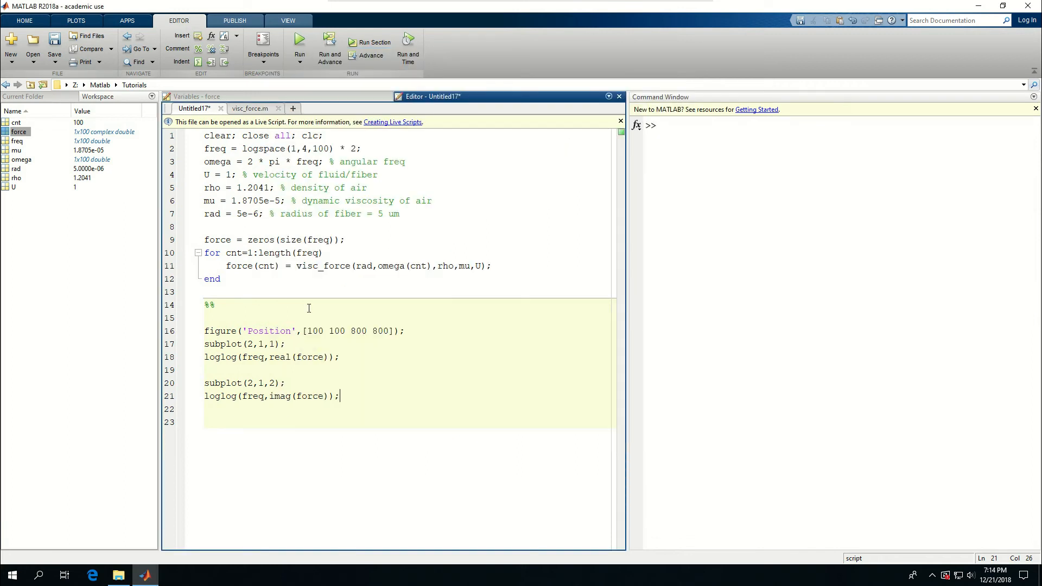
- Add 'LineWidth',1.5 to the loglog calls on lines 18 and 21 and rerun the section
{"action": "left_click", "coordinate": [330, 357]}
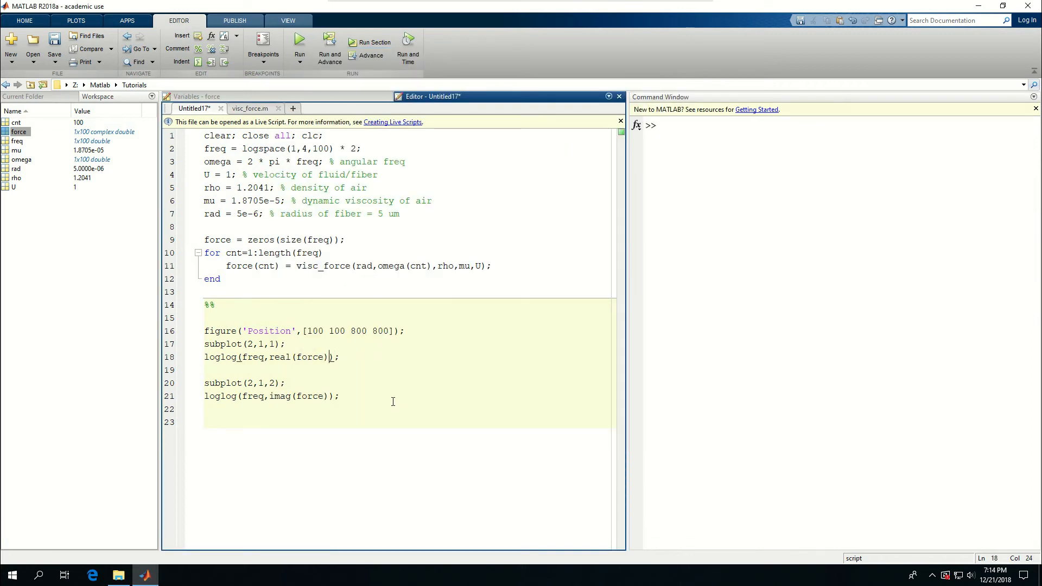
{"action": "type", "text": ",'LineW"}
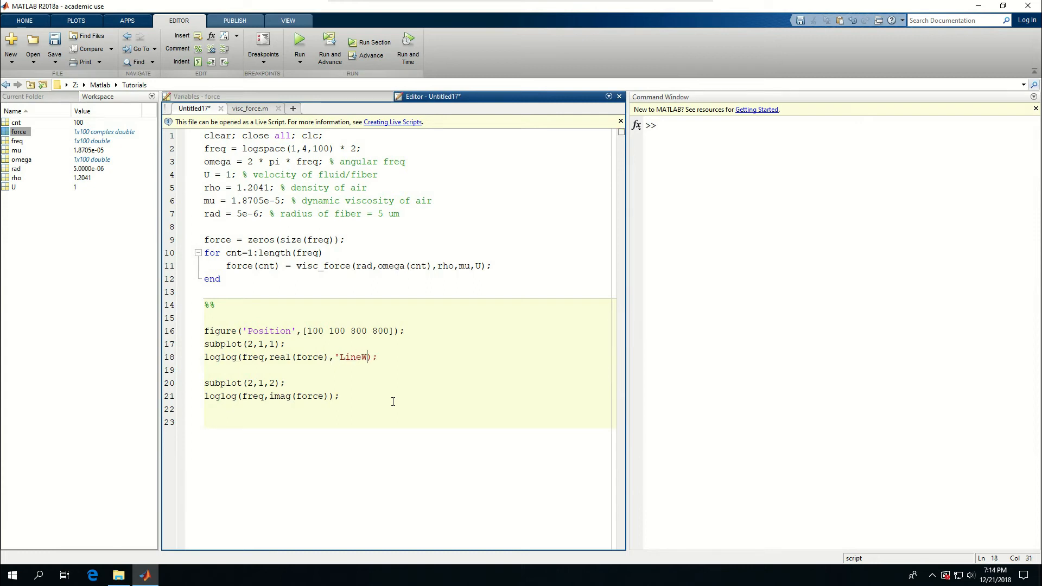
{"action": "type", "text": "idth'"}
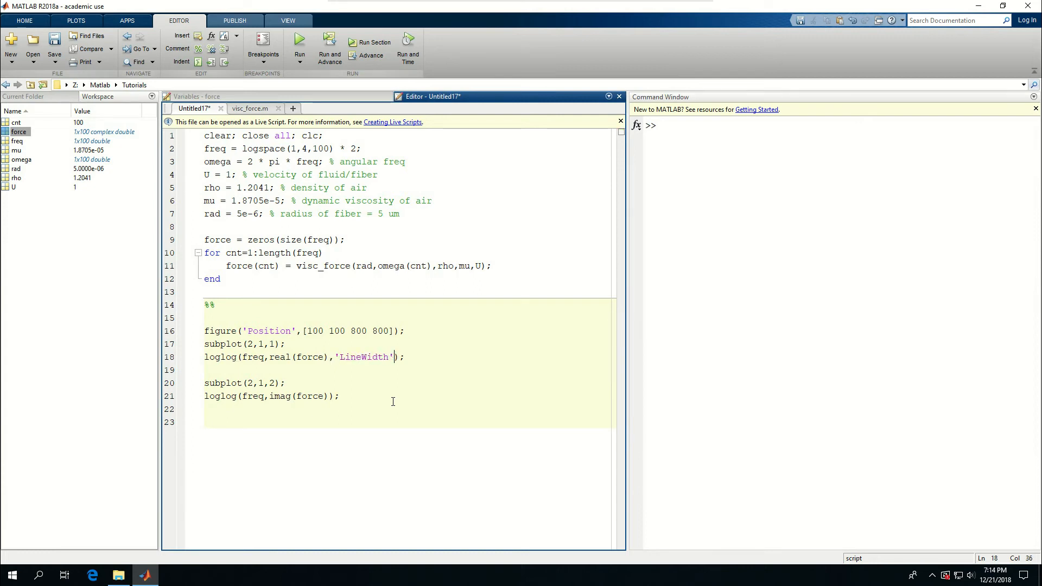
{"action": "type", "text": ",1"}
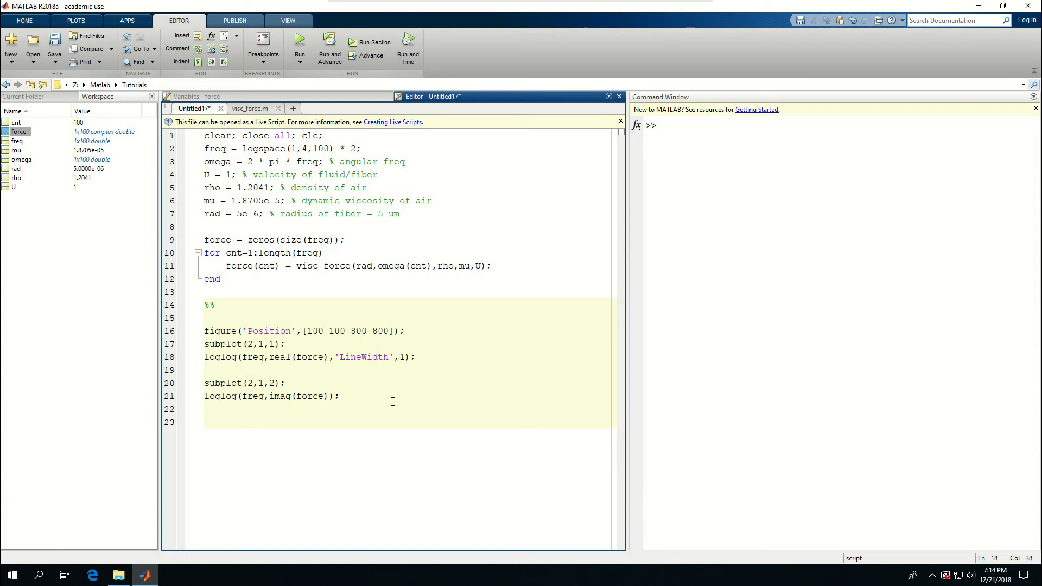
{"action": "type", "text": ".5"}
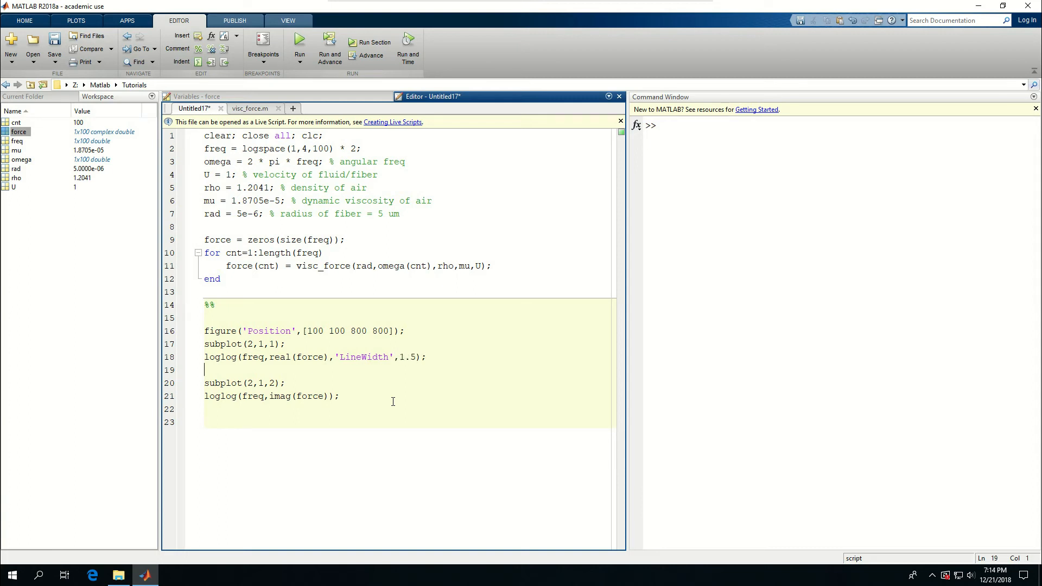
{"action": "type", "text": ",'LineWidt"}
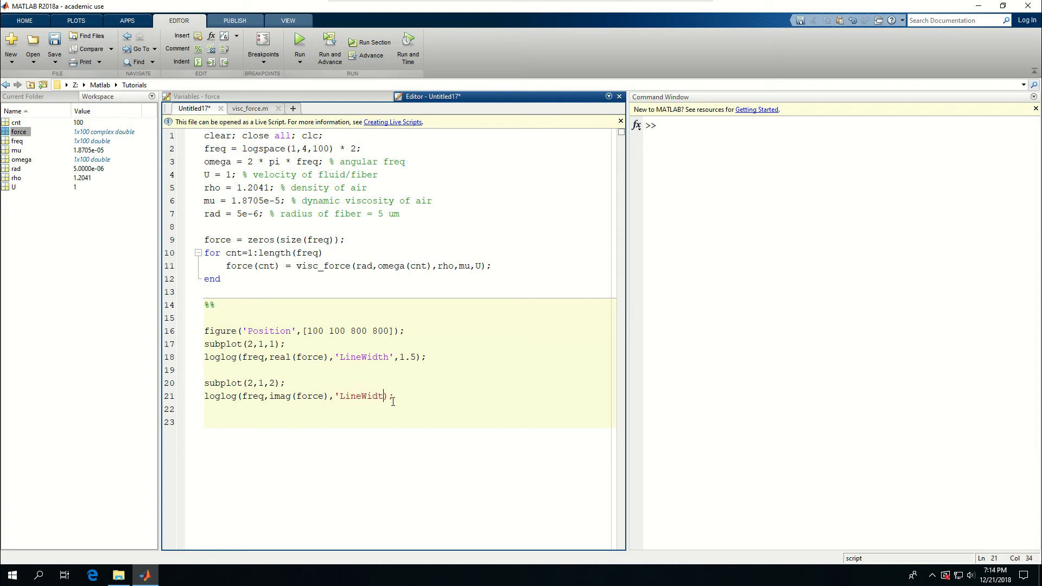
{"action": "type", "text": ",1."}
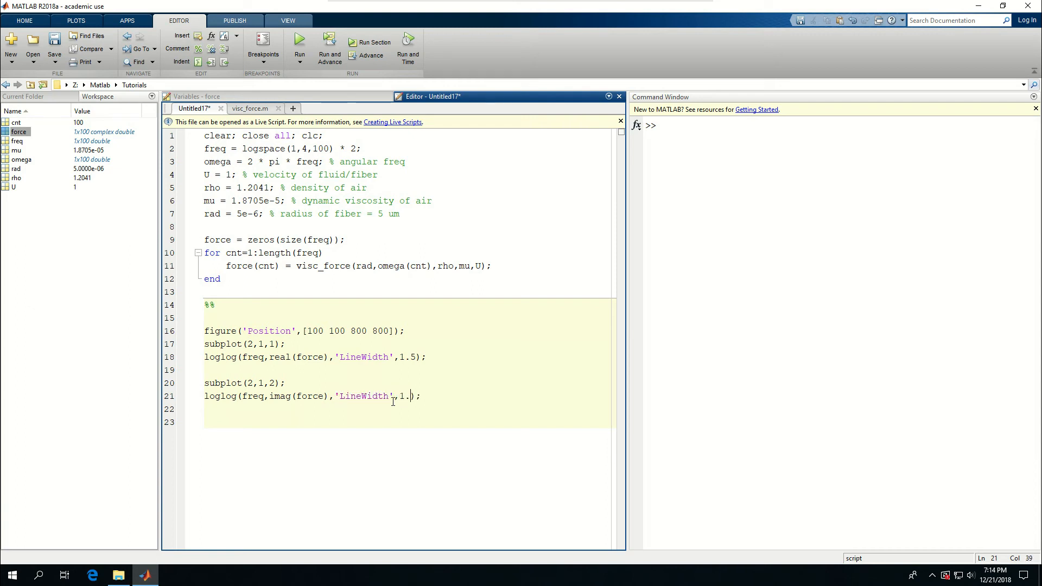
{"action": "type", "text": "5"}
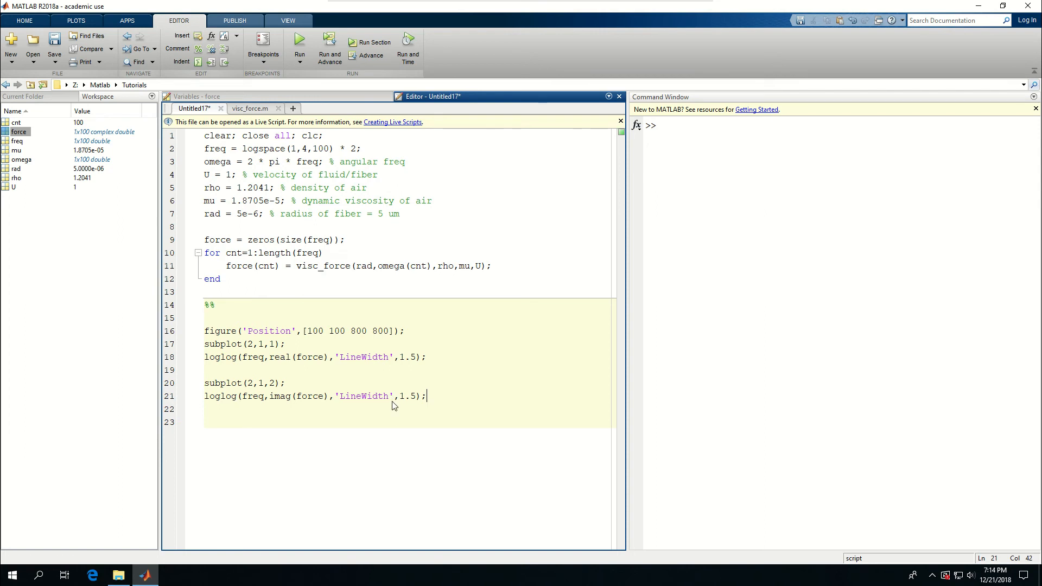
{"action": "left_click", "coordinate": [301, 44]}
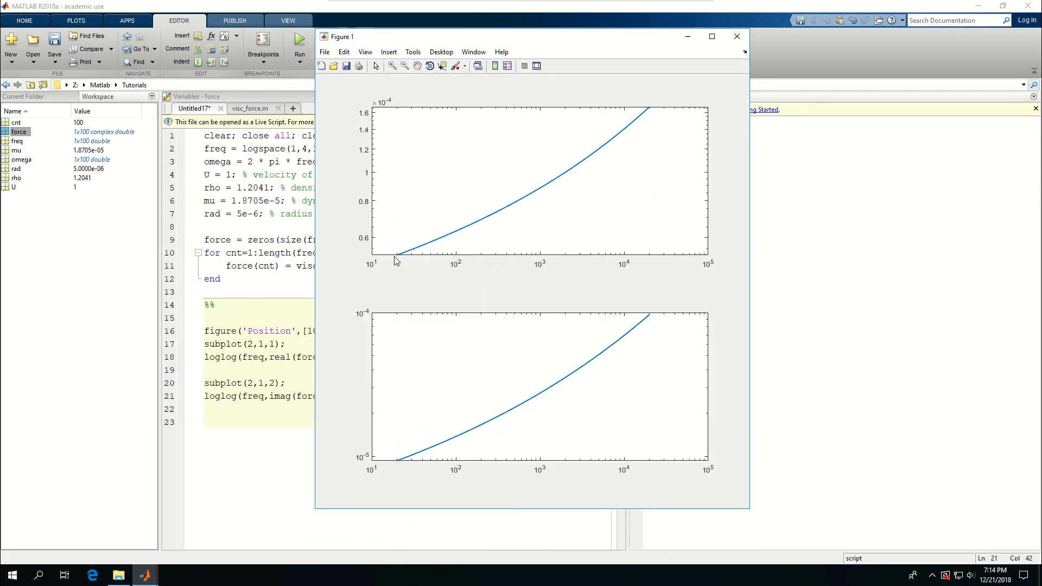
{"action": "mouse_move", "coordinate": [738, 466]}
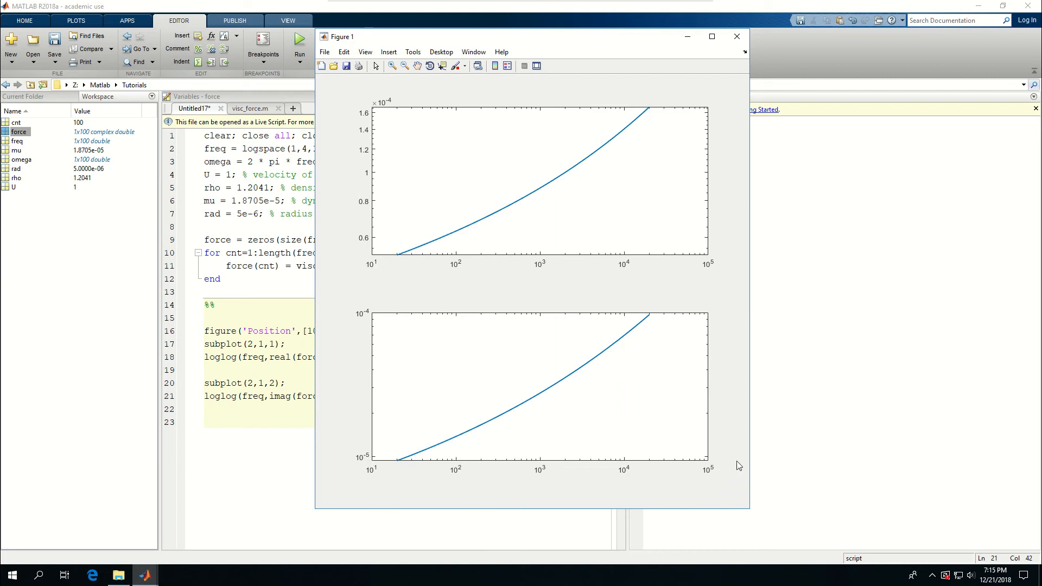
{"action": "mouse_move", "coordinate": [481, 303]}
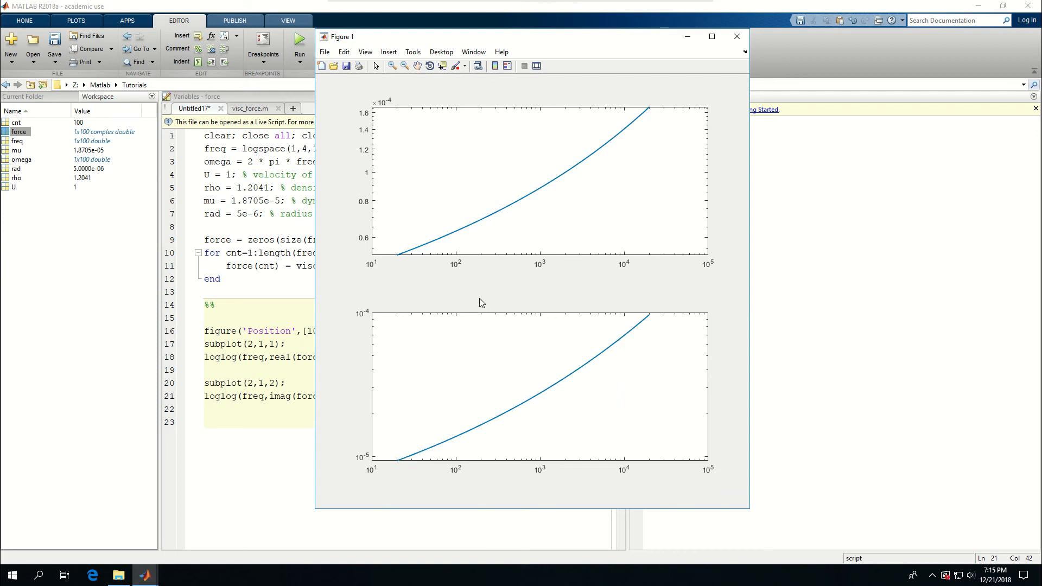
{"action": "mouse_move", "coordinate": [563, 232]}
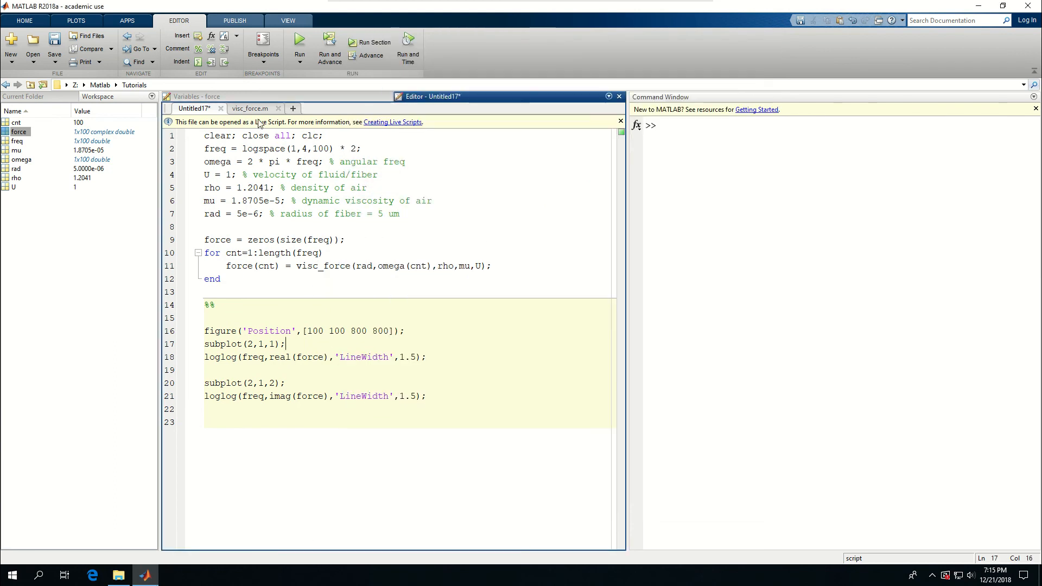
{"action": "left_click", "coordinate": [249, 108]}
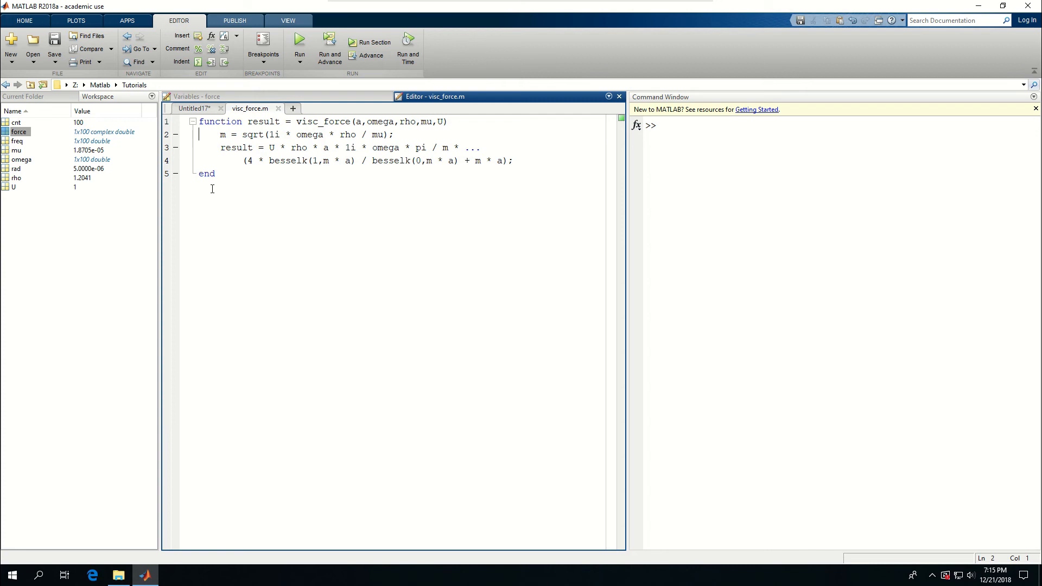
{"action": "key", "text": "ctrl+a"}
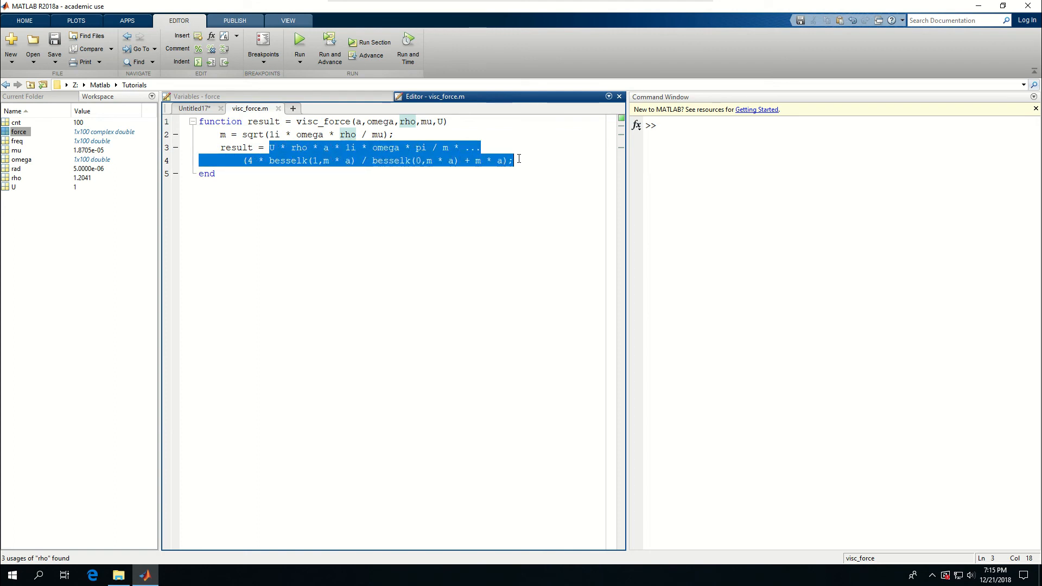
{"action": "left_click", "coordinate": [195, 108]}
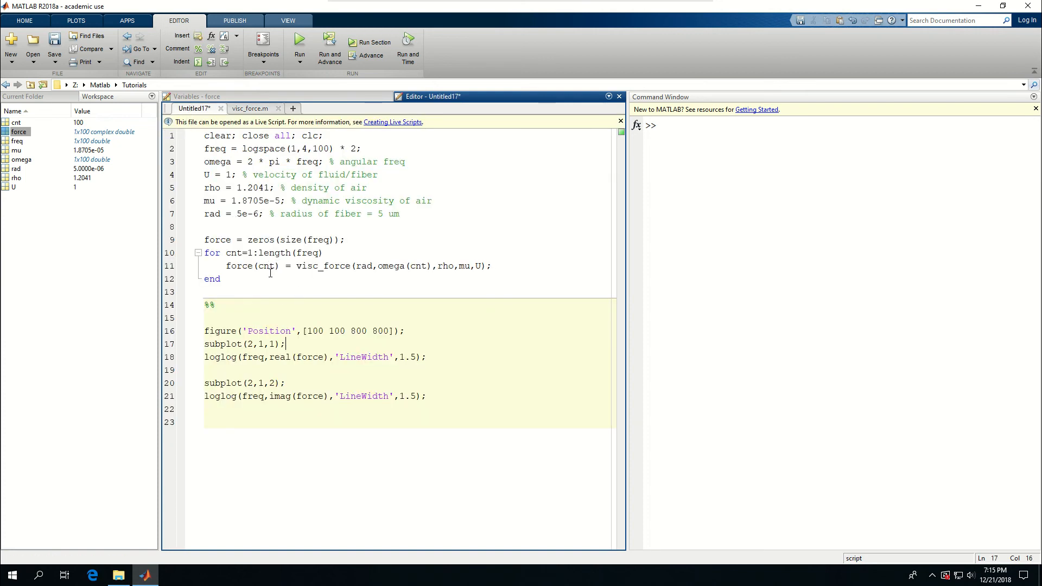
{"action": "double_click", "coordinate": [307, 266]}
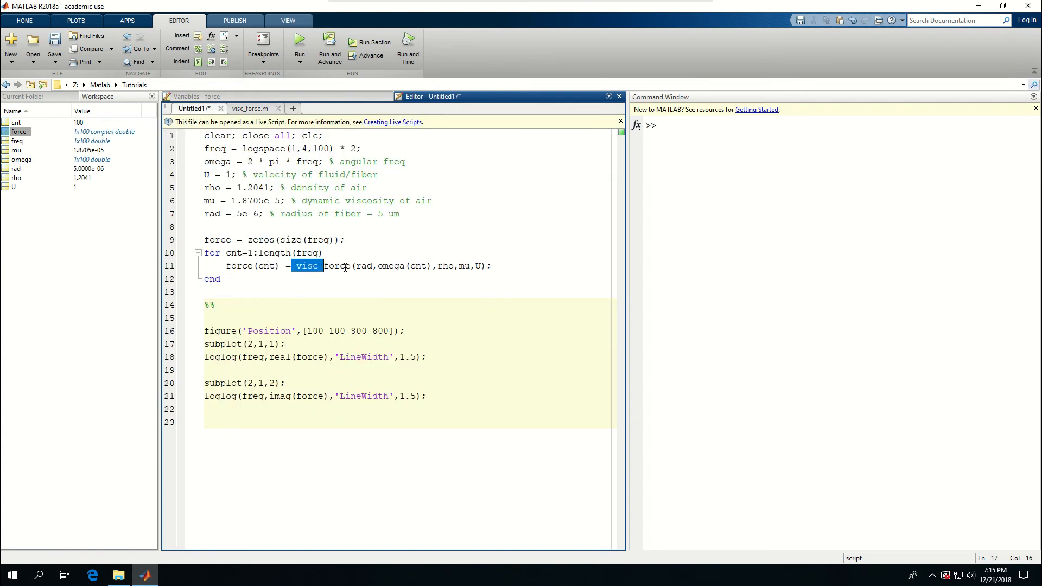